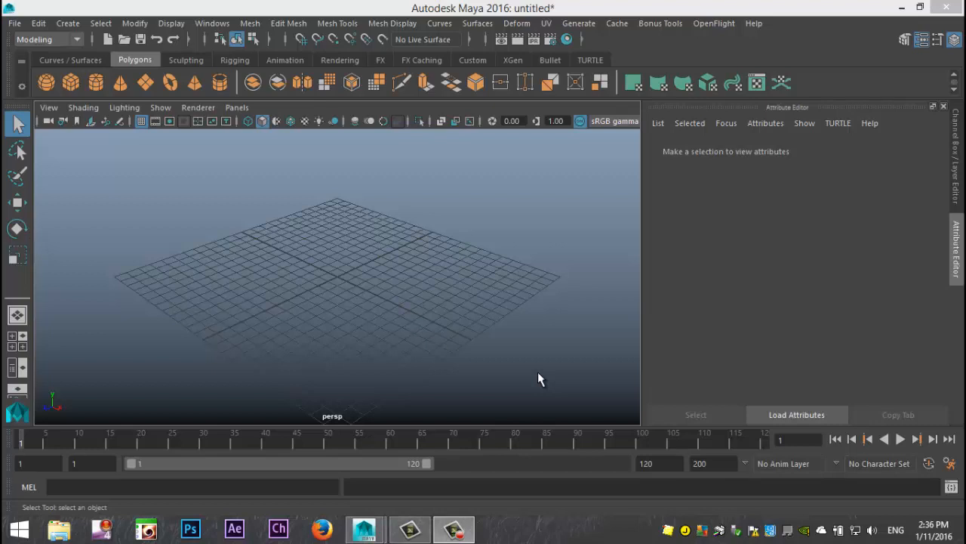
mouse_move(496, 275)
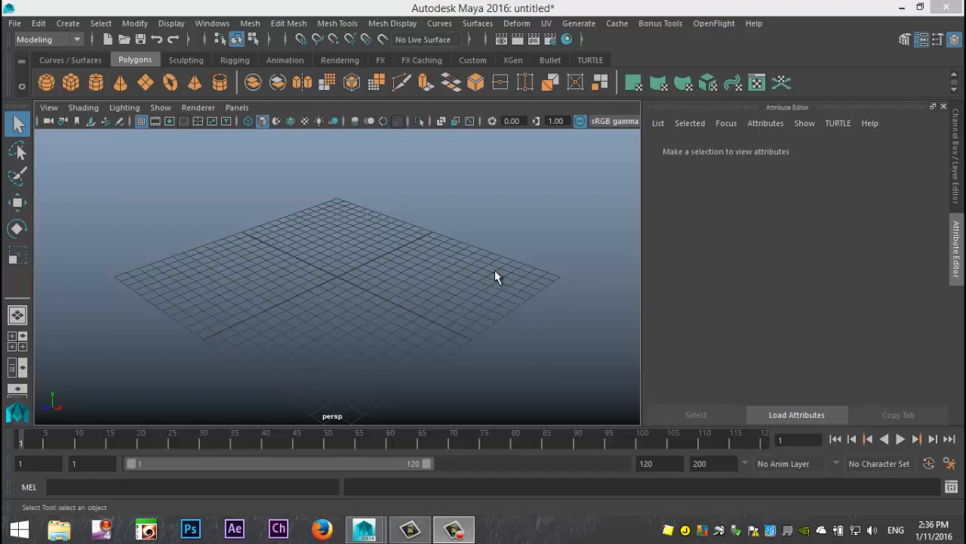
Orbit the view to look down across the ground grid
drag(496, 274, 504, 300)
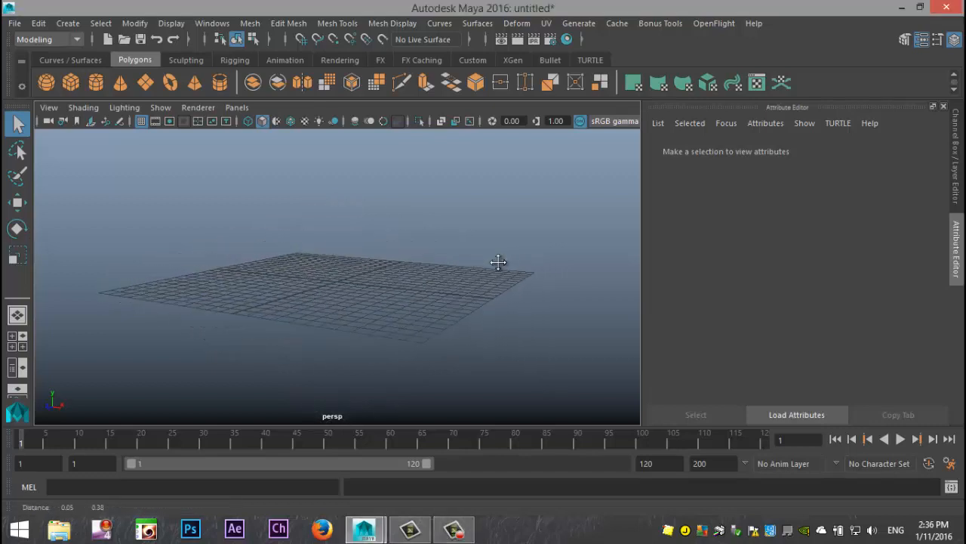
drag(498, 263, 495, 294)
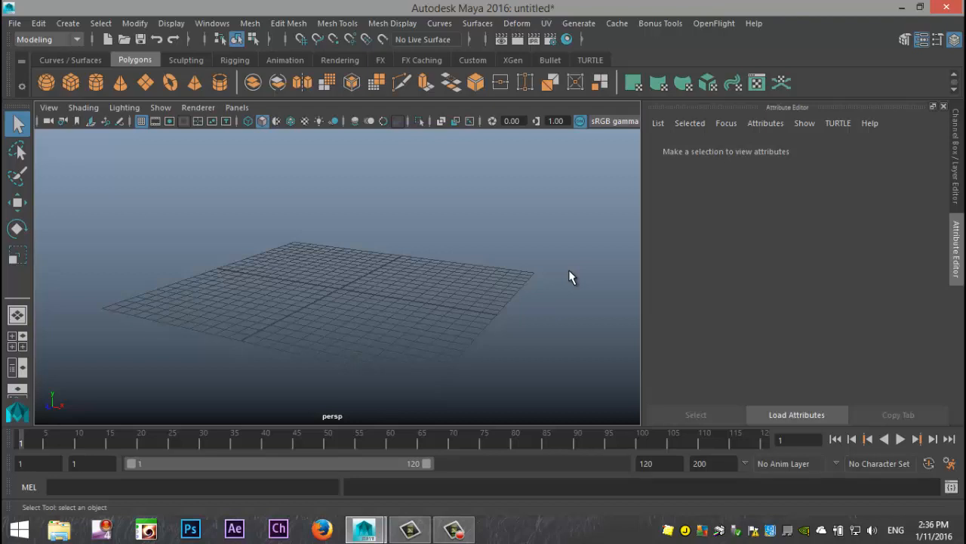
mouse_move(568, 275)
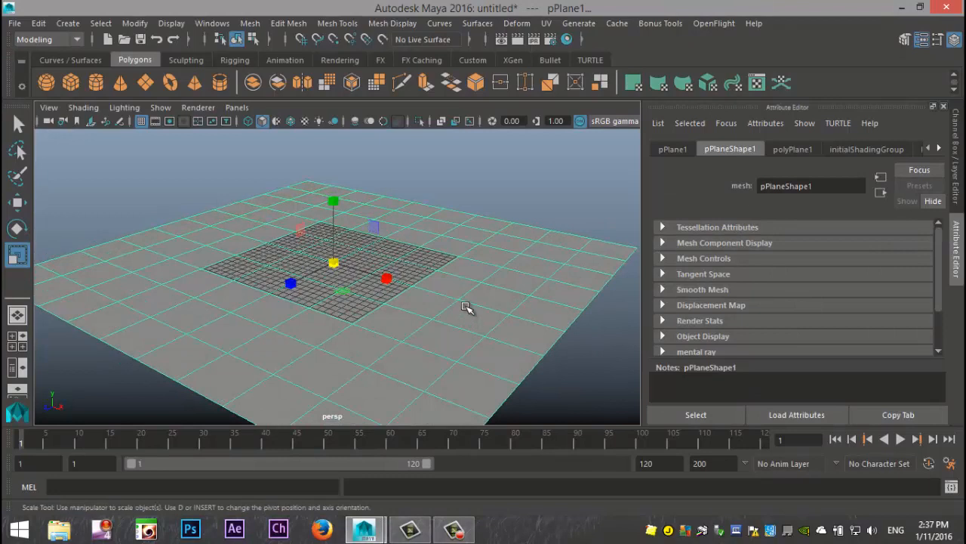
With Soft Select falloff enabled, raise parts of the plane into gentle hills
key(b)
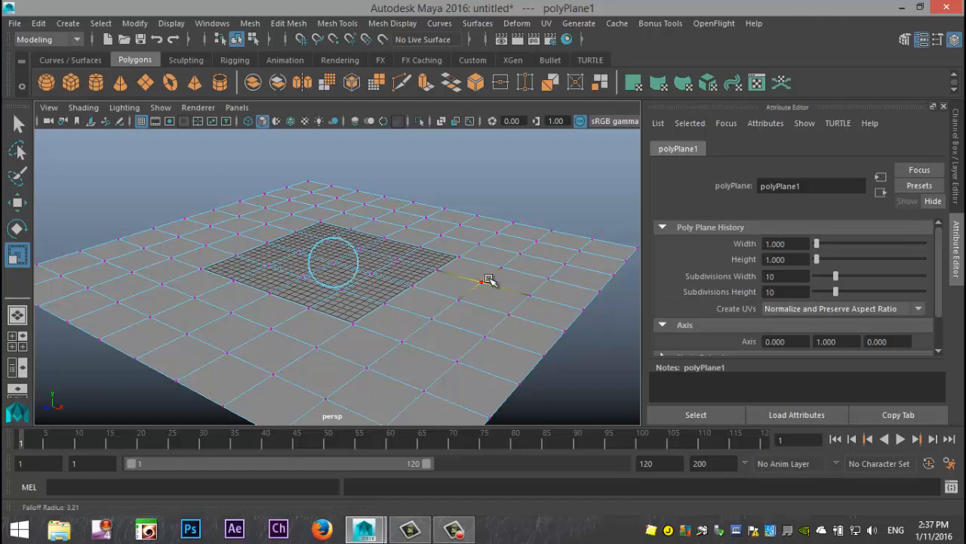
drag(486, 279, 604, 293)
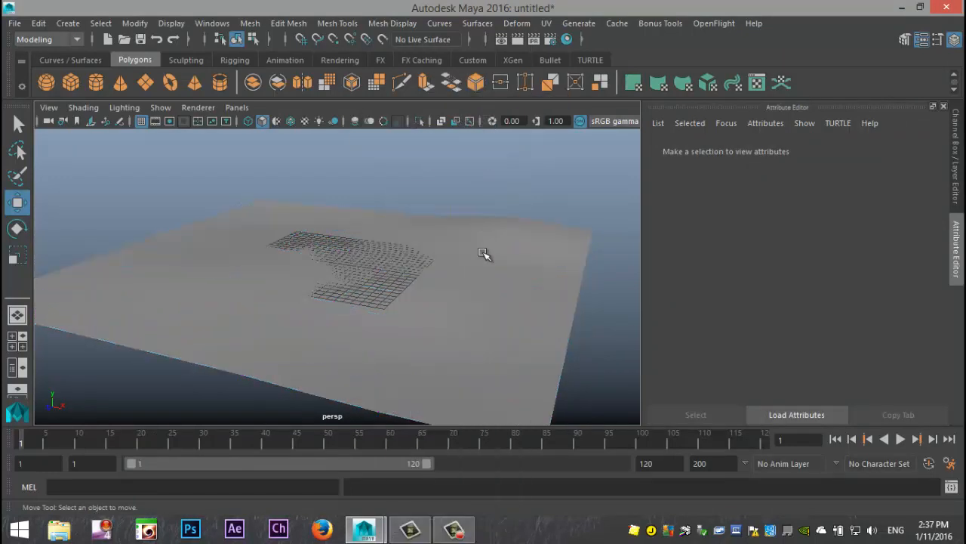
Assign a new Lambert material to the plane with snowtexture.jpg as its colour map
right_click(333, 256)
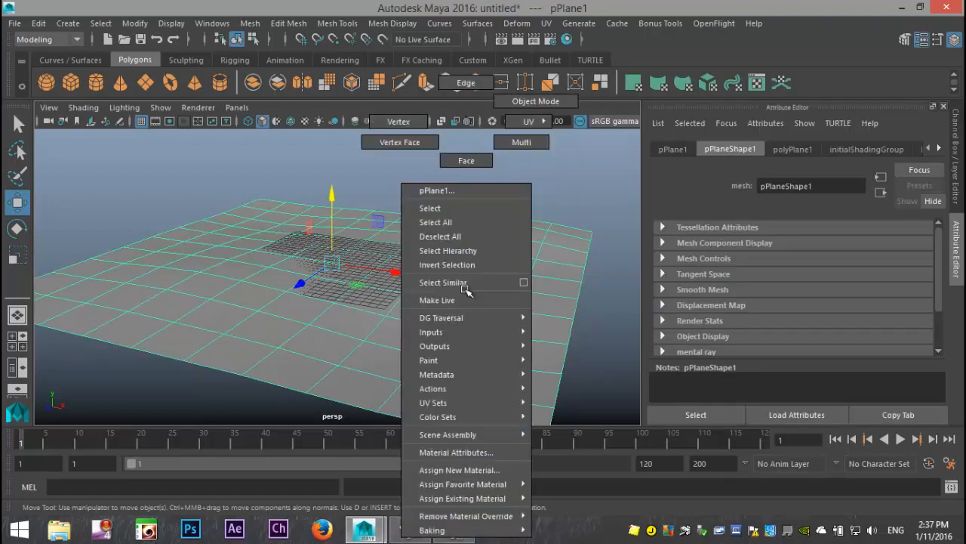
click(462, 468)
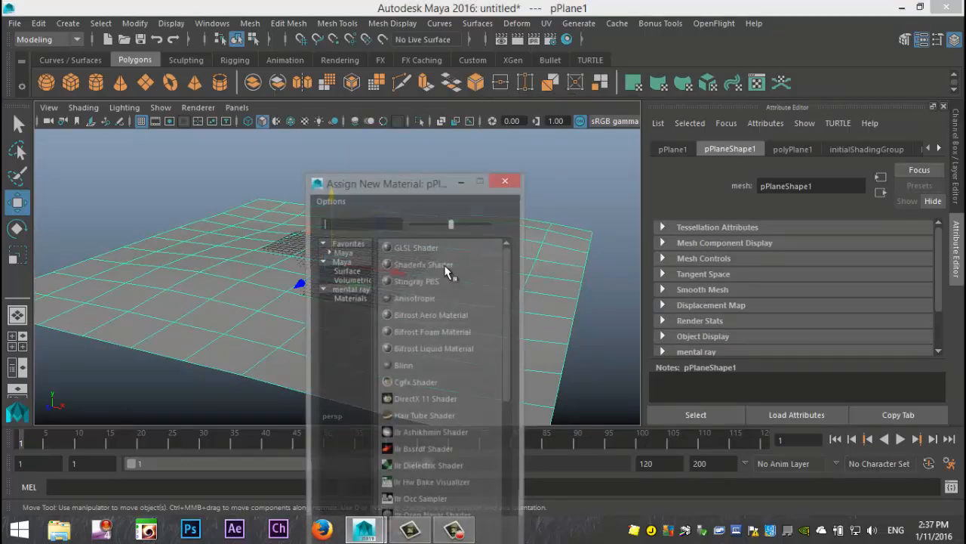
text(la)
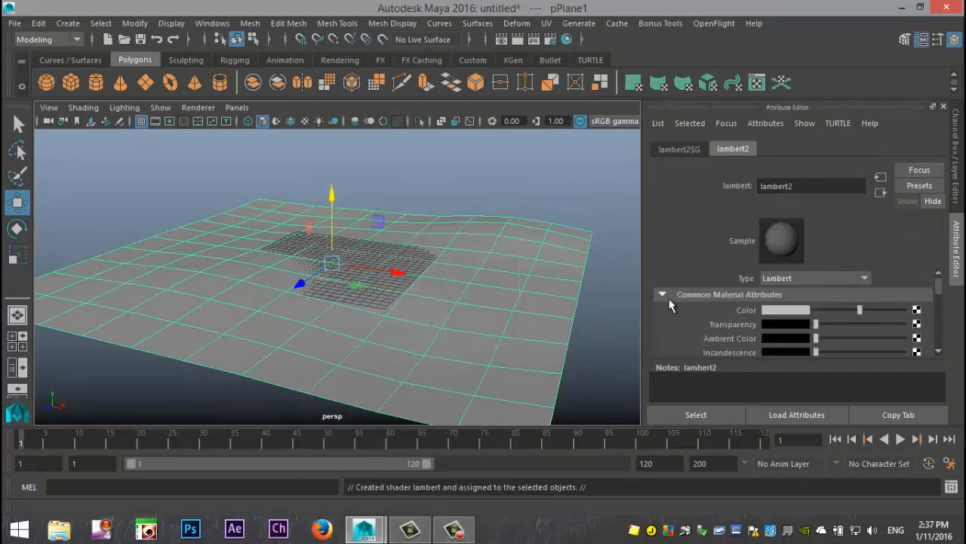
click(918, 310)
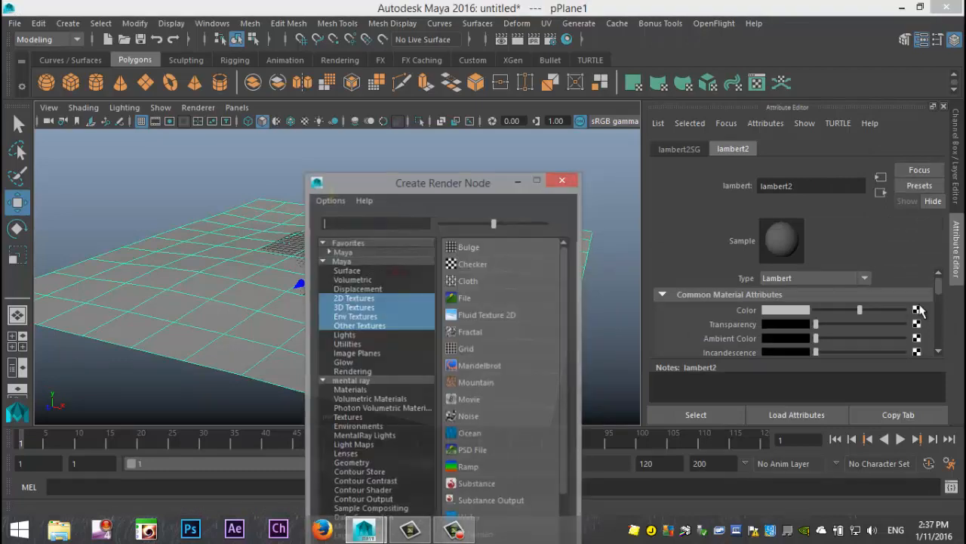
click(465, 296)
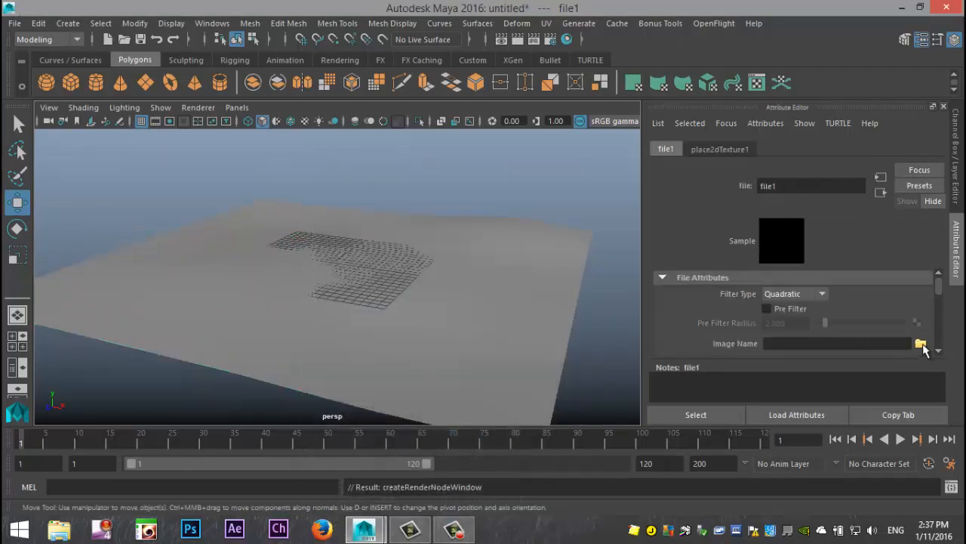
click(921, 345)
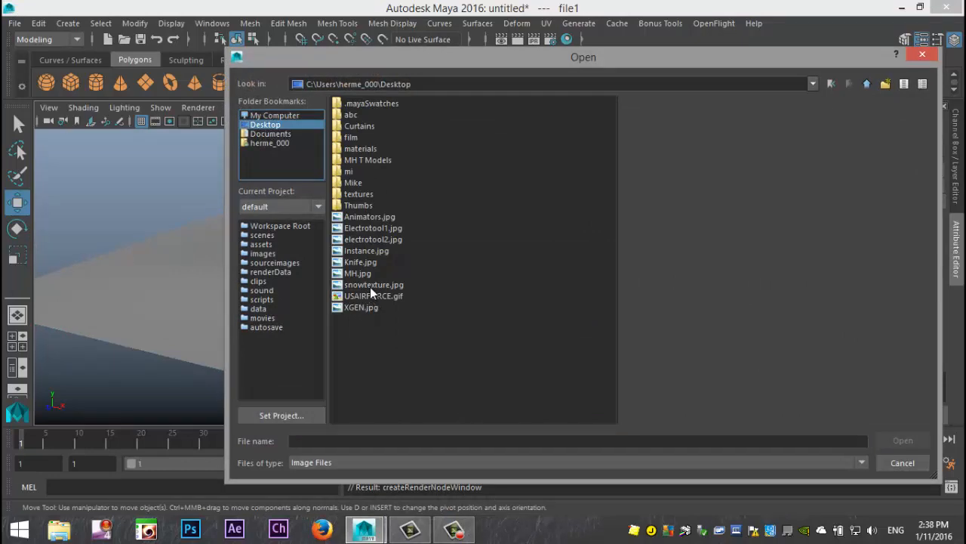
double_click(375, 284)
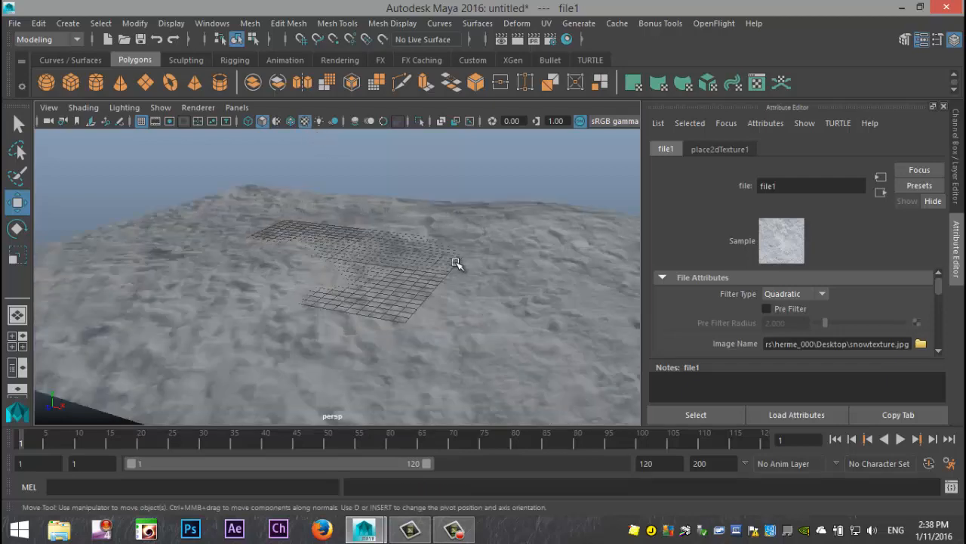
Bring up the UV Editor for the plane to adjust texture tiling
drag(456, 264, 450, 286)
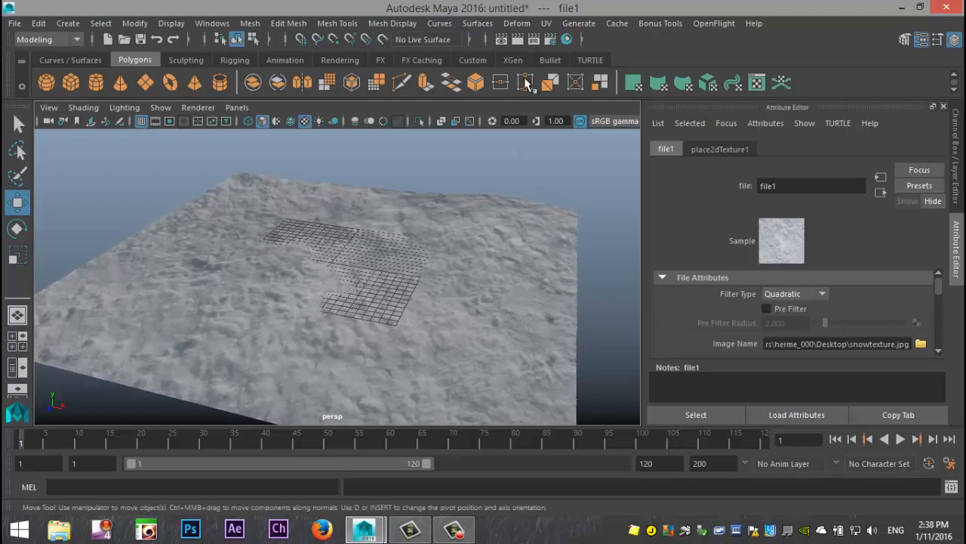
click(546, 22)
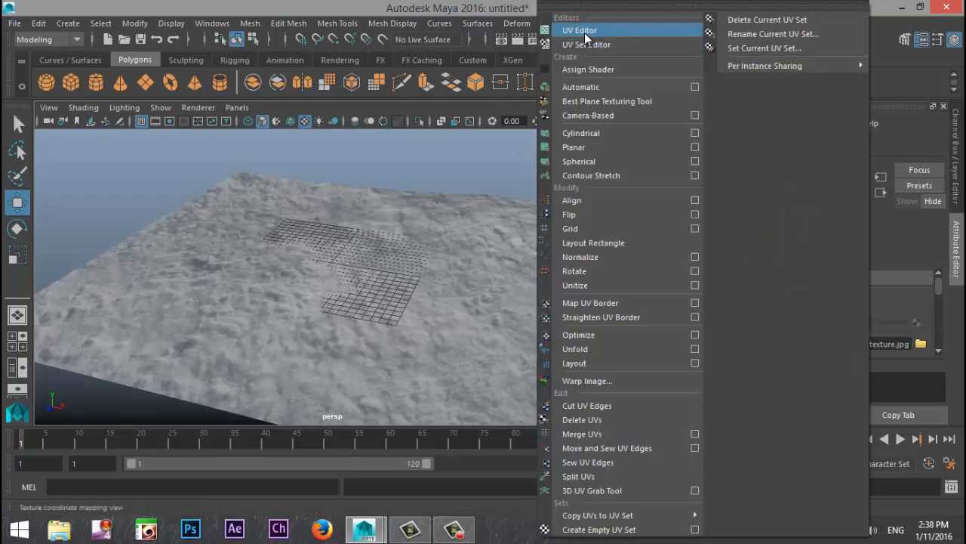
click(580, 30)
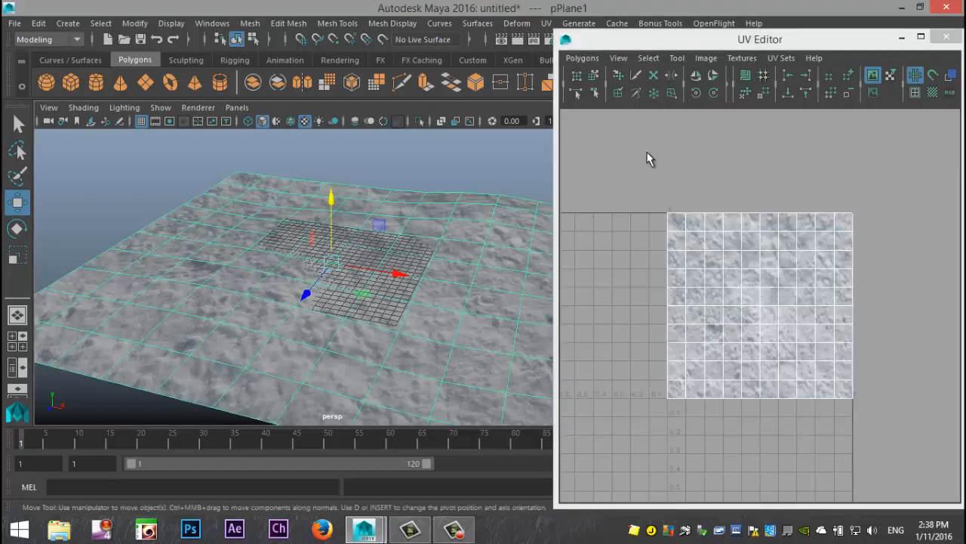
mouse_move(898, 90)
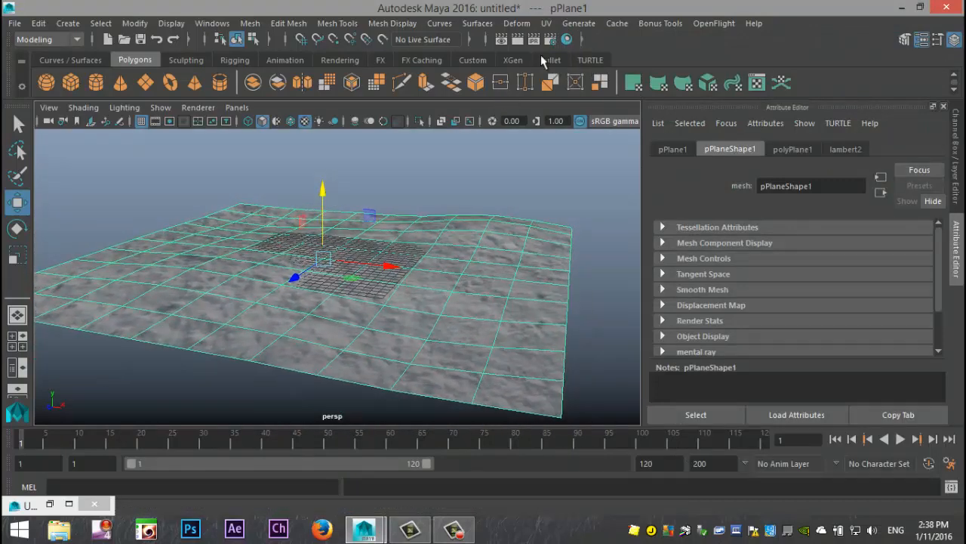
Switch the renderer to mental ray and create image-based lighting in Render Settings
click(567, 39)
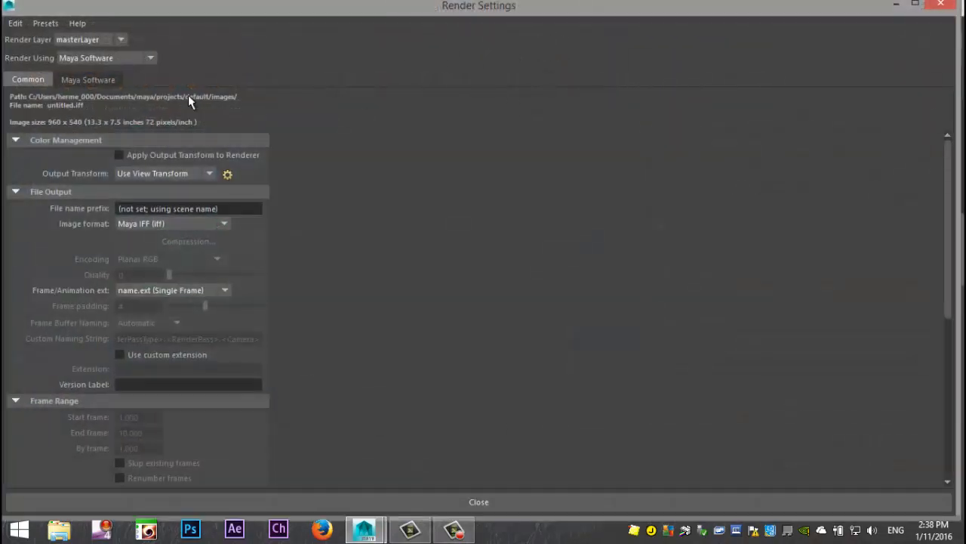
click(105, 57)
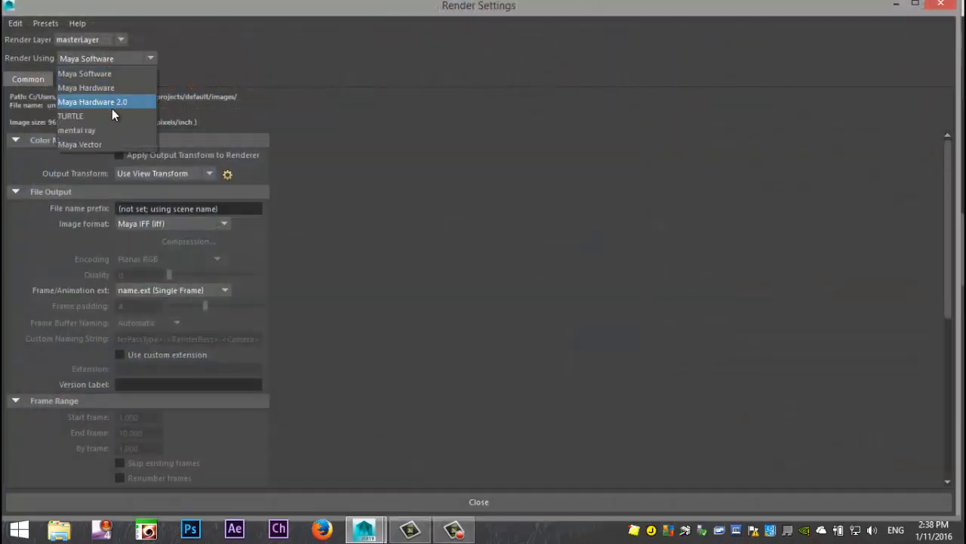
mouse_move(109, 134)
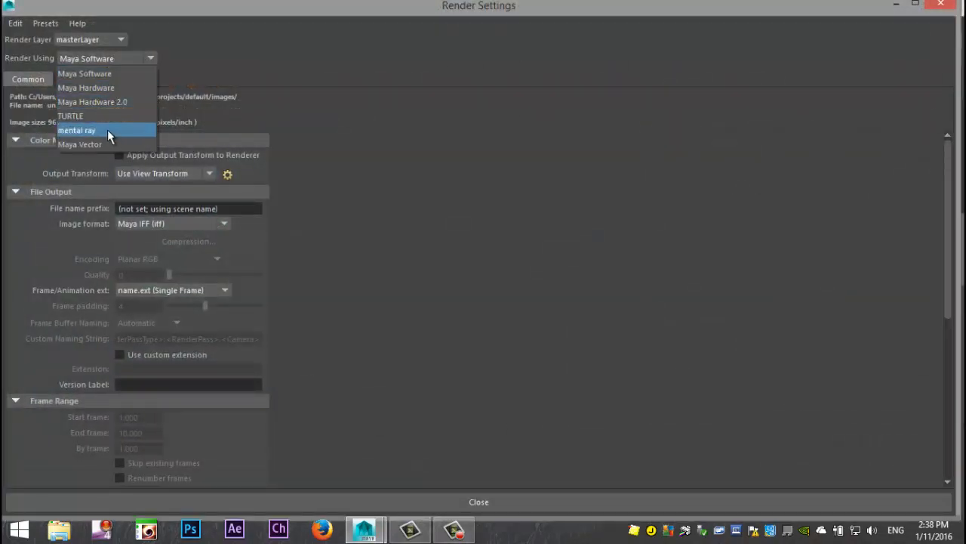
click(76, 130)
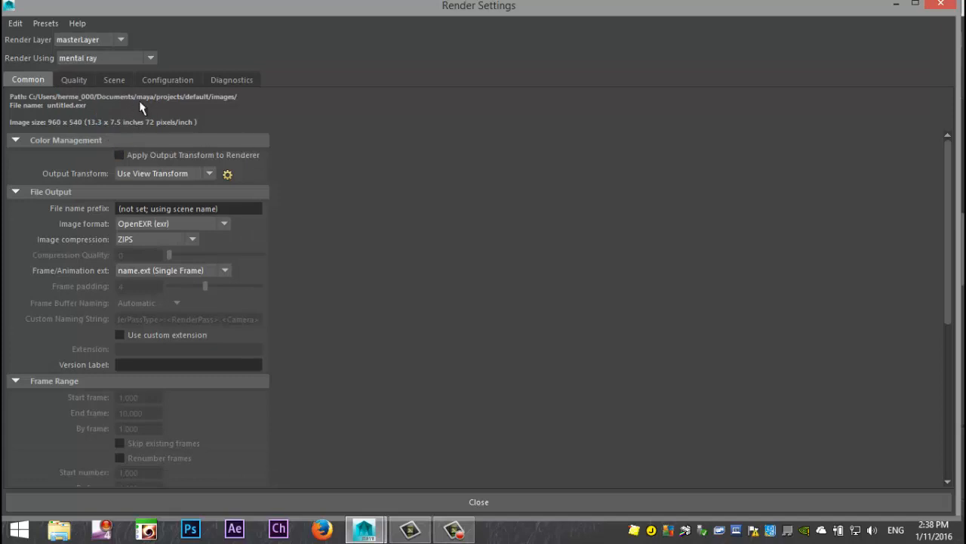
click(115, 79)
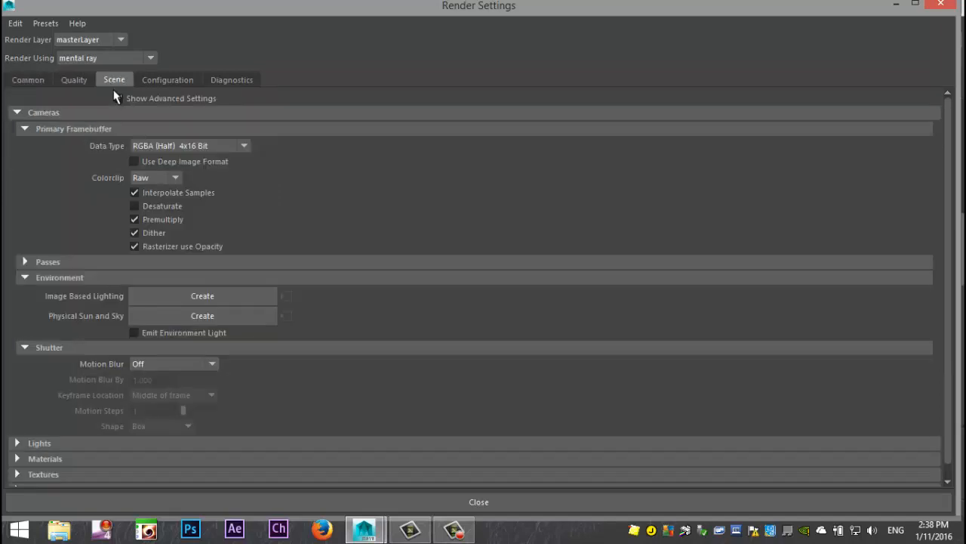
click(118, 98)
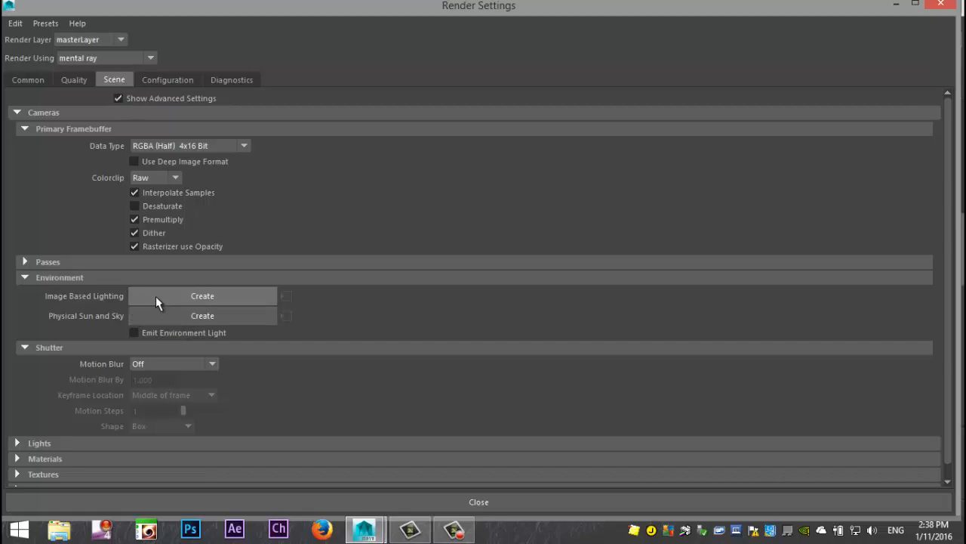
click(202, 295)
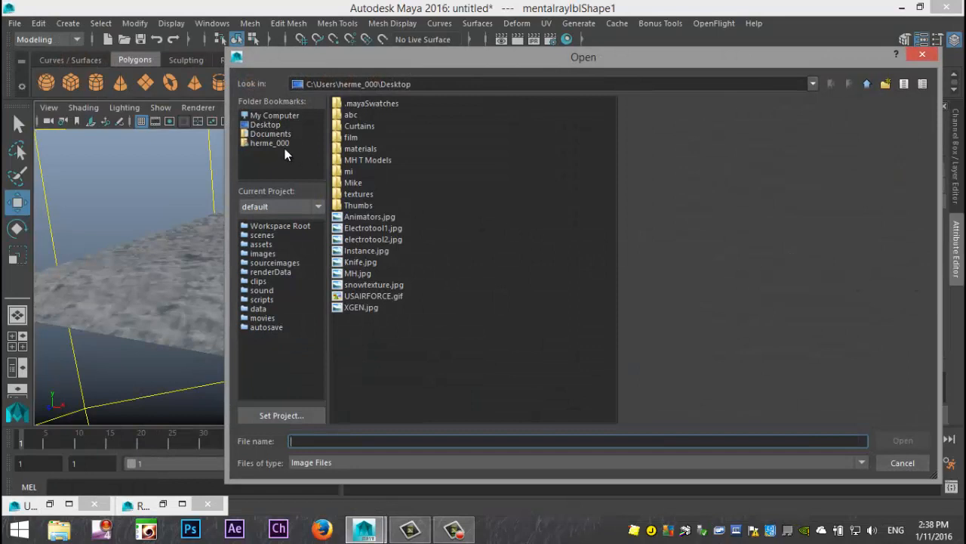
Load Sky 1.hdr from the Documents HDRI folder as the light's image
click(271, 133)
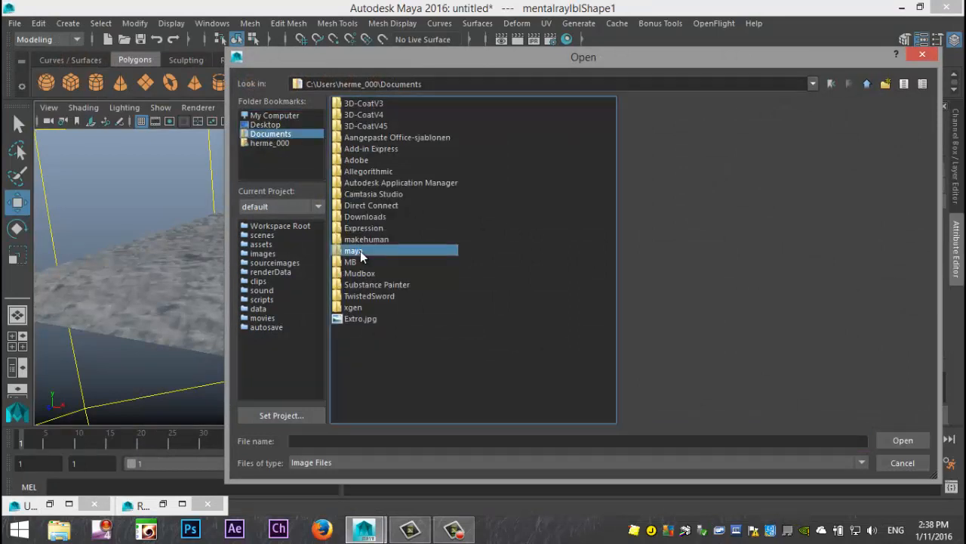
double_click(353, 251)
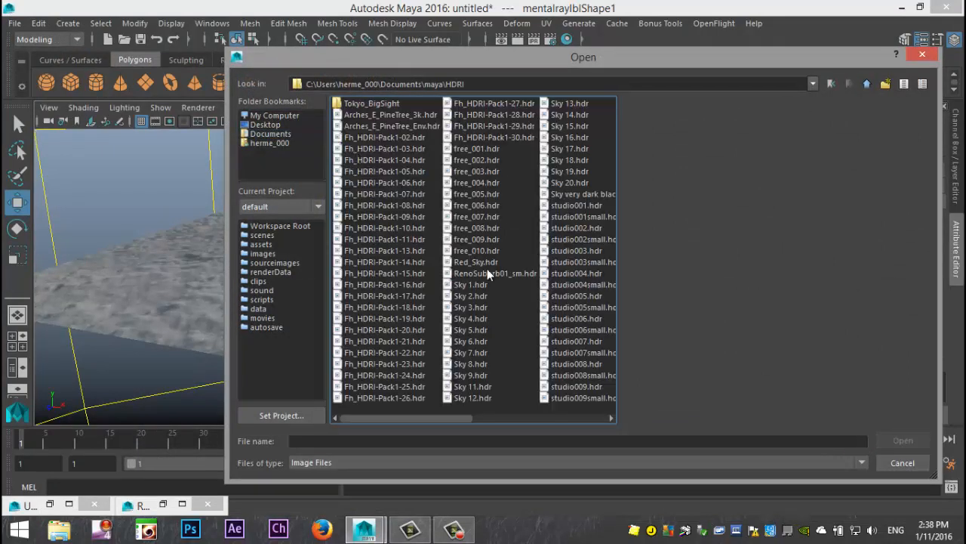
click(471, 284)
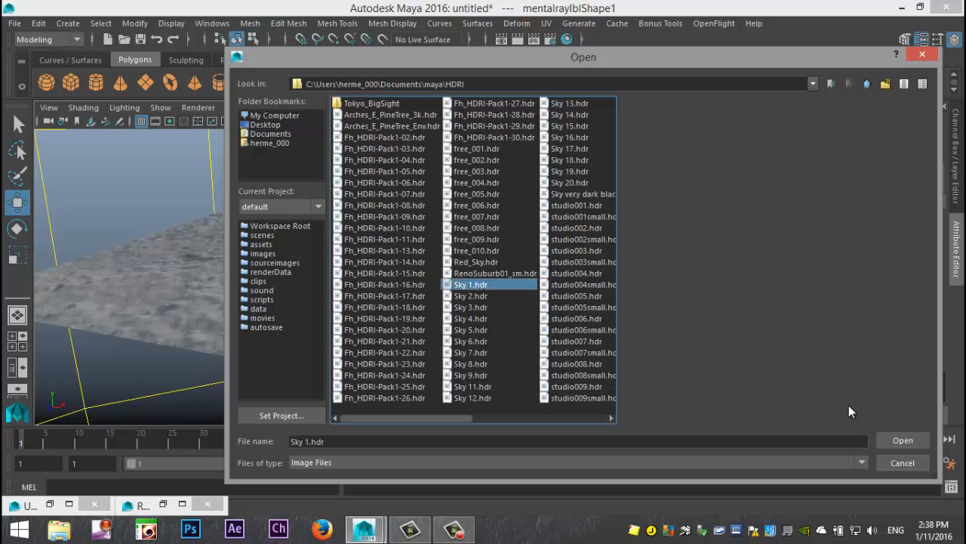
click(903, 441)
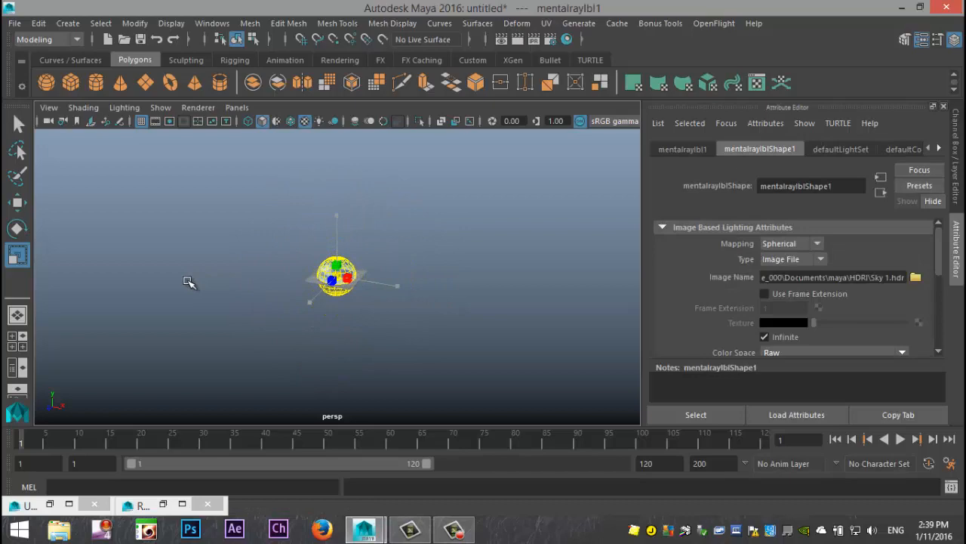
Dolly inside the sky dome and save the camera view as a bookmark named 'new'
drag(189, 283, 308, 325)
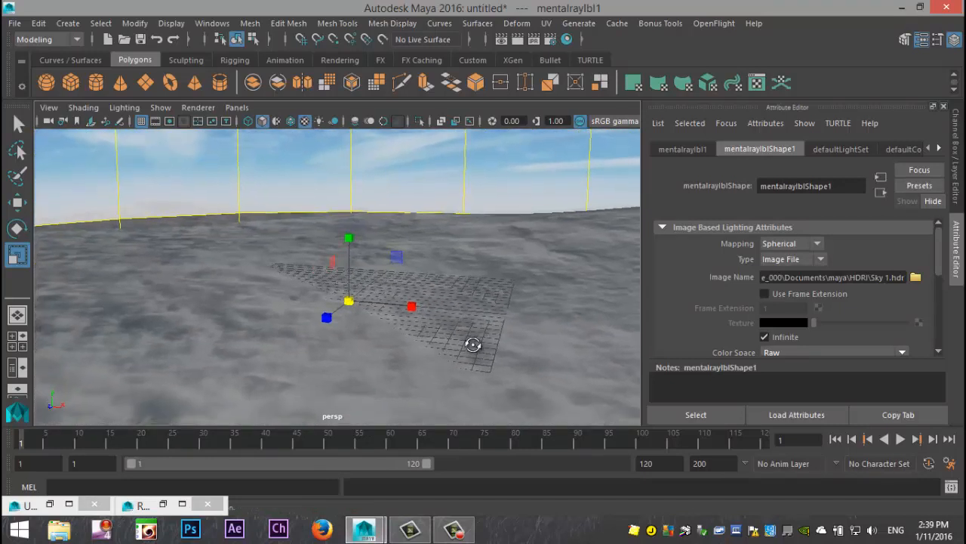
click(49, 107)
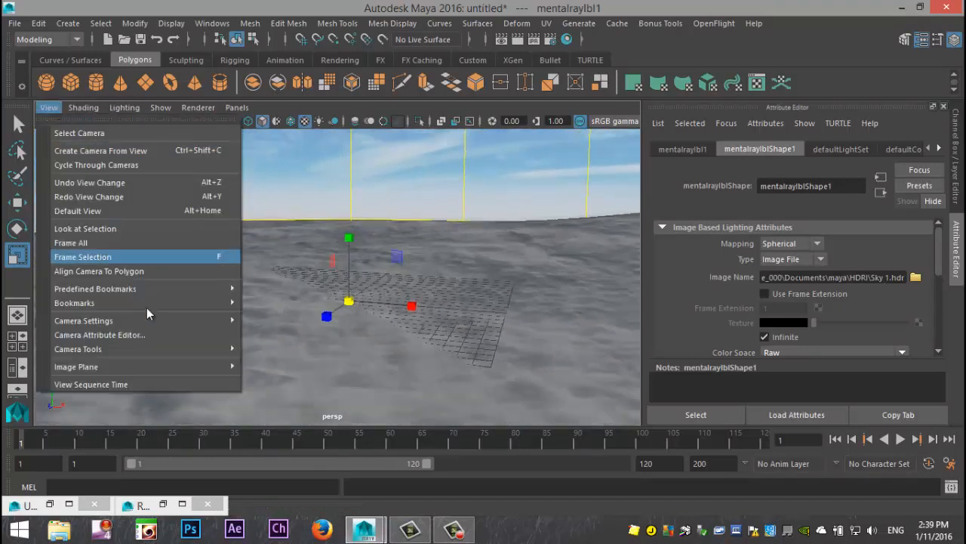
click(74, 302)
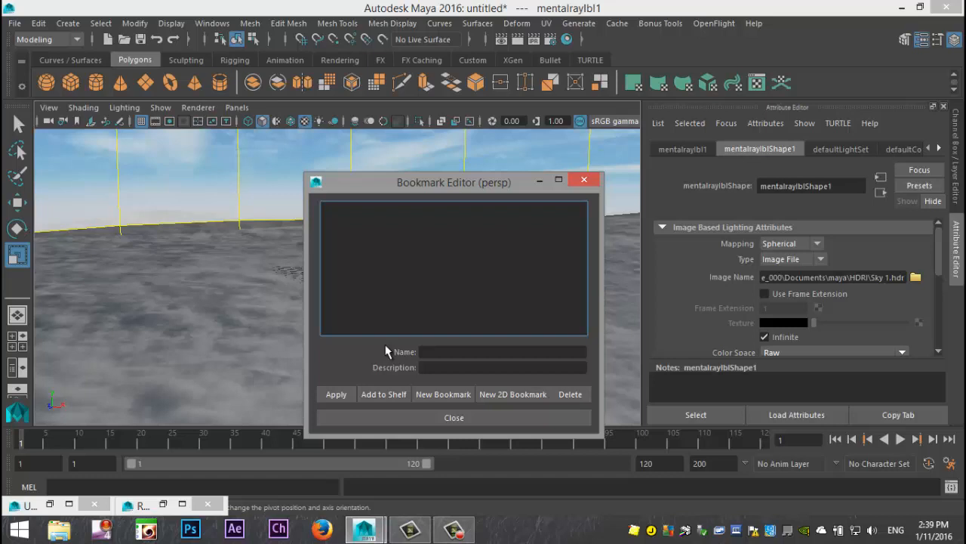
text(new)
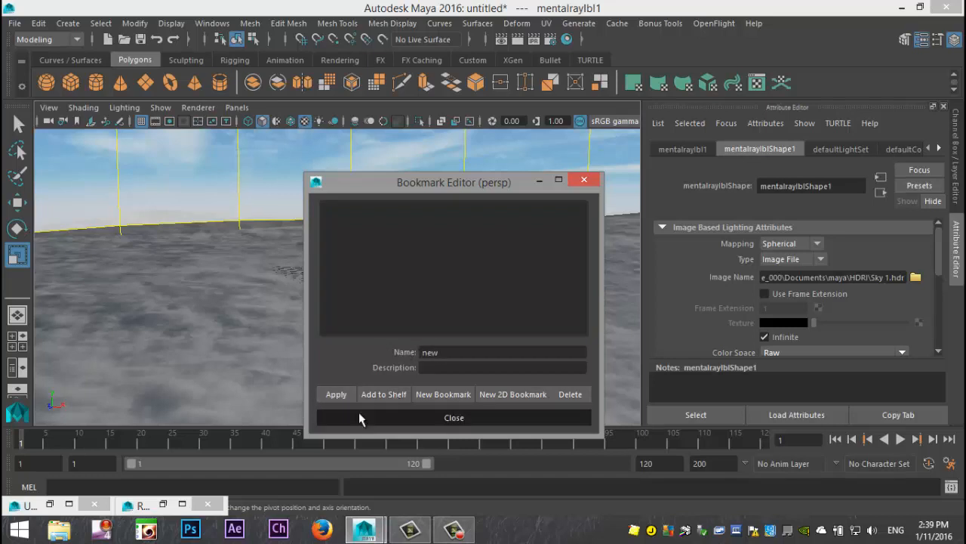
click(453, 417)
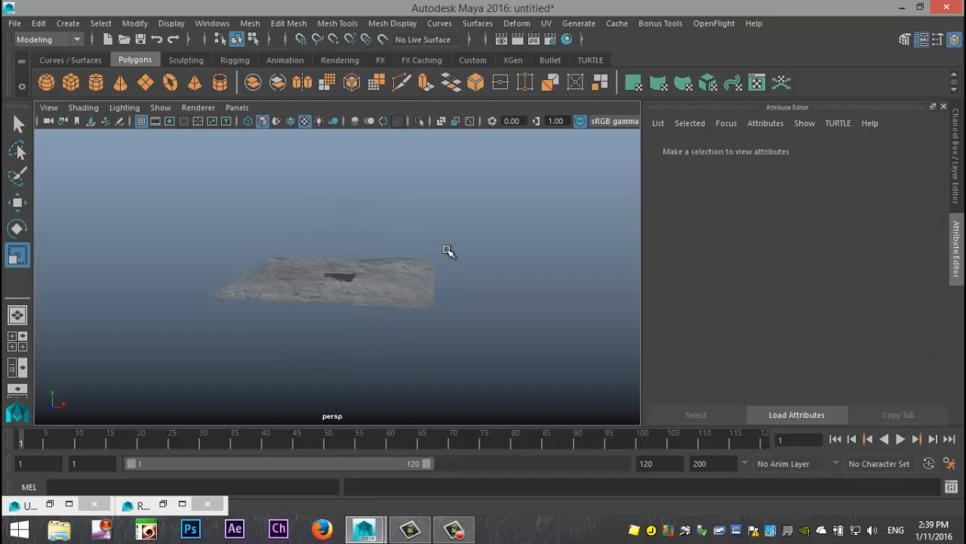
Import Winter_04OBJ.obj from Documents/maya/Trees, dismiss the OBJ warning and select the tree
click(340, 284)
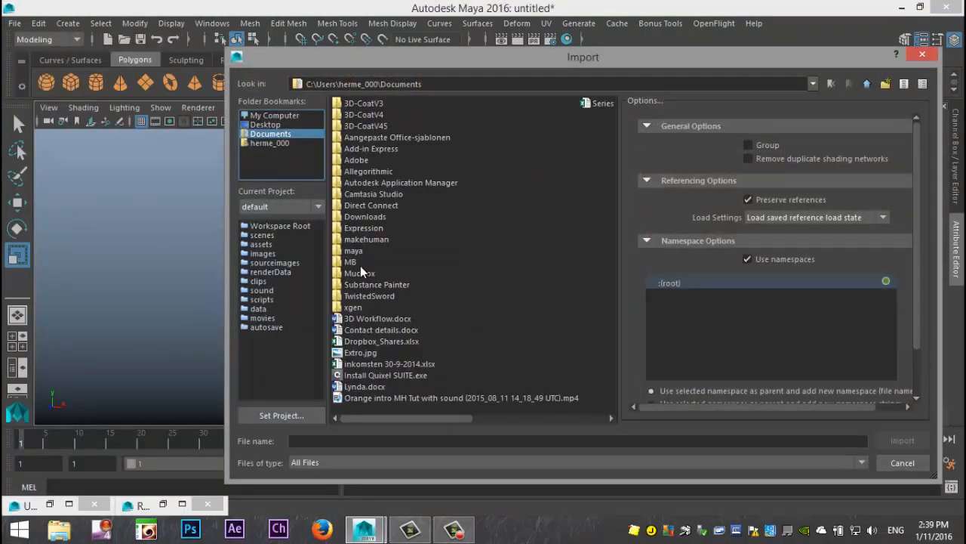
double_click(353, 250)
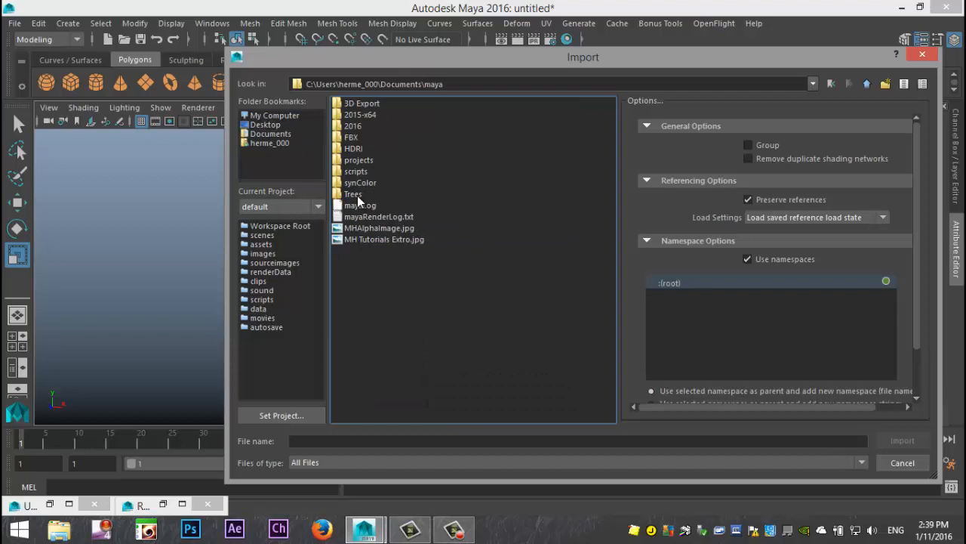
double_click(353, 193)
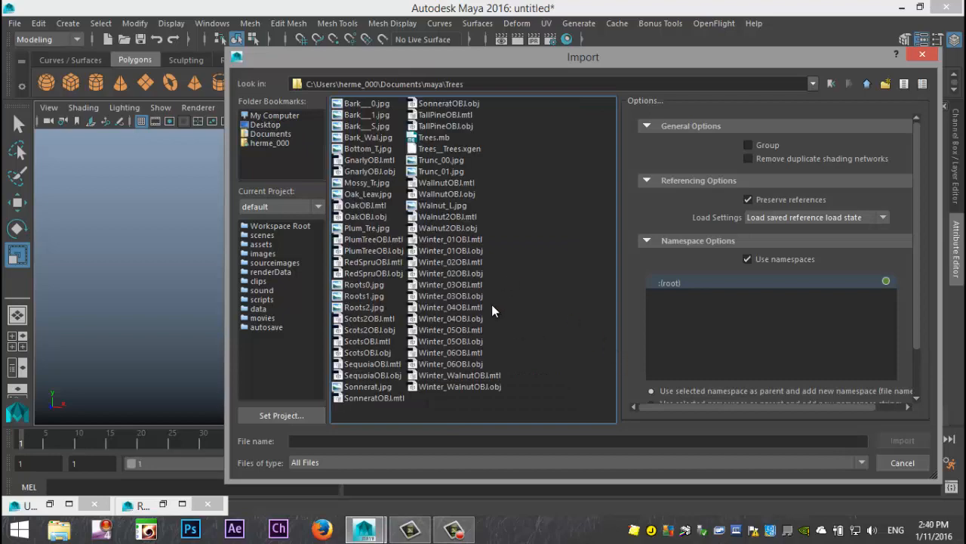
click(451, 317)
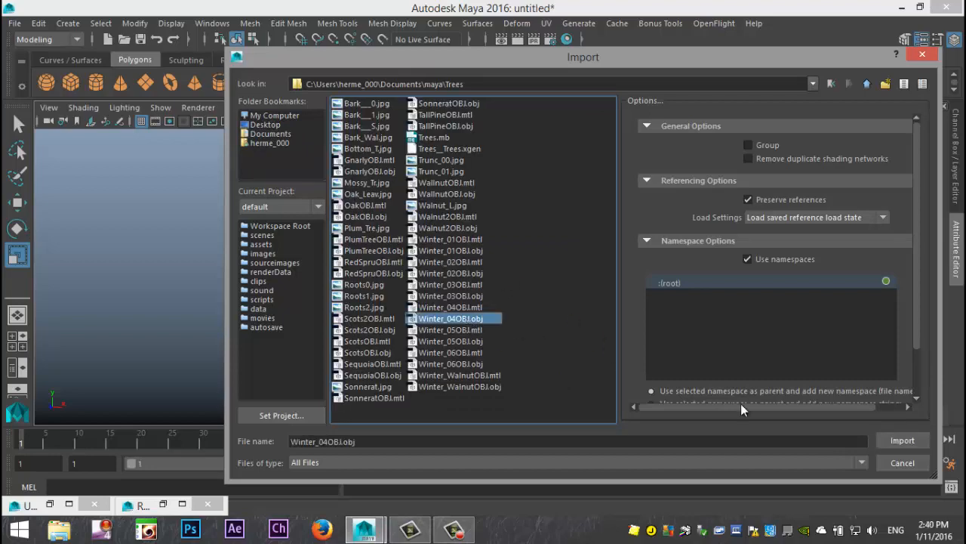
click(903, 439)
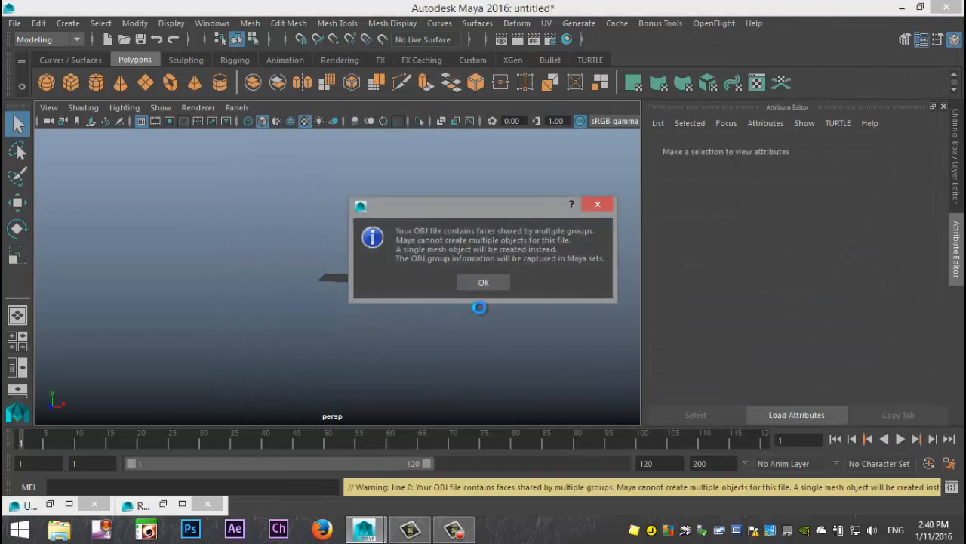
click(483, 283)
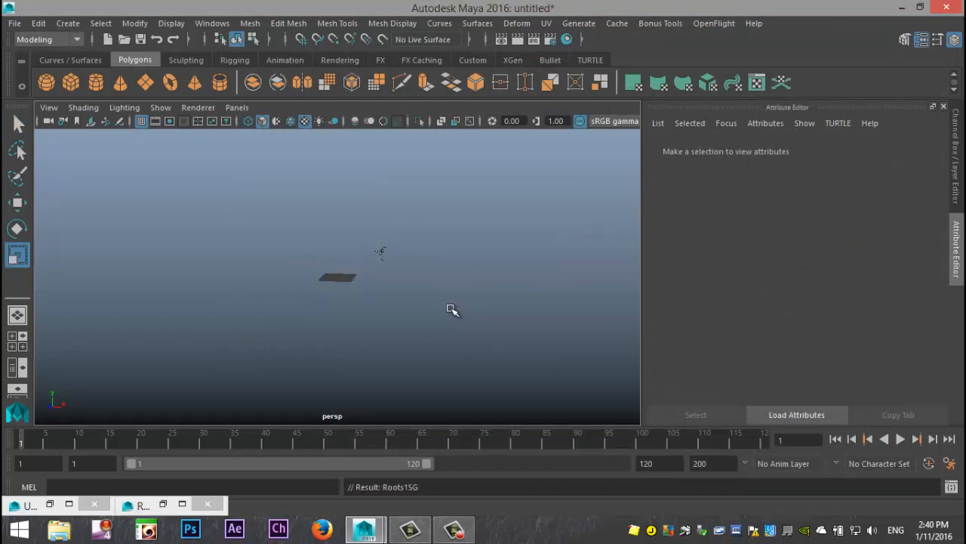
click(339, 277)
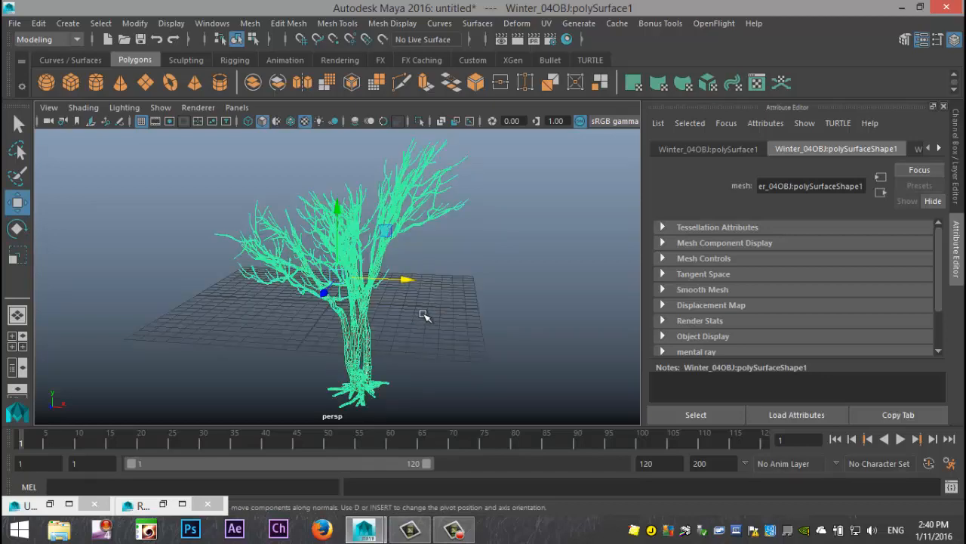
Unhide the ground plane and sky around the tree and bring up the XGen Editor
drag(424, 316, 399, 290)
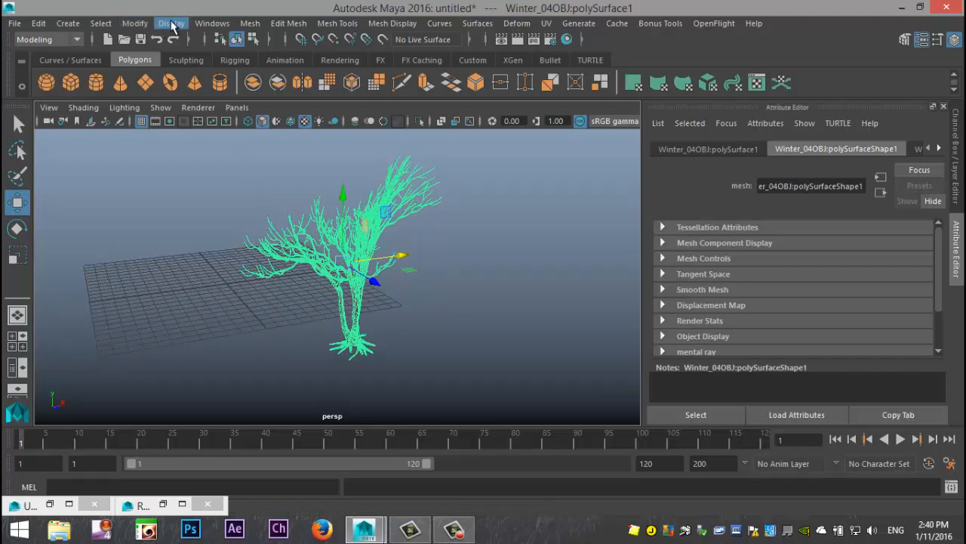
click(170, 23)
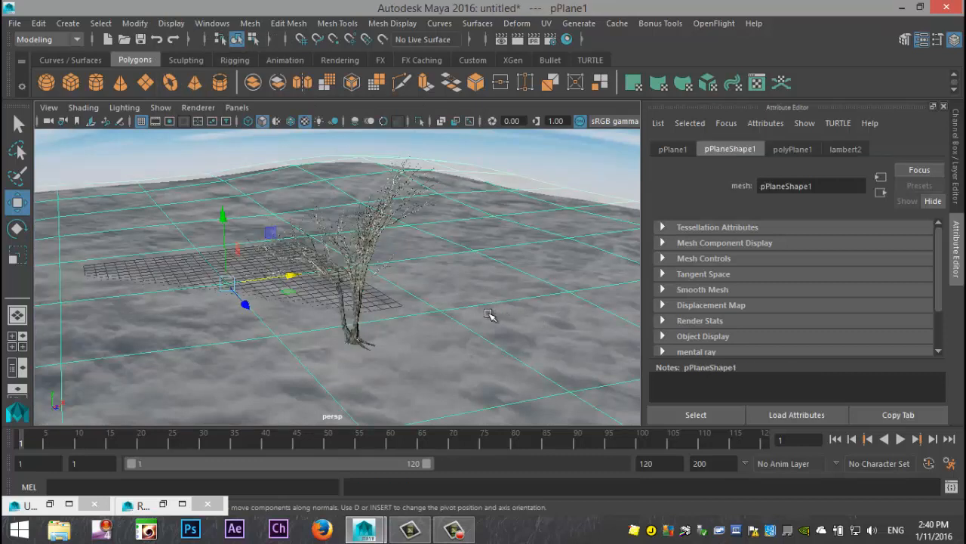
mouse_move(478, 334)
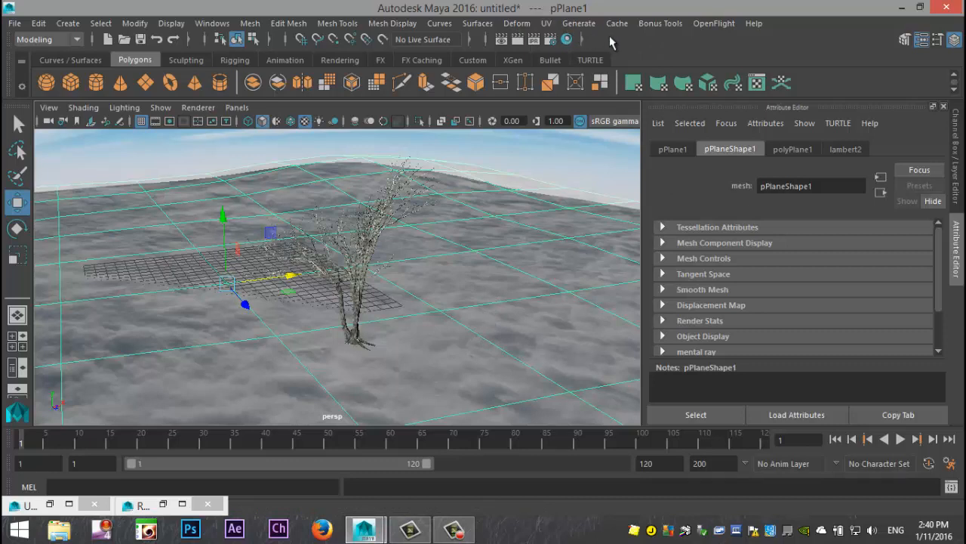
click(512, 61)
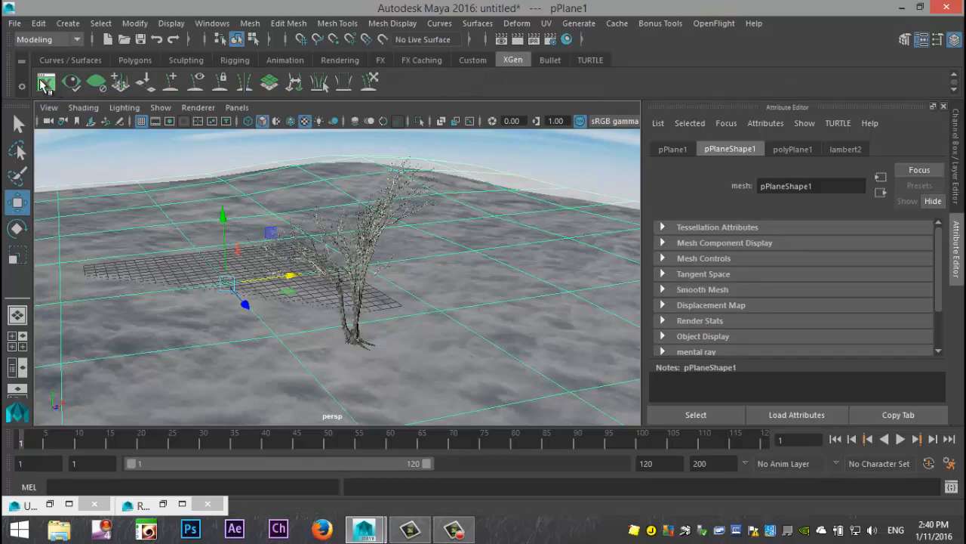
click(46, 83)
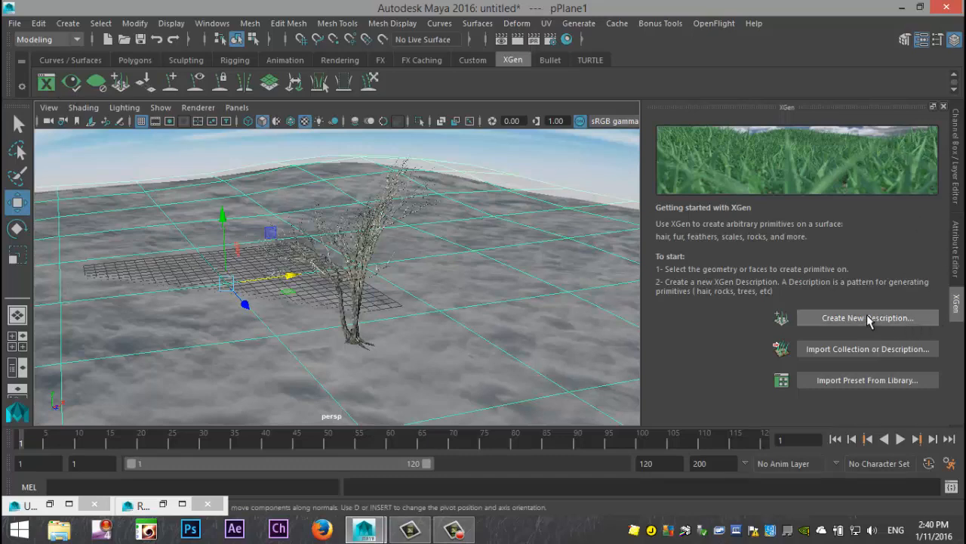
Create XGen description Forest5 in collection trees5 using archive geometry in uniform rows and columns
click(867, 317)
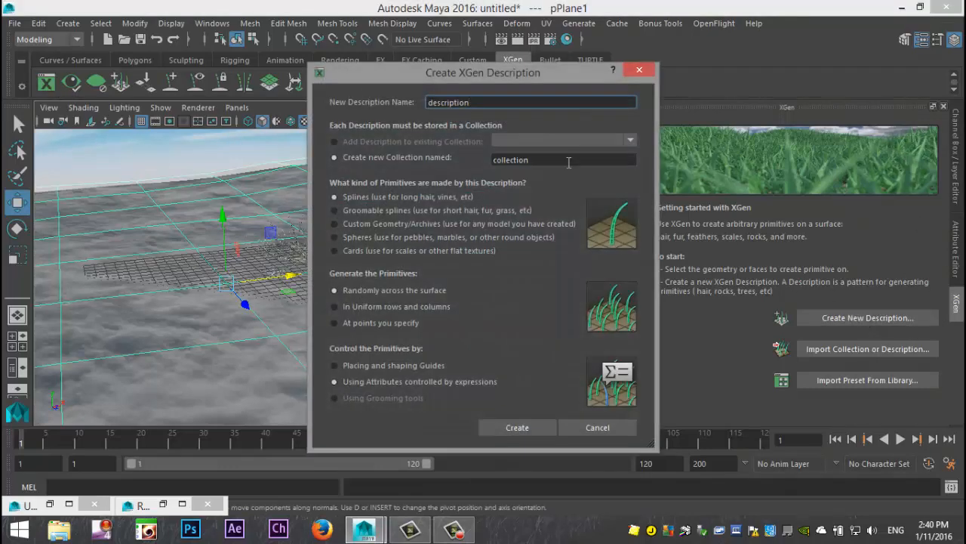
triple_click(529, 103)
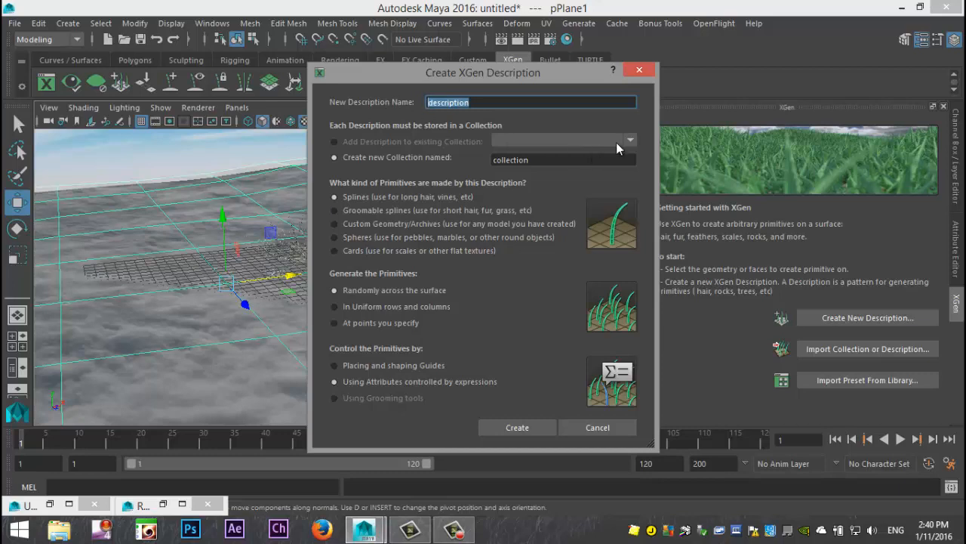
text(For)
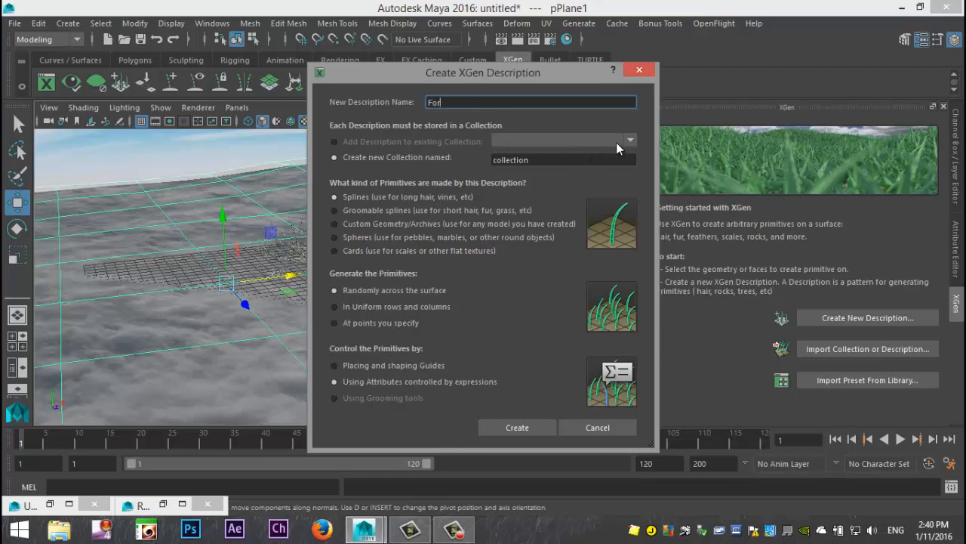
text(rest5)
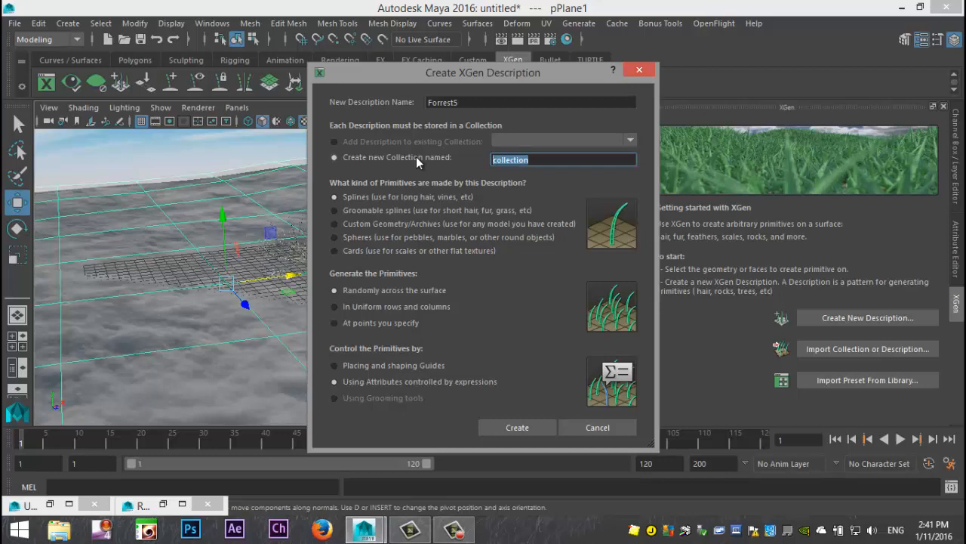
text(trees)
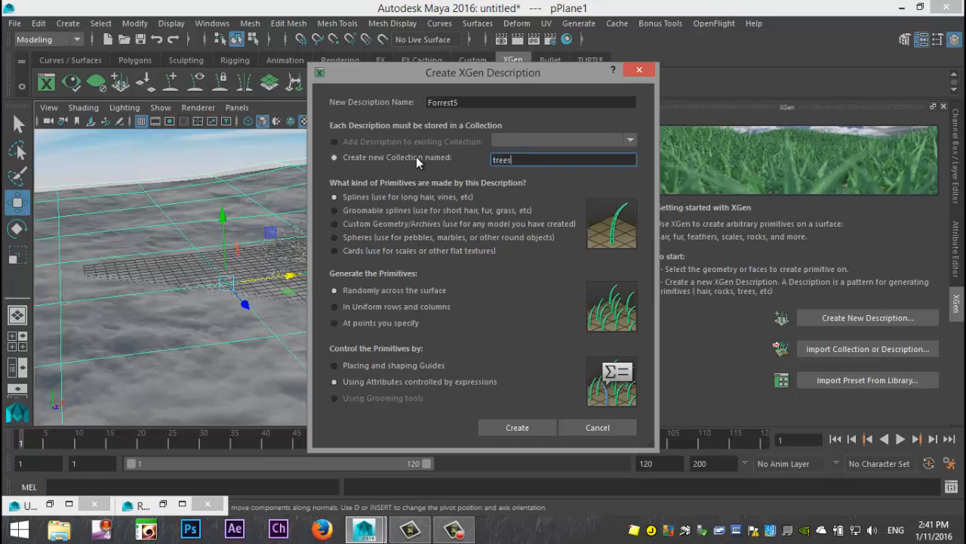
text(5)
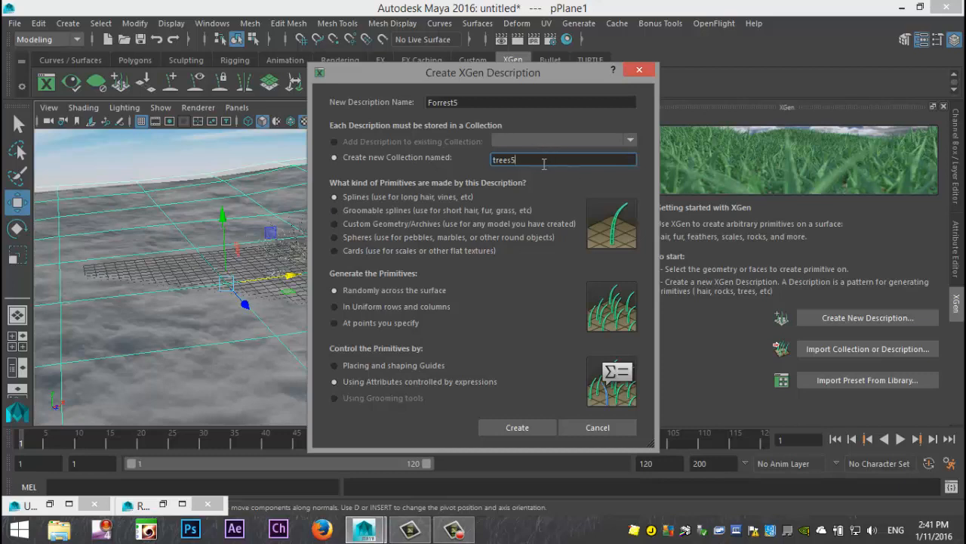
mouse_move(453, 118)
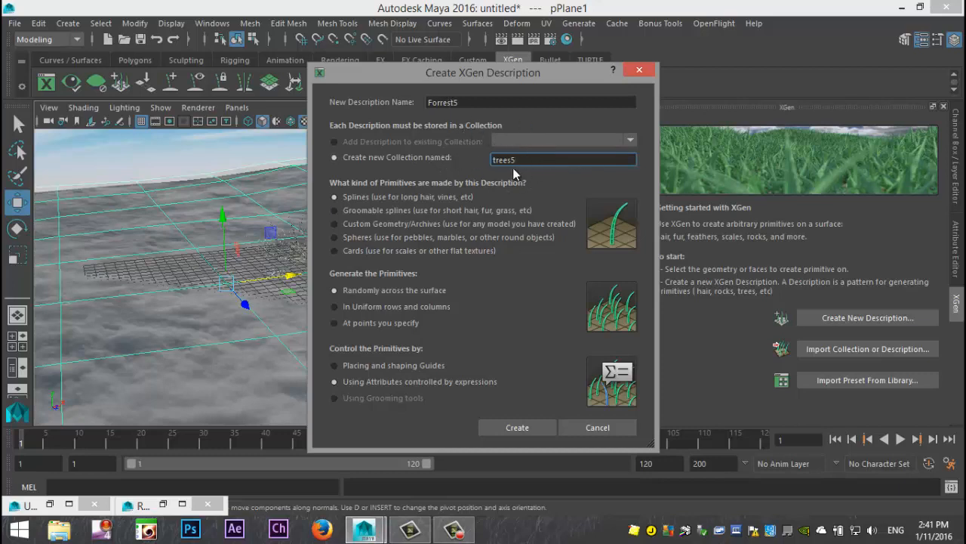
mouse_move(431, 151)
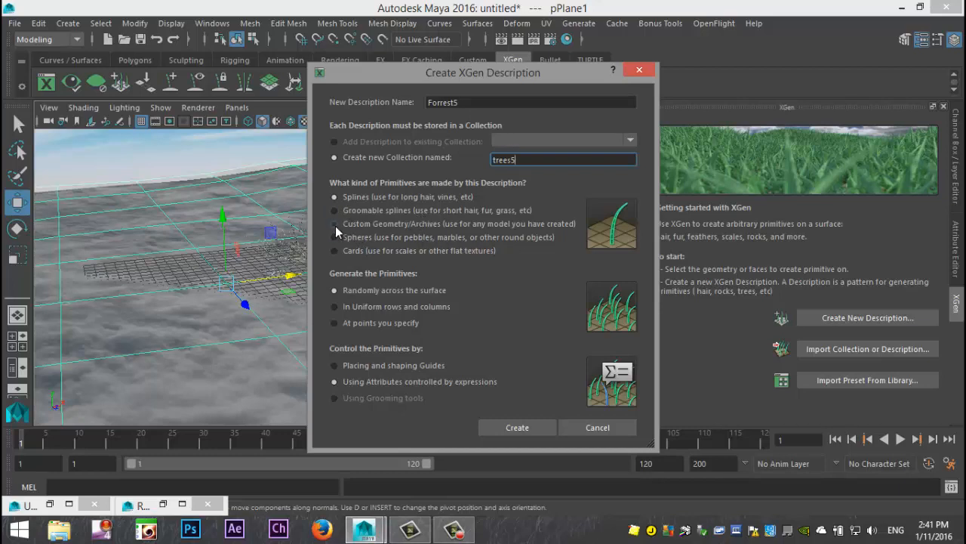
click(335, 223)
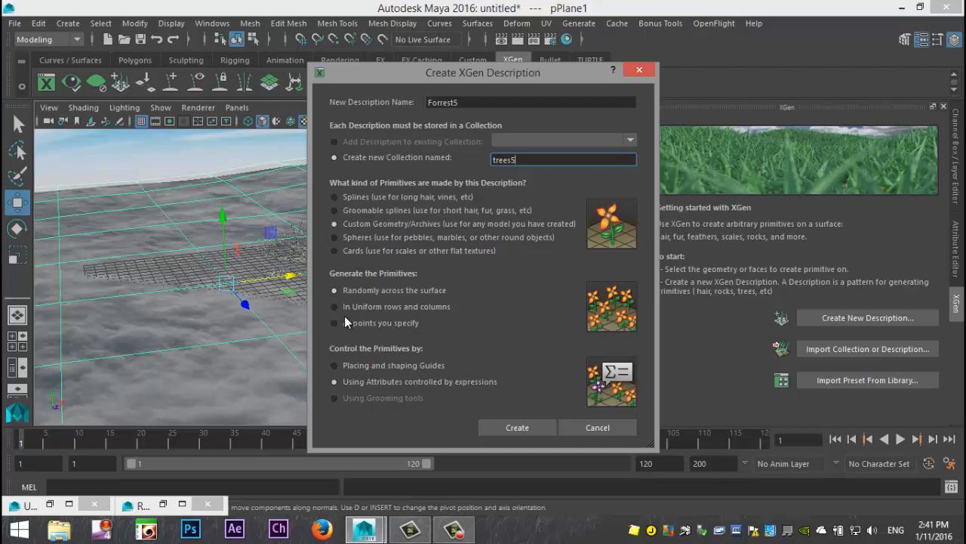
click(335, 305)
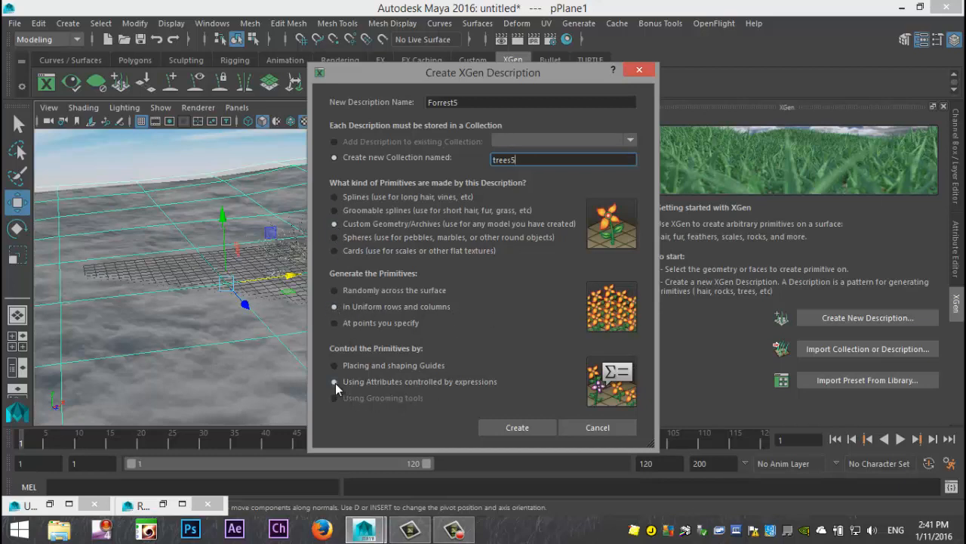
mouse_move(437, 393)
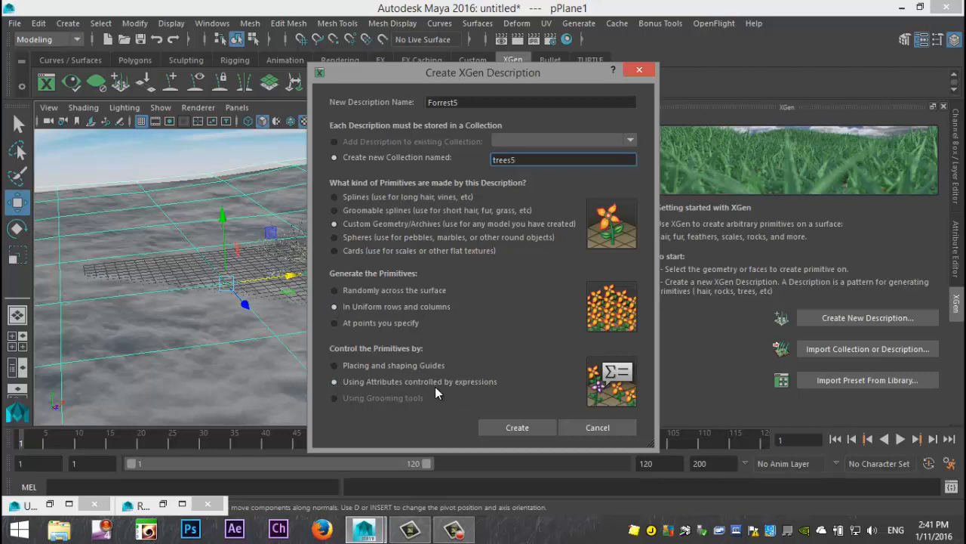
mouse_move(529, 408)
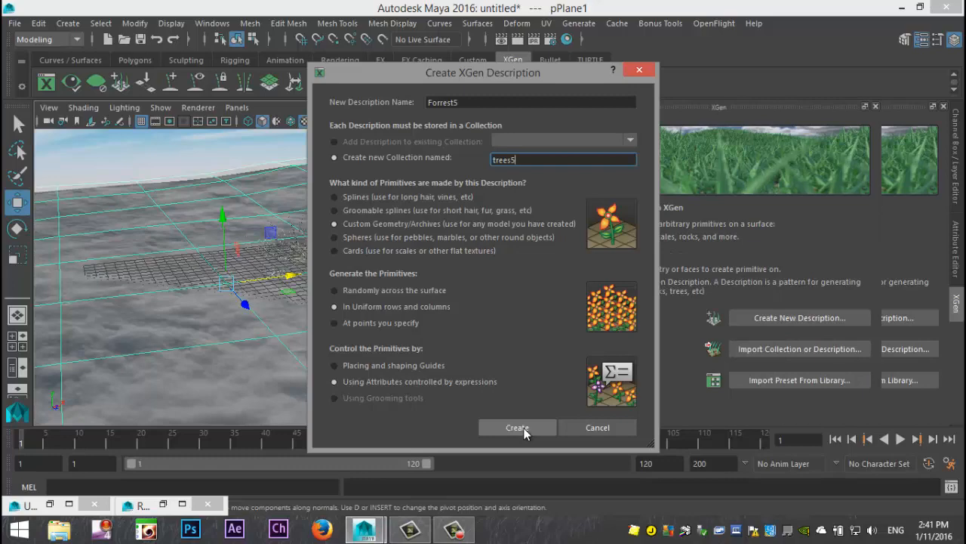
click(516, 427)
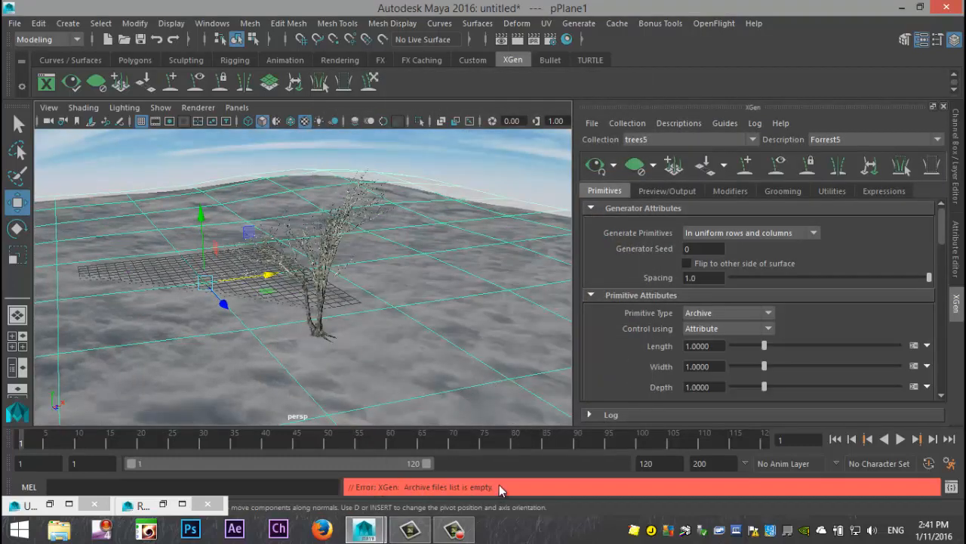
mouse_move(456, 344)
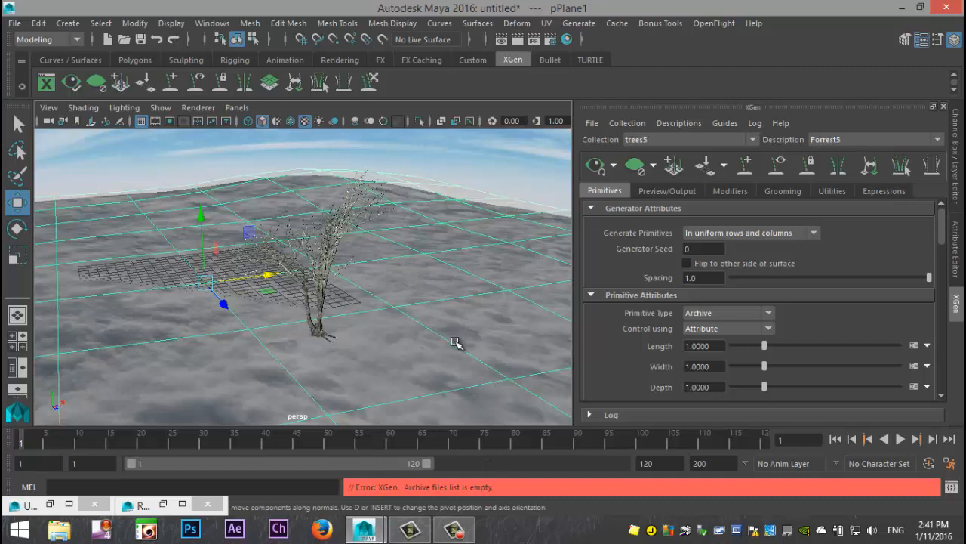
mouse_move(310, 309)
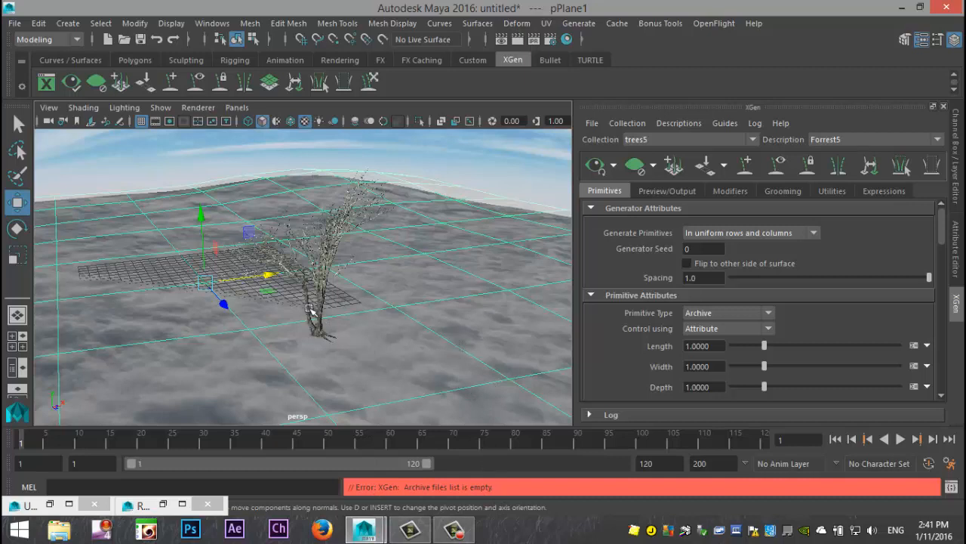
mouse_move(326, 293)
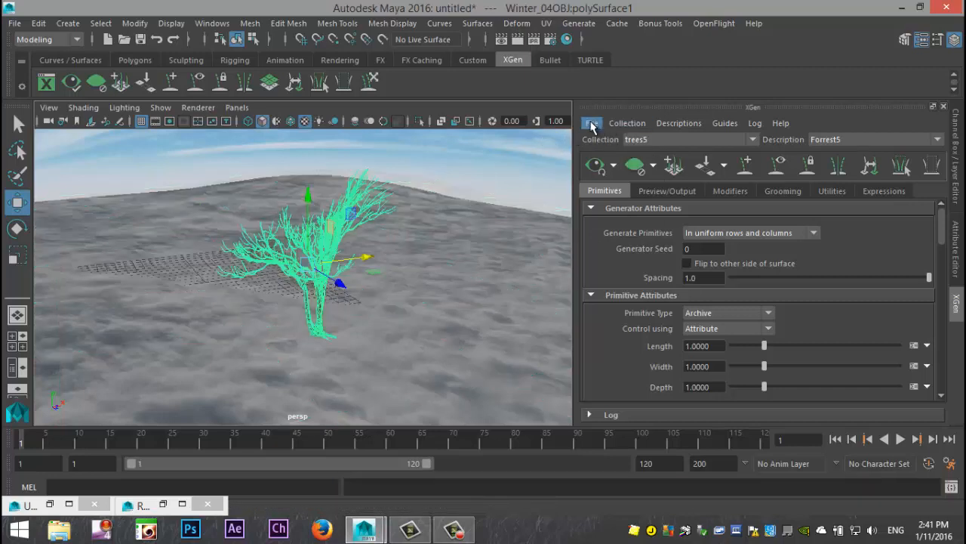
Export the selected tree as an archive to Local Archives and agree to save the scene first
click(591, 124)
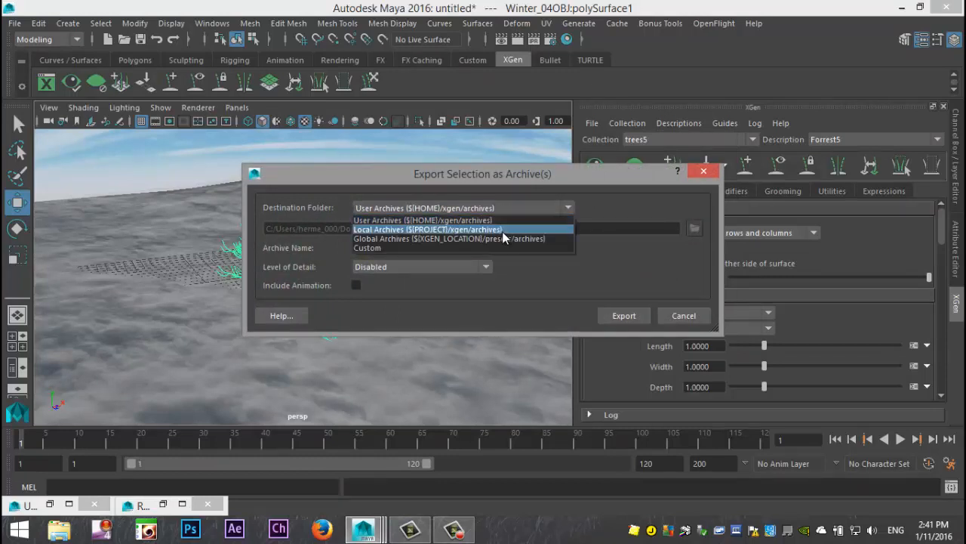
click(429, 229)
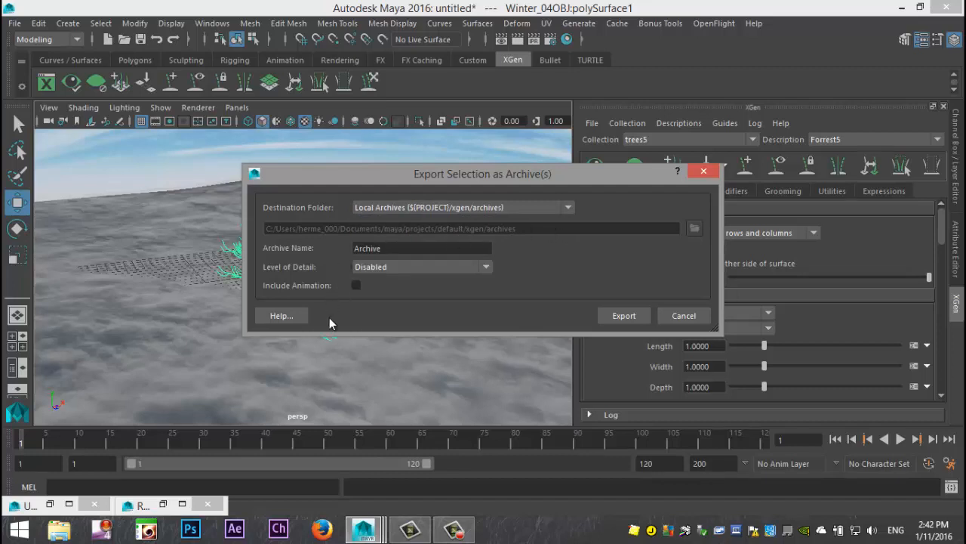
mouse_move(624, 316)
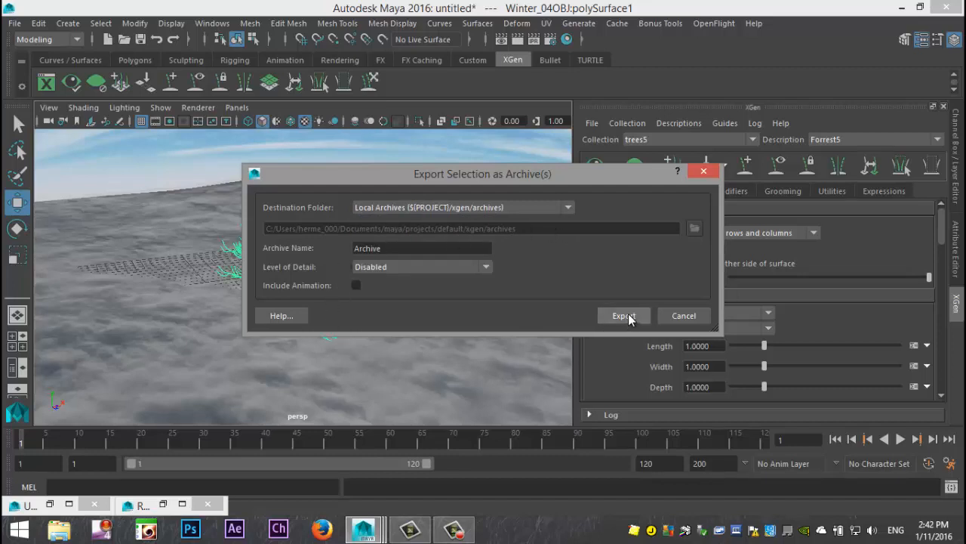
click(624, 316)
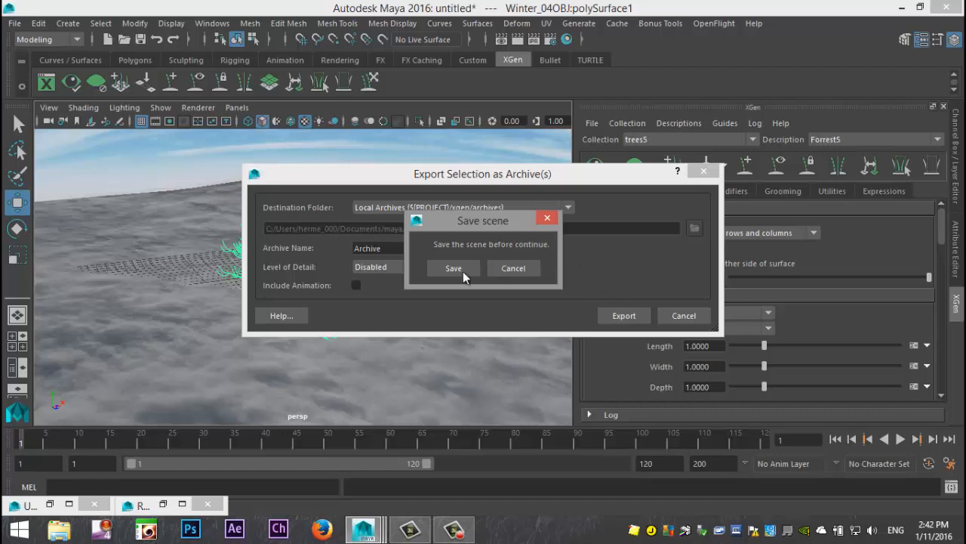
click(453, 269)
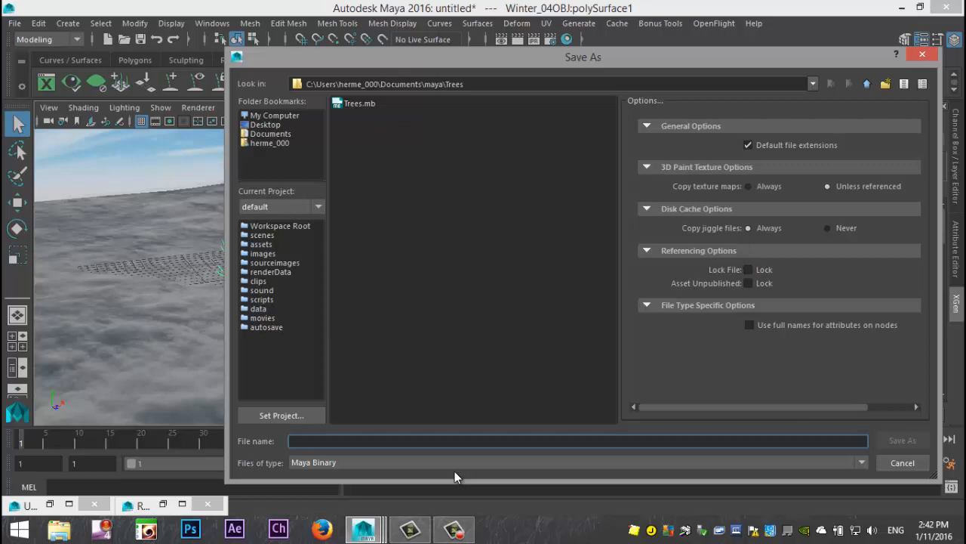
Save the scene as NewTrees in the Trees folder
text(New)
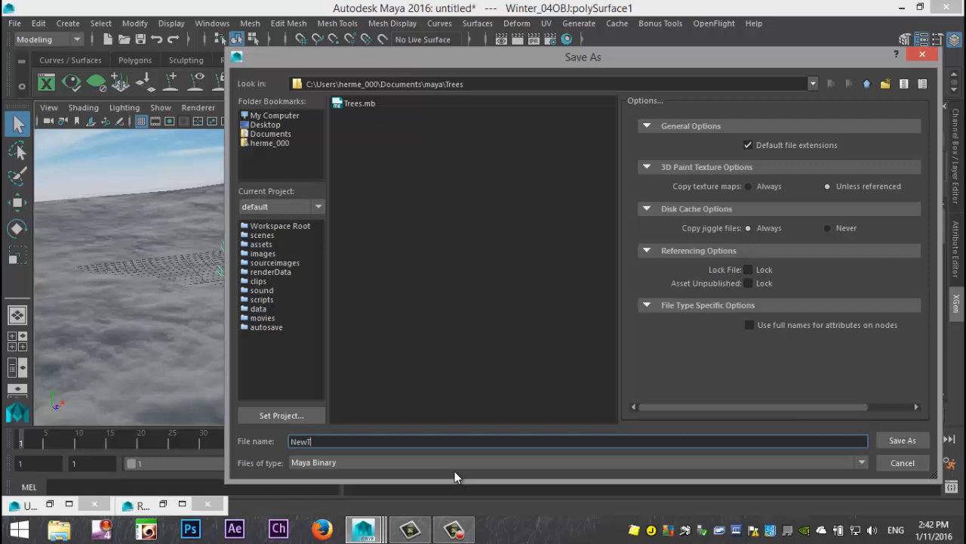
text(Trees)
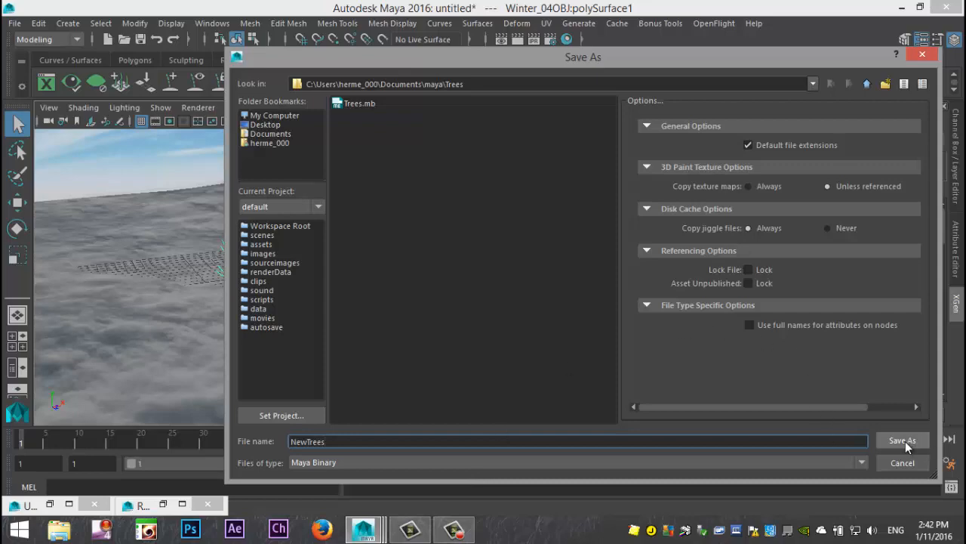
click(903, 441)
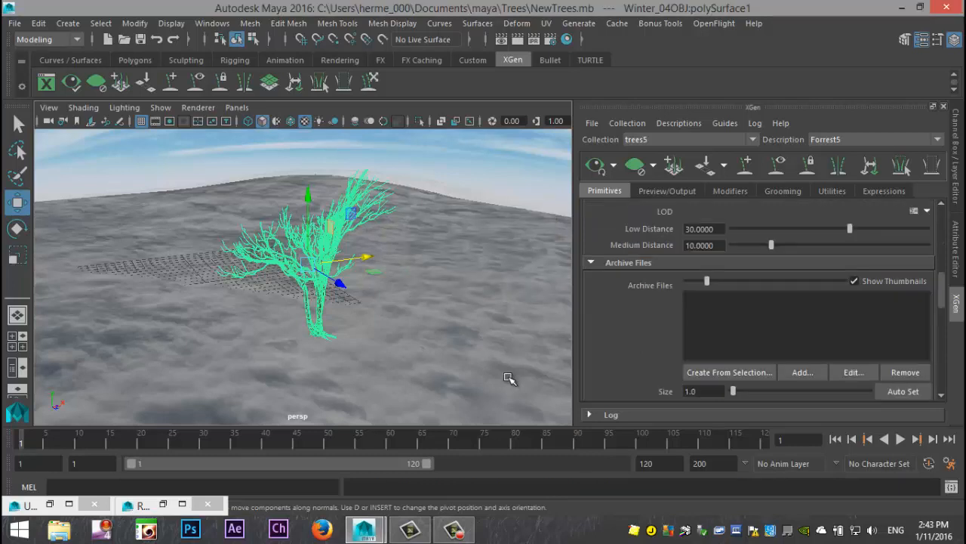
mouse_move(475, 323)
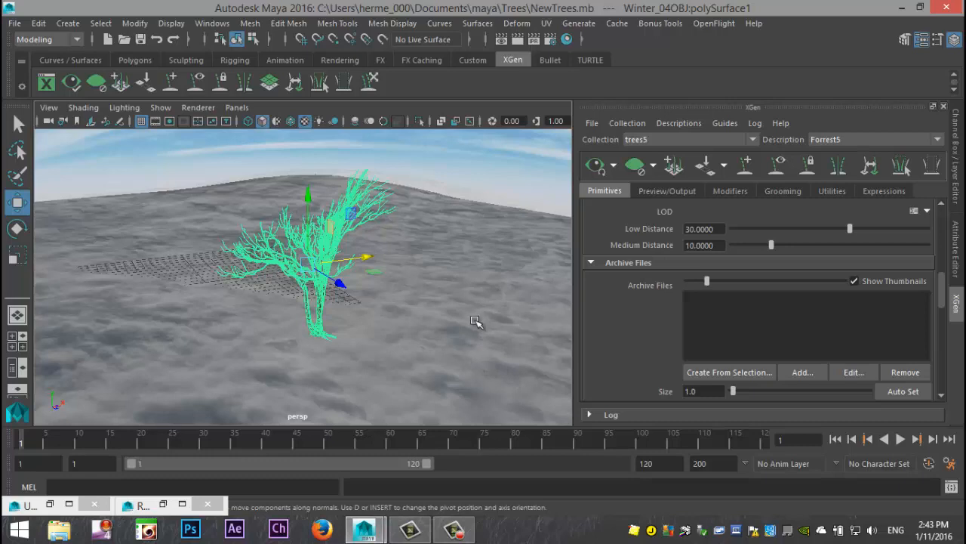
mouse_move(631, 212)
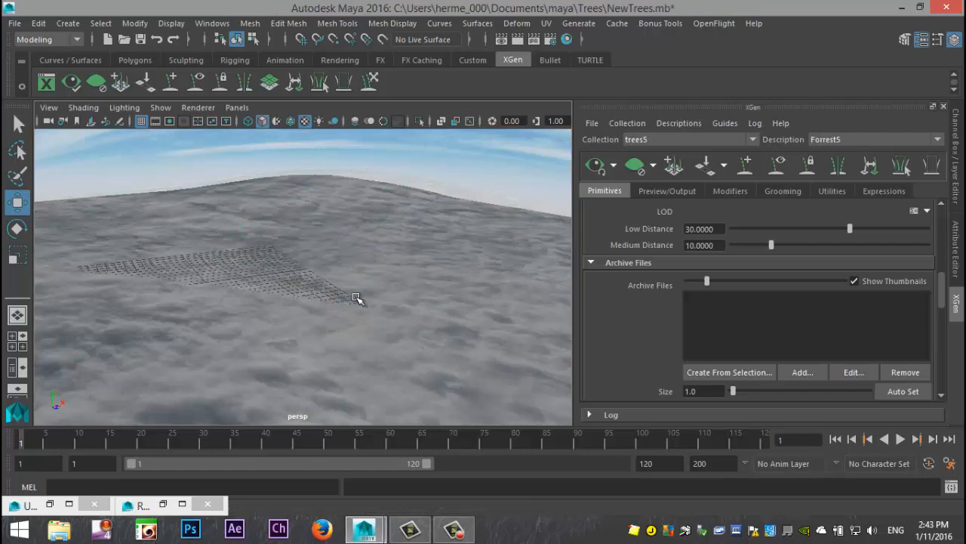
mouse_move(613, 226)
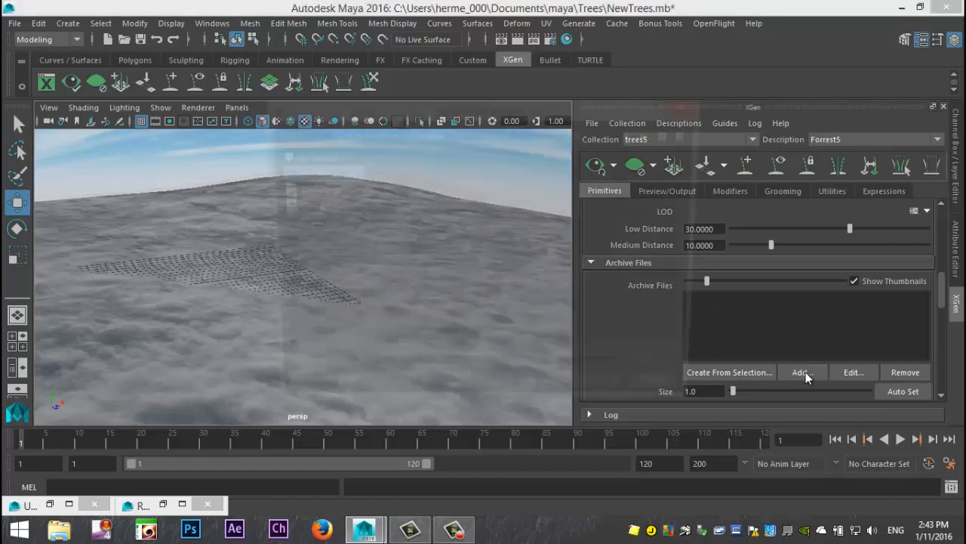
Start adding an archive file to the Forest5 description's Archive Files list
click(800, 371)
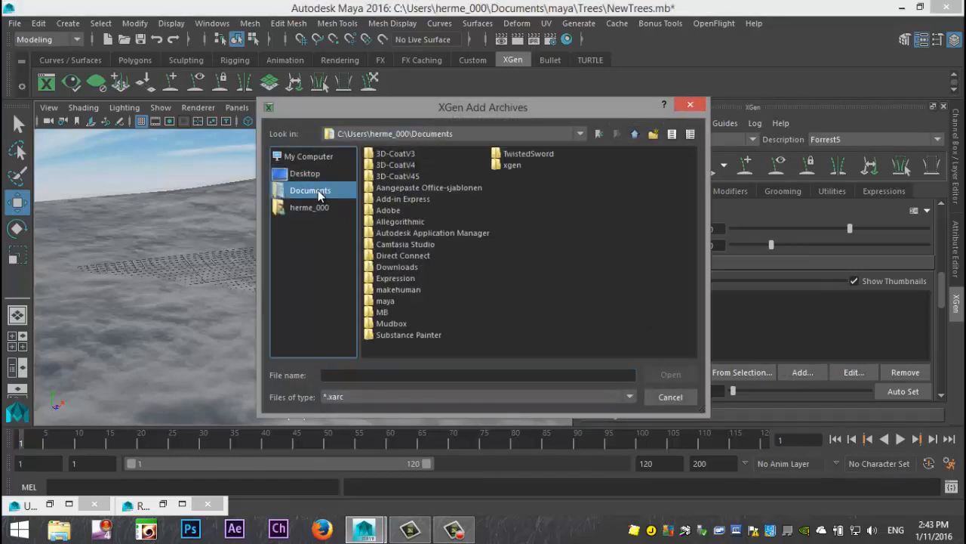
Load Archive.xarc from the project's xgen archives folder into Forest5, importing its materials
double_click(385, 301)
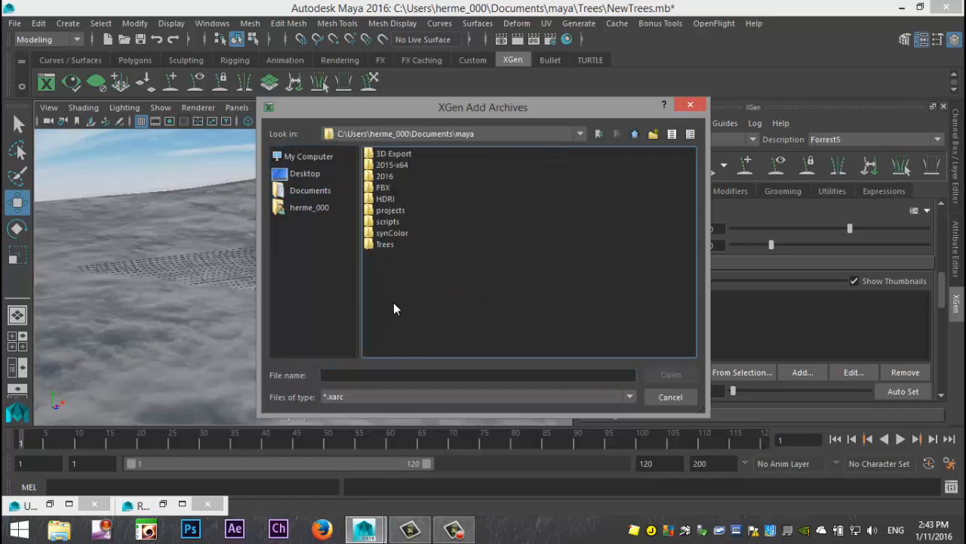
mouse_move(420, 254)
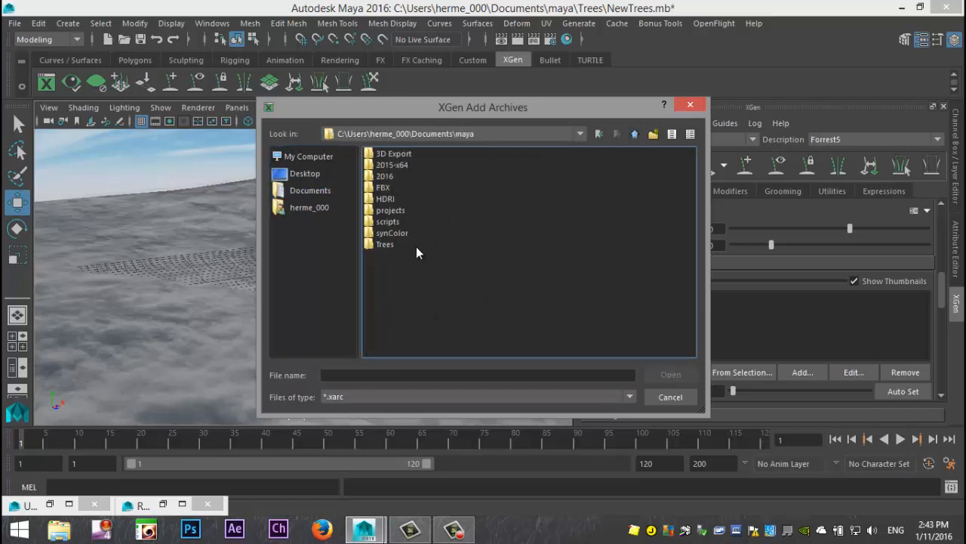
mouse_move(405, 214)
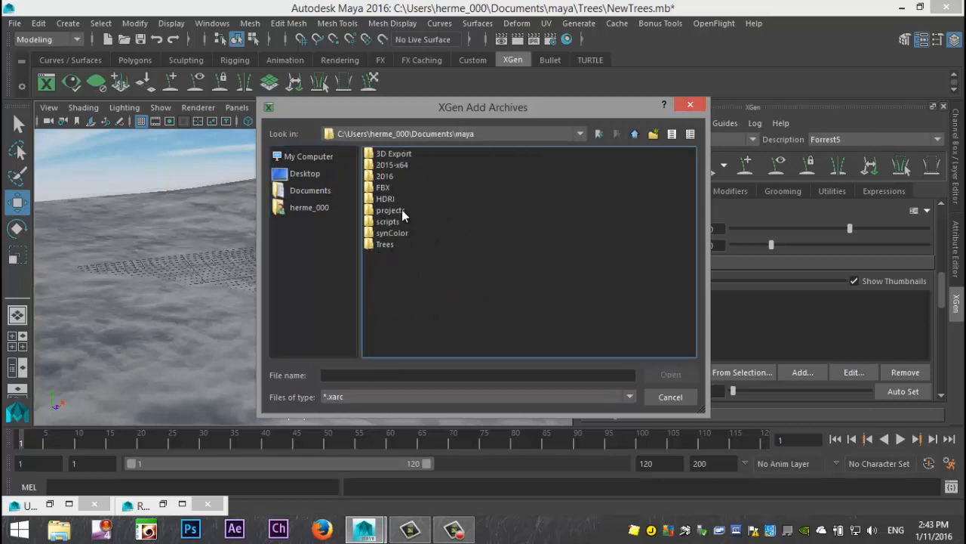
double_click(391, 209)
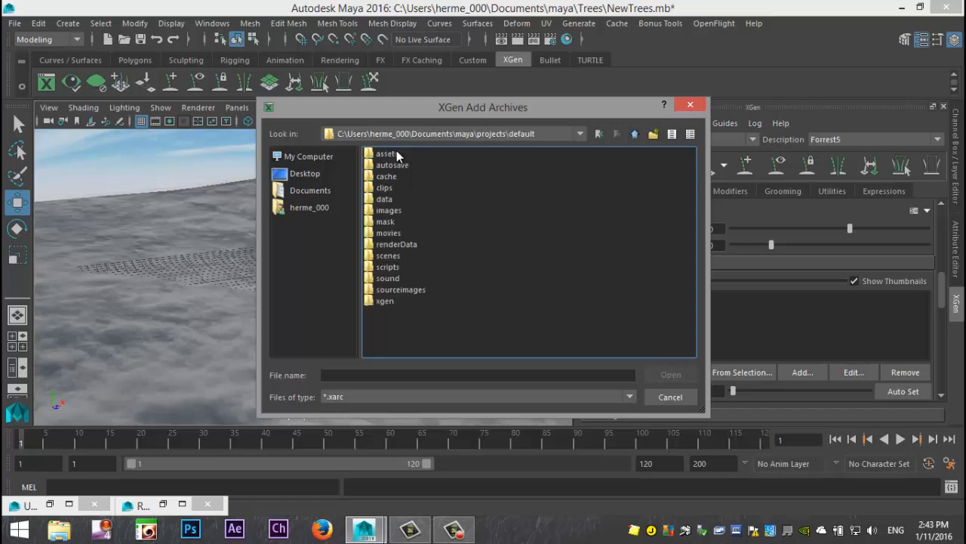
double_click(385, 300)
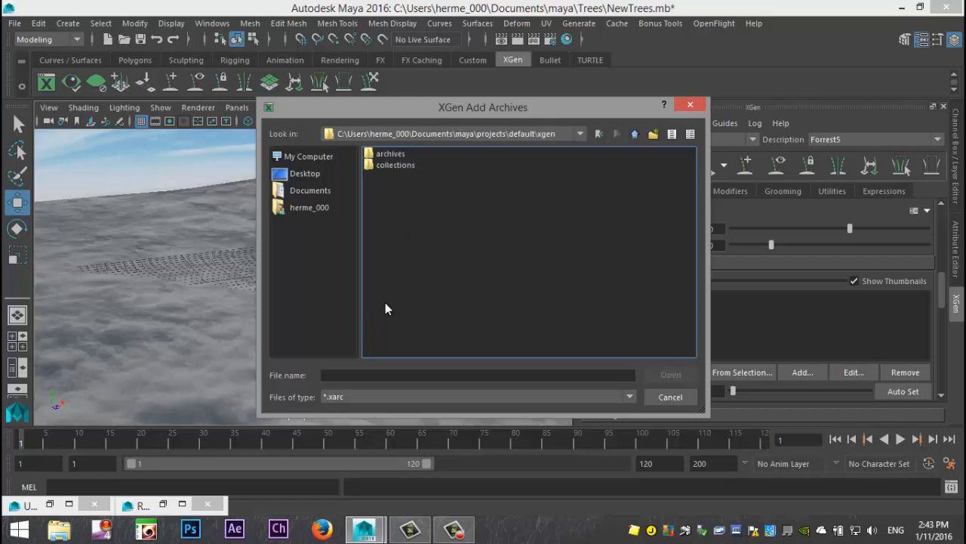
double_click(390, 154)
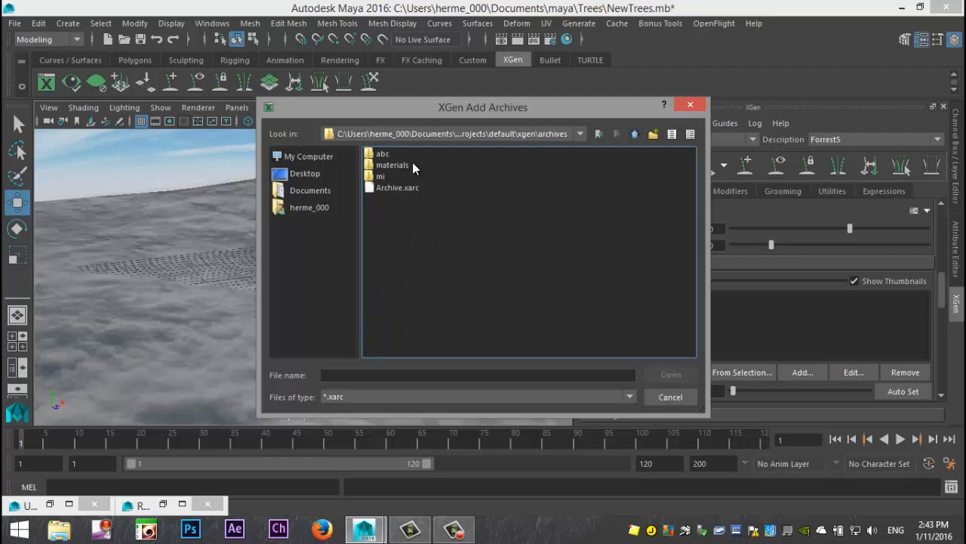
mouse_move(386, 195)
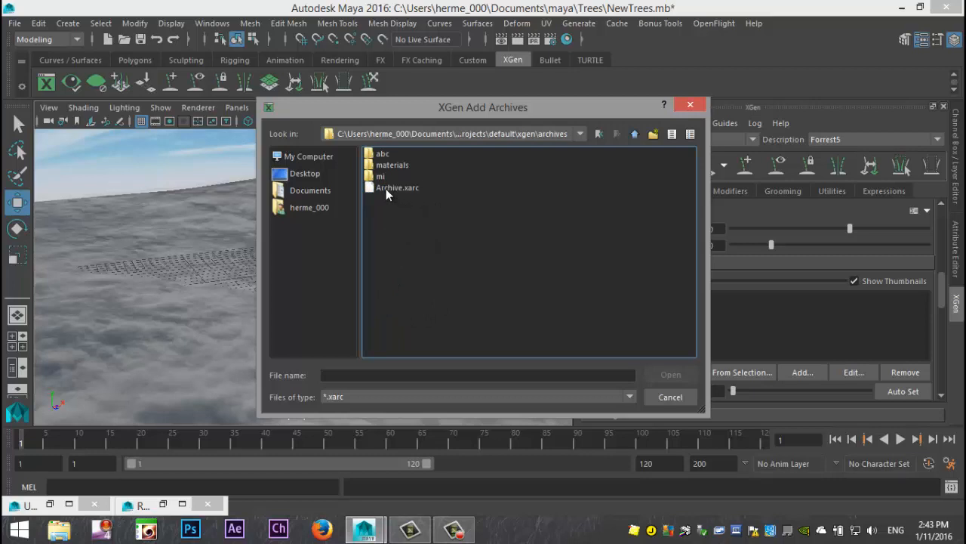
click(398, 187)
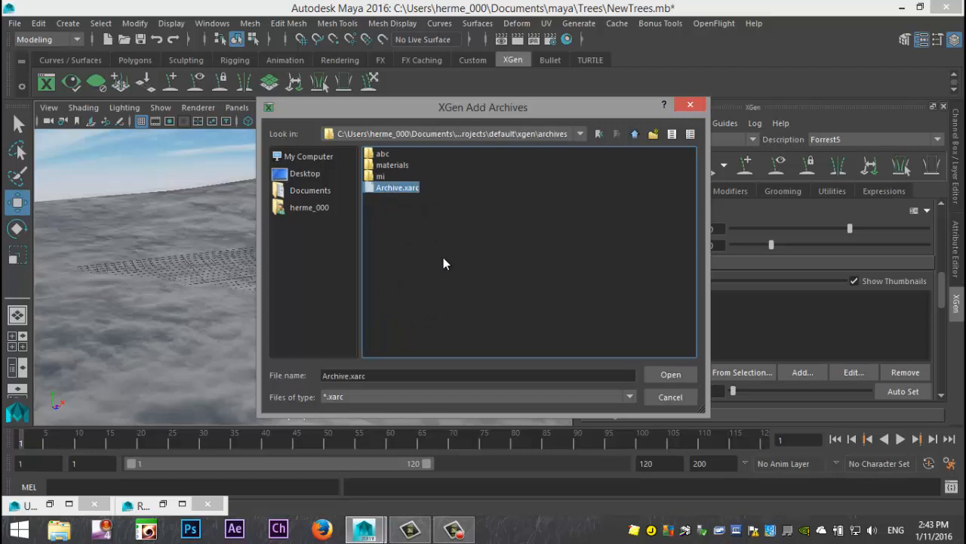
mouse_move(670, 375)
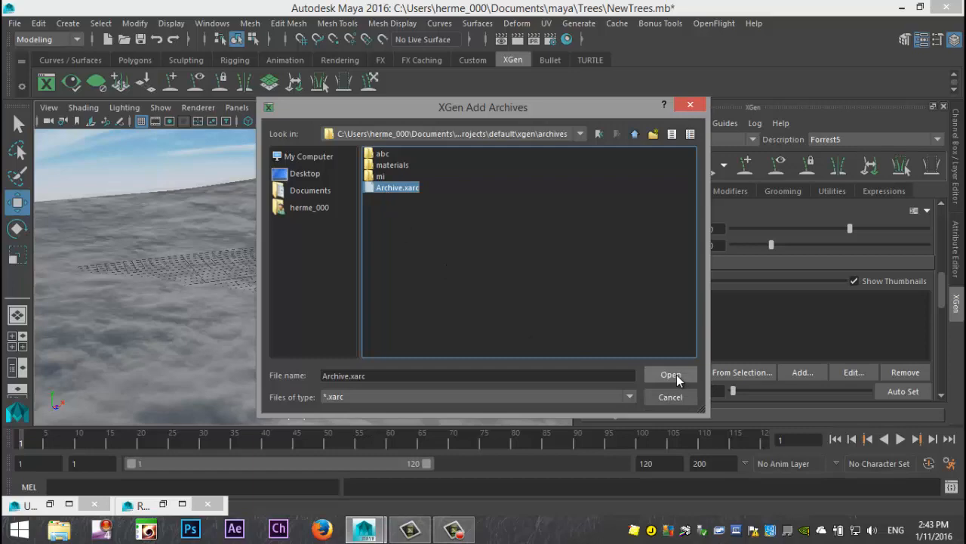
click(670, 374)
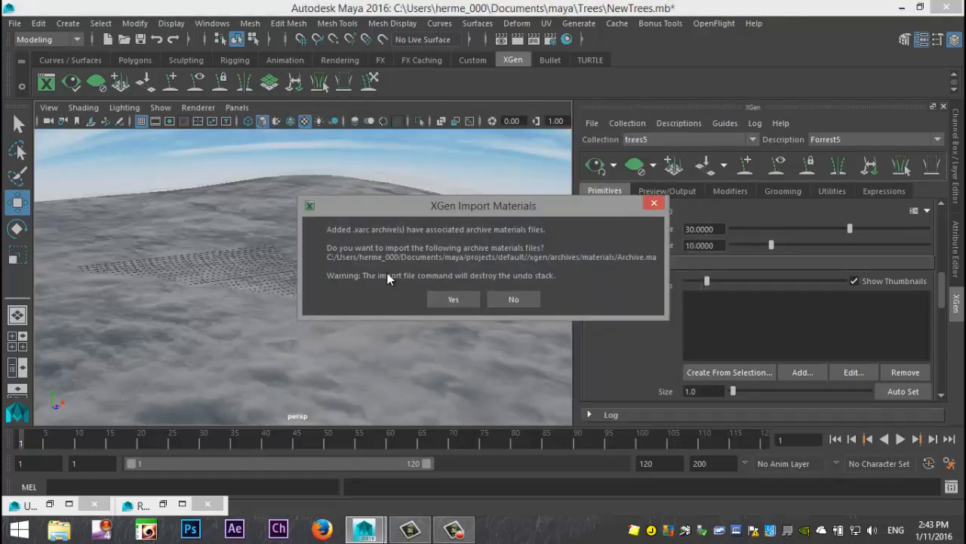
mouse_move(506, 219)
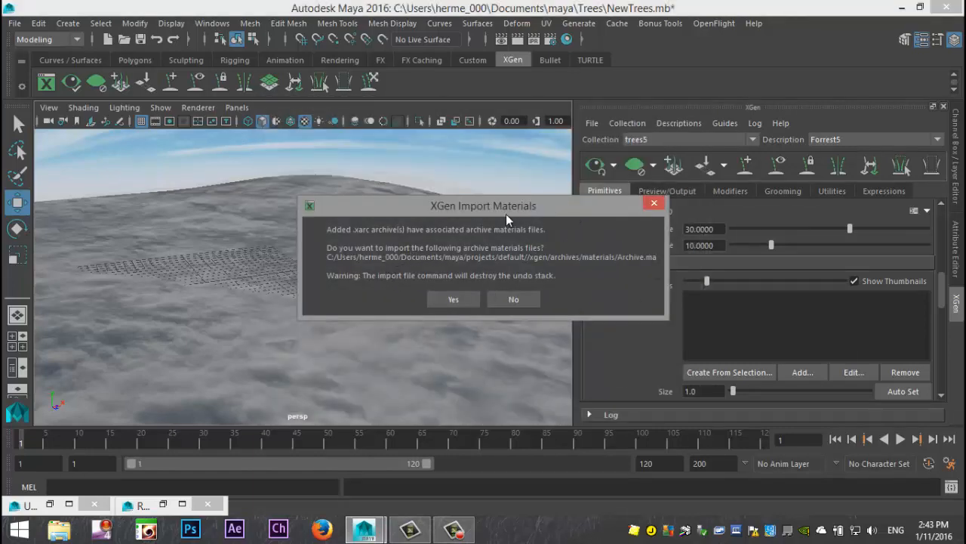
click(514, 298)
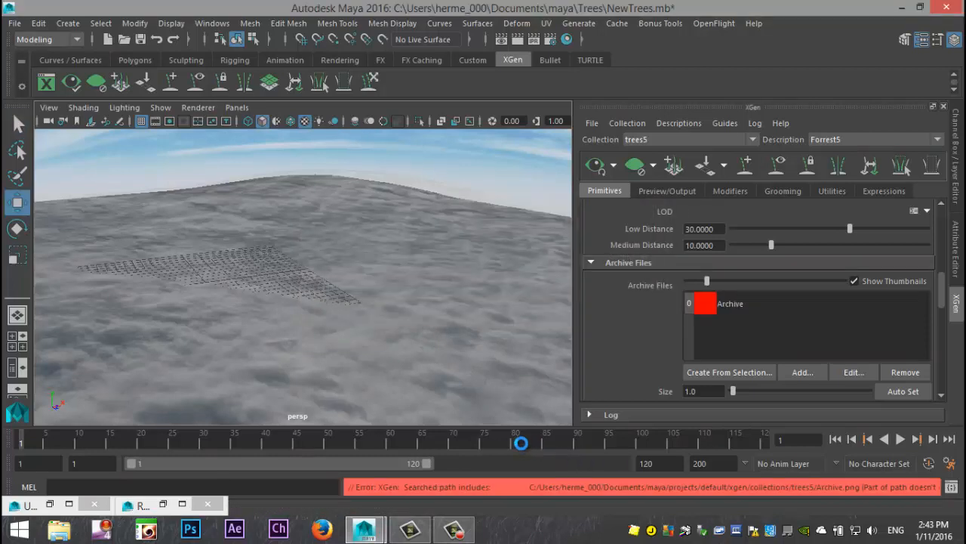
mouse_move(509, 409)
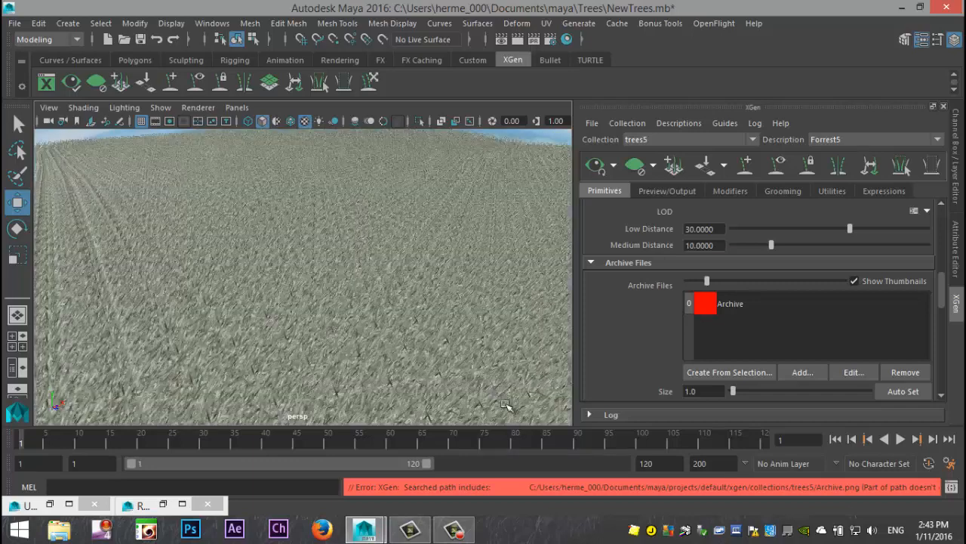
mouse_move(410, 347)
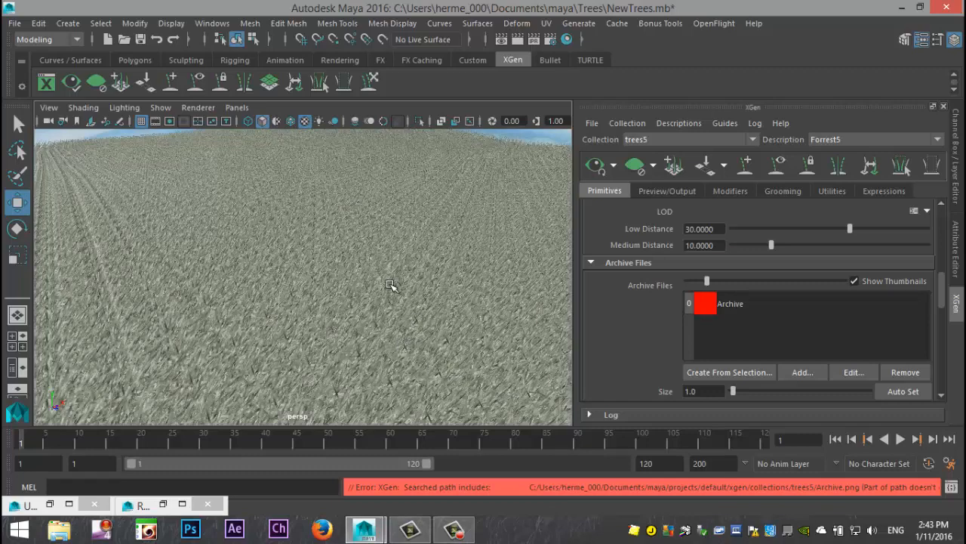
mouse_move(404, 291)
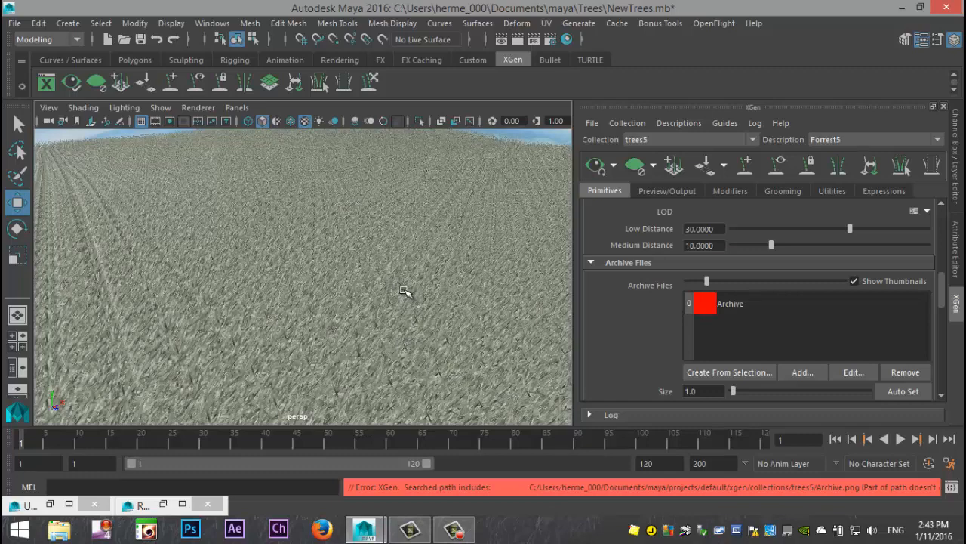
mouse_move(414, 293)
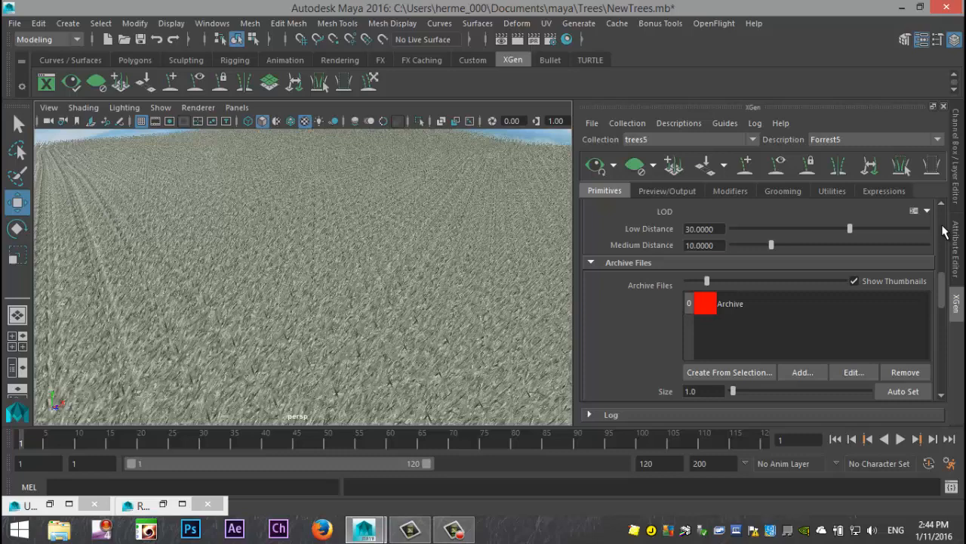
mouse_move(930, 242)
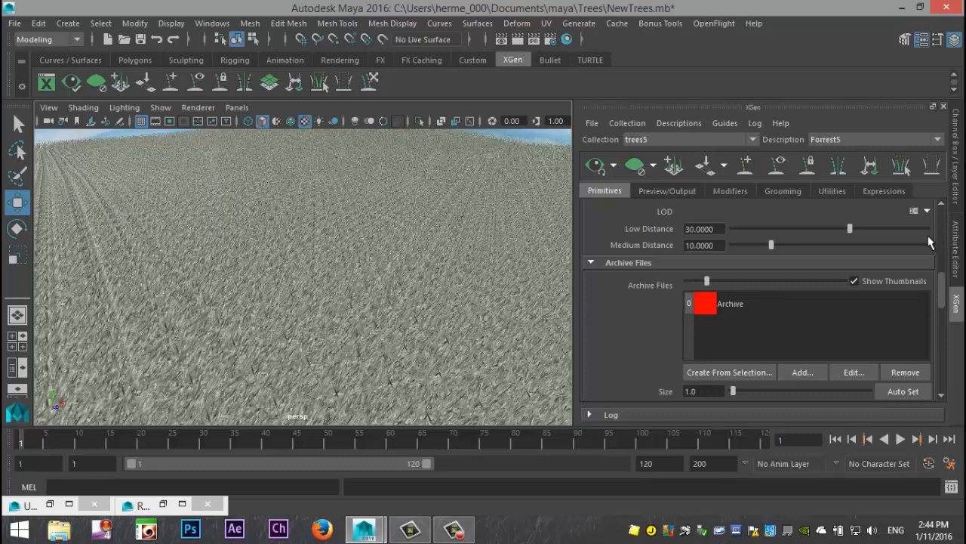
mouse_move(909, 254)
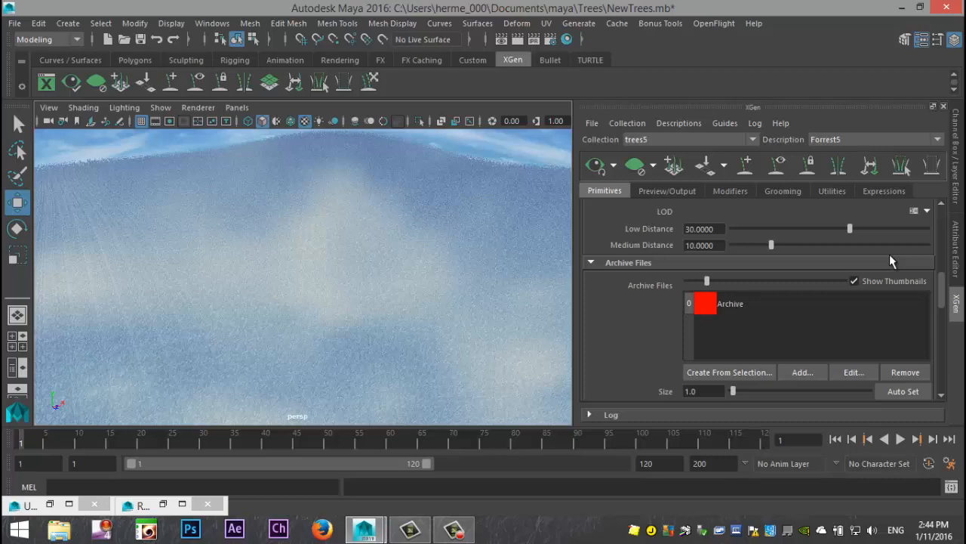
mouse_move(888, 263)
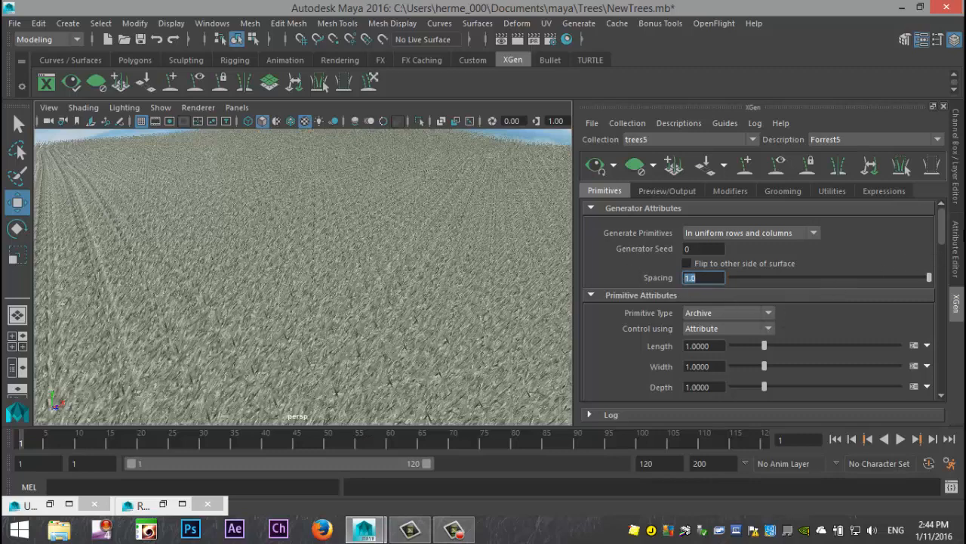
Set the Forest5 primitive Spacing to 80 so full winter trees fill the hillside in rows
text(80)
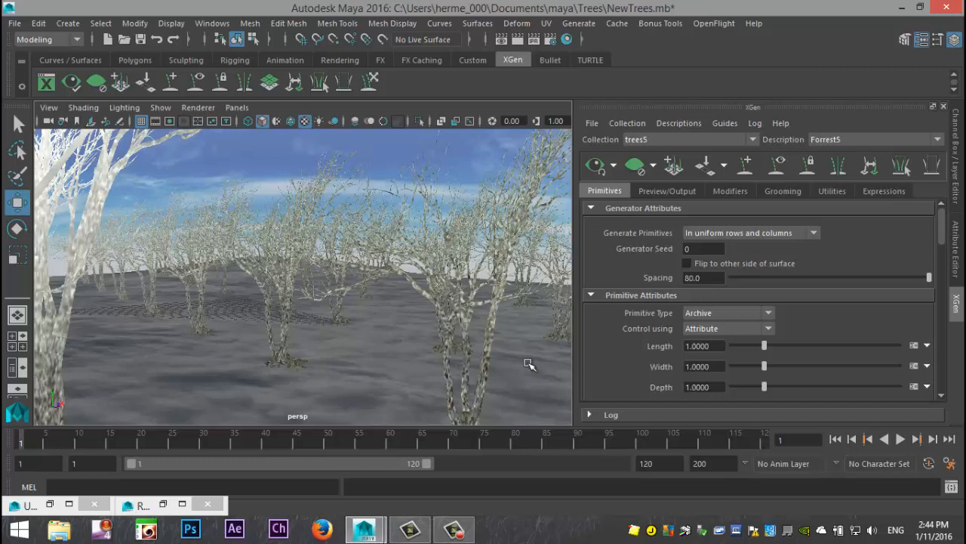
mouse_move(803, 271)
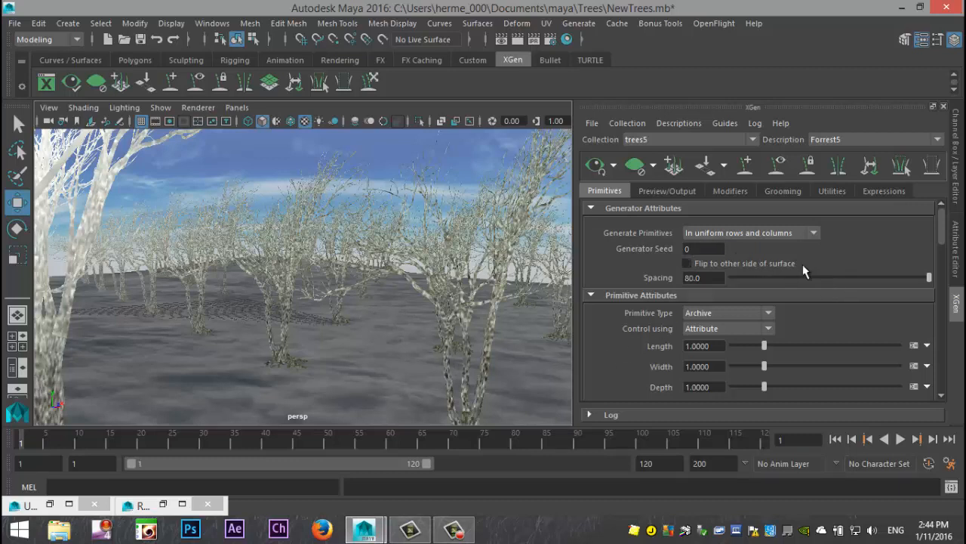
mouse_move(814, 241)
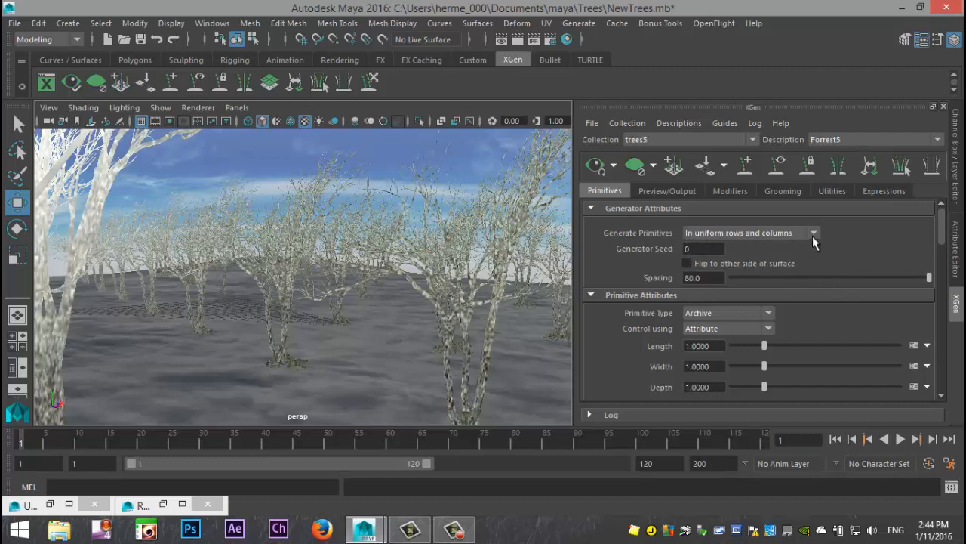
Generate primitives Randomly across the surface at density 0.01 and return to the bookmarked camera view
click(750, 232)
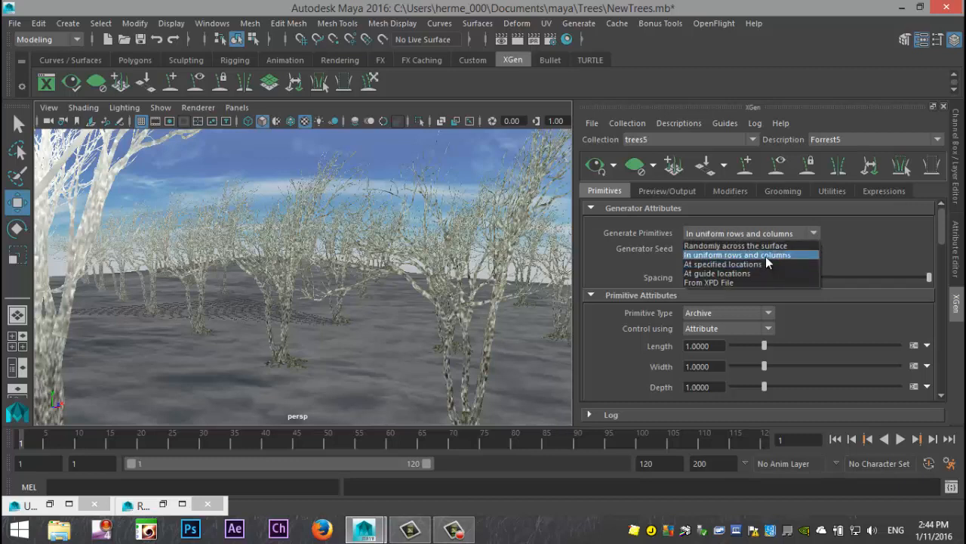
click(740, 253)
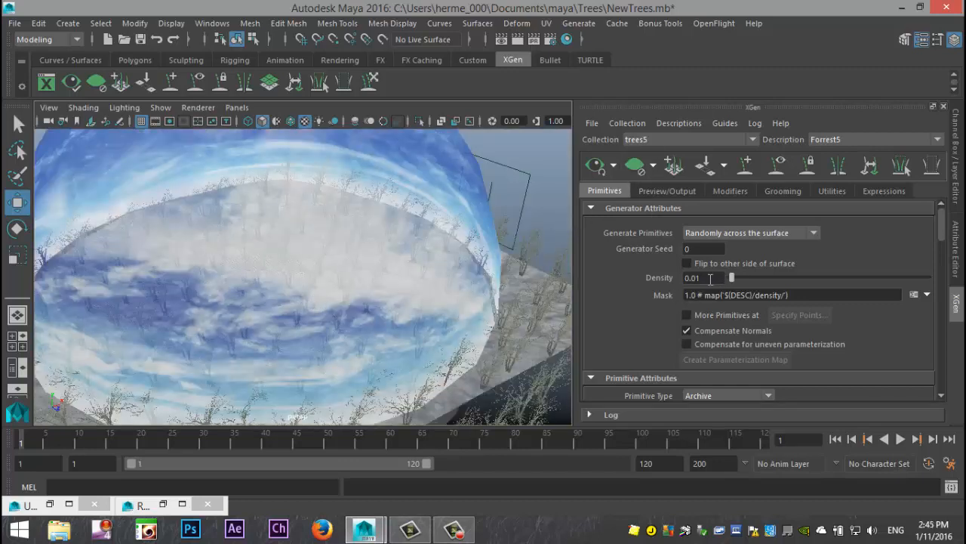
mouse_move(702, 278)
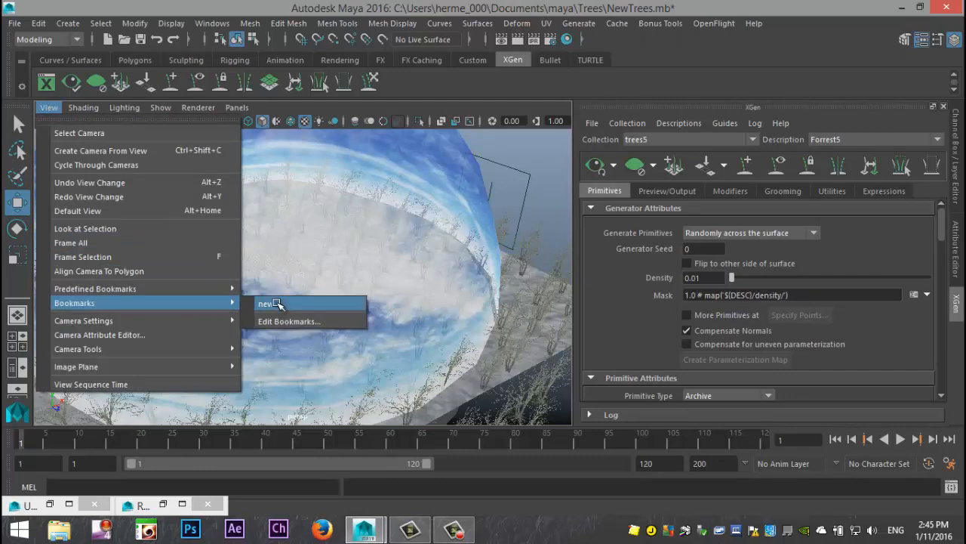
click(265, 302)
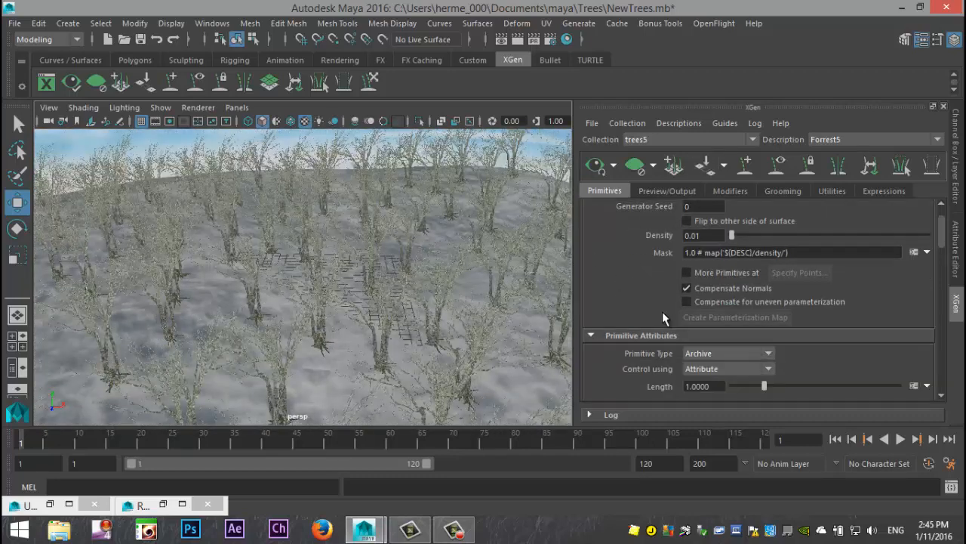
scroll(down, 3)
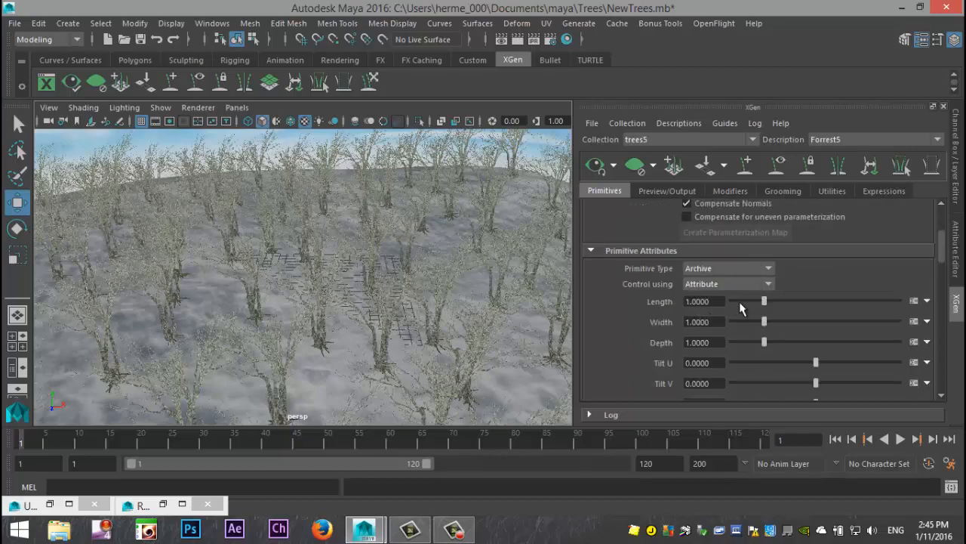
drag(764, 302, 779, 302)
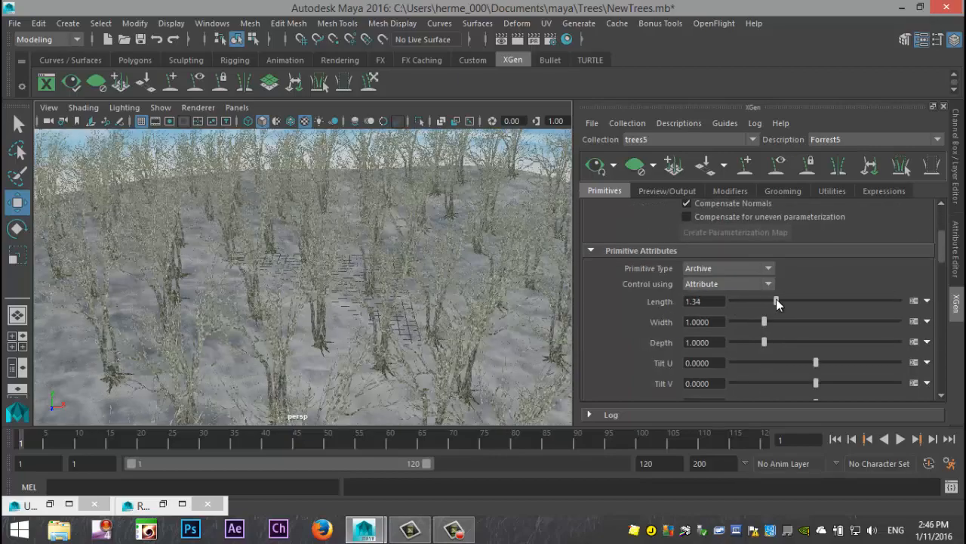
drag(776, 302, 812, 302)
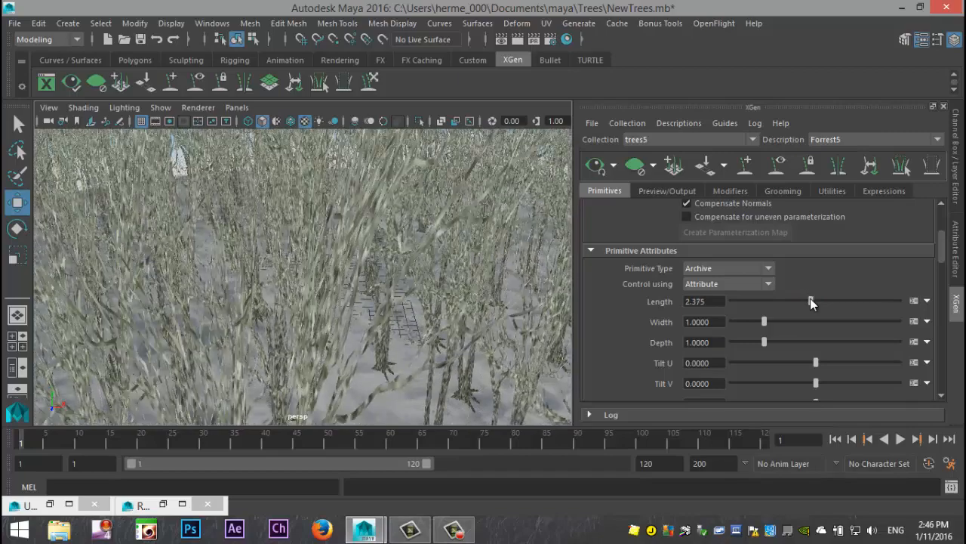
drag(812, 302, 758, 302)
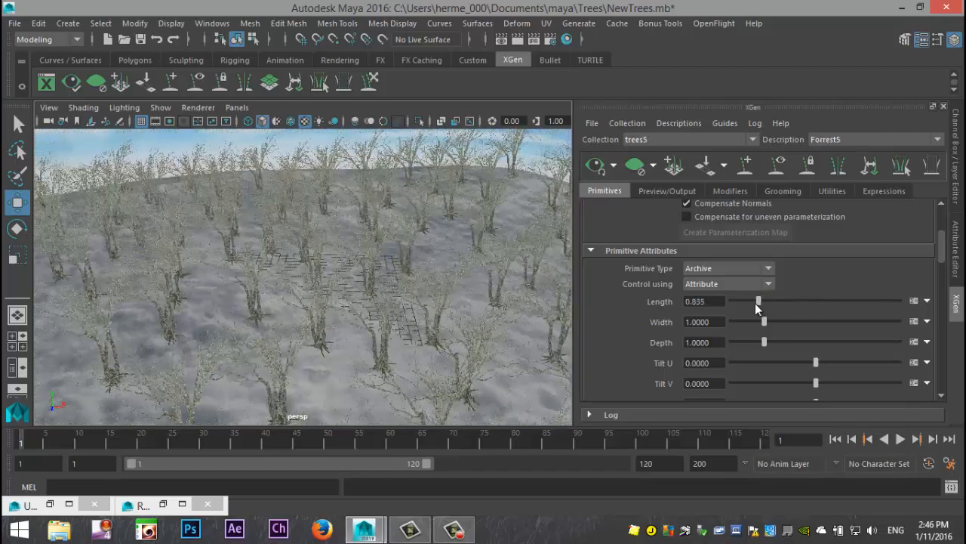
drag(758, 302, 764, 302)
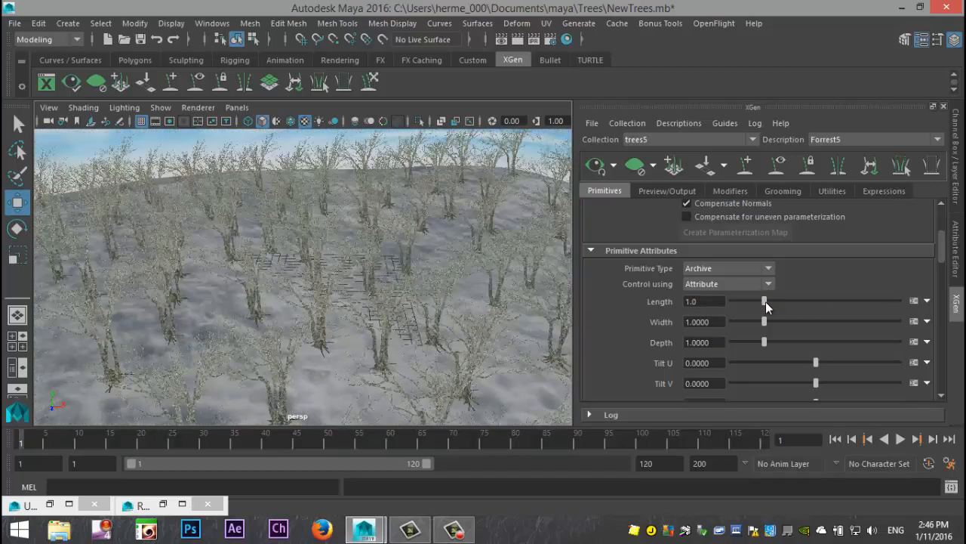
drag(764, 302, 770, 302)
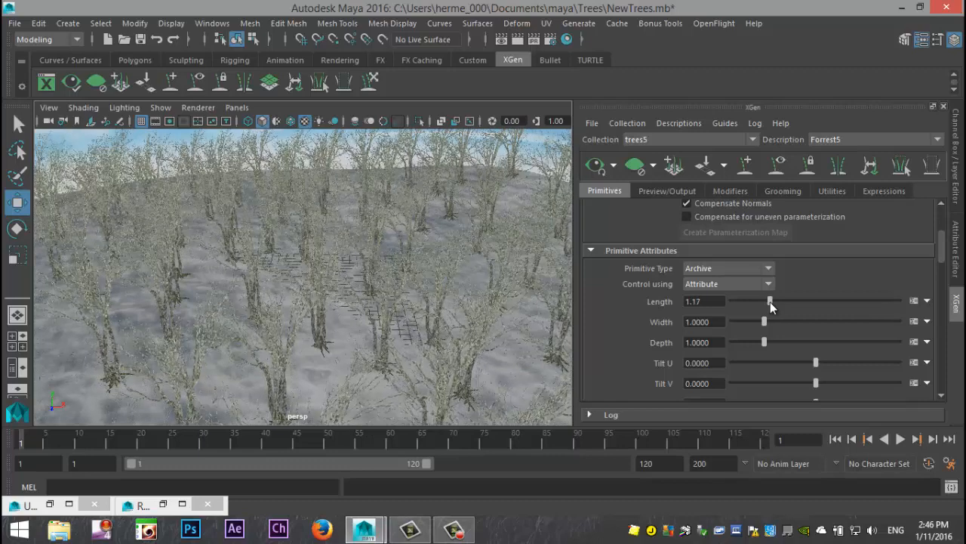
mouse_move(842, 346)
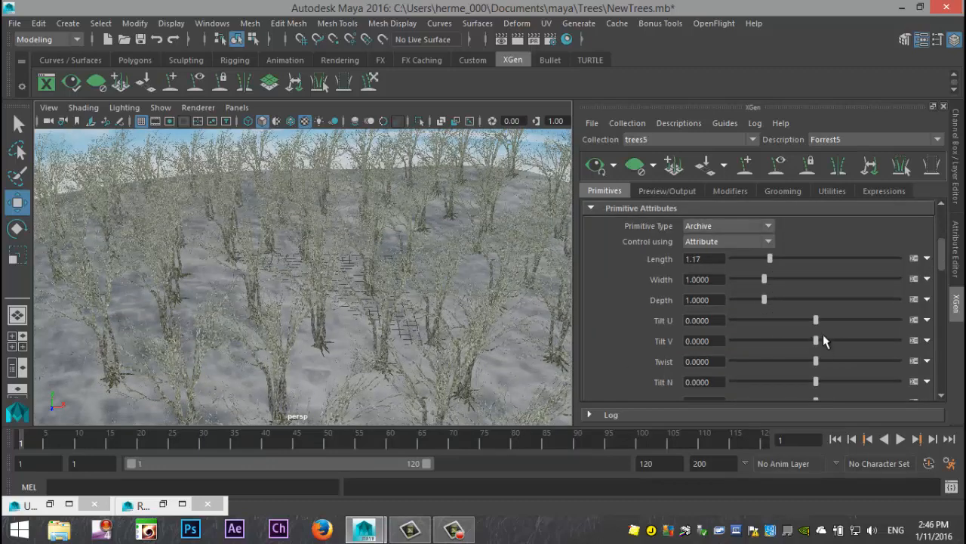
drag(815, 320, 802, 320)
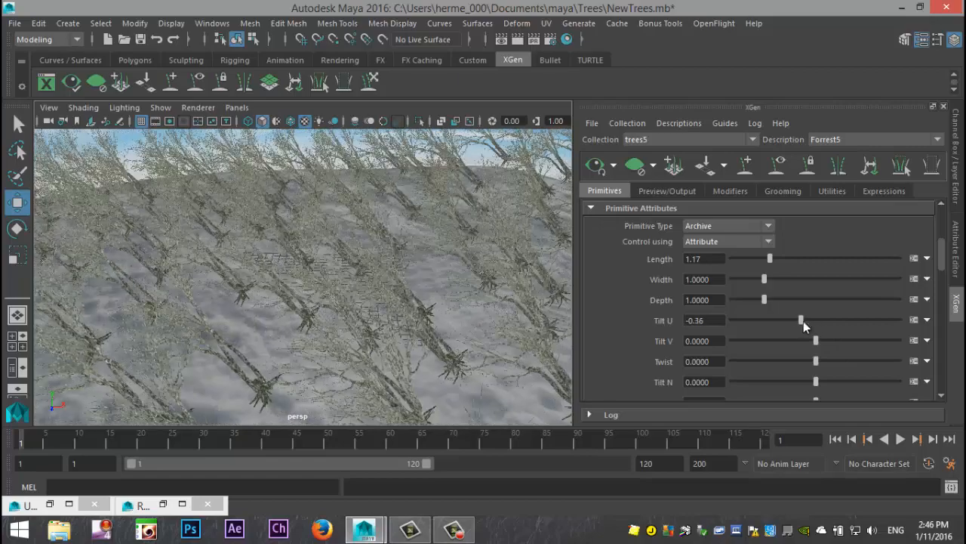
drag(802, 320, 829, 320)
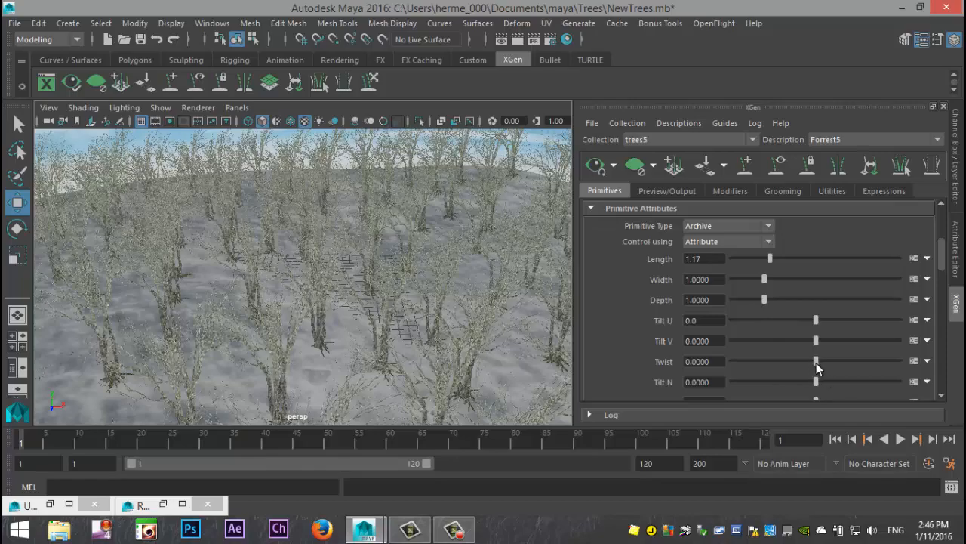
drag(816, 361, 812, 361)
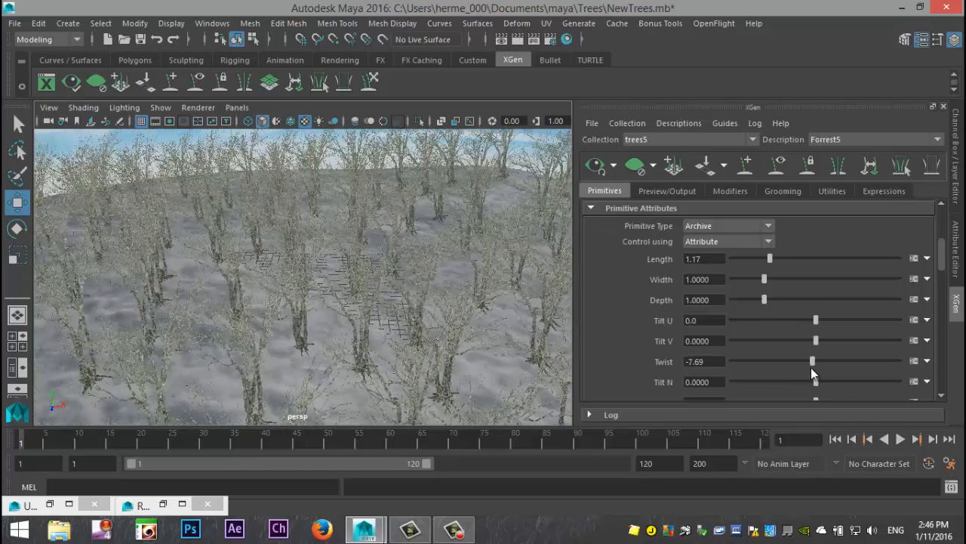
drag(812, 361, 818, 361)
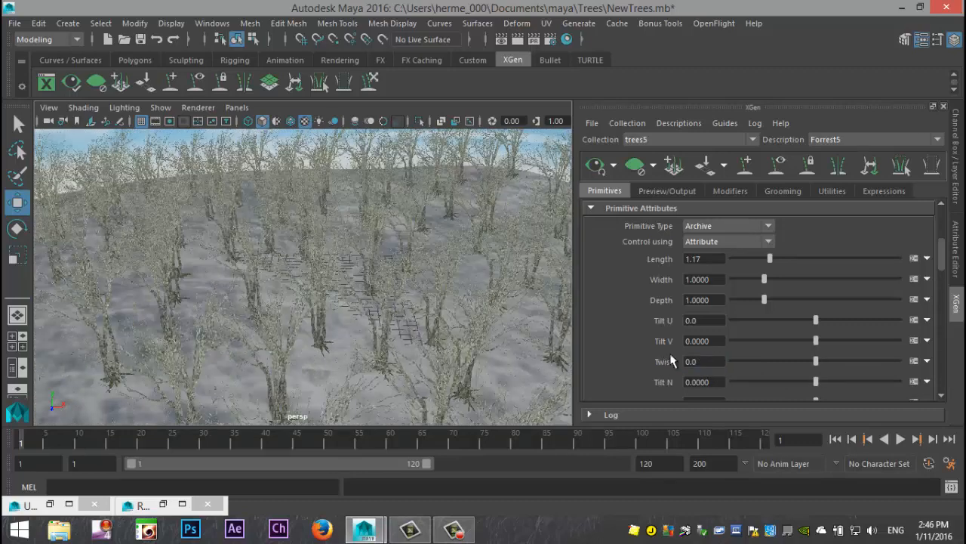
scroll(down, 3)
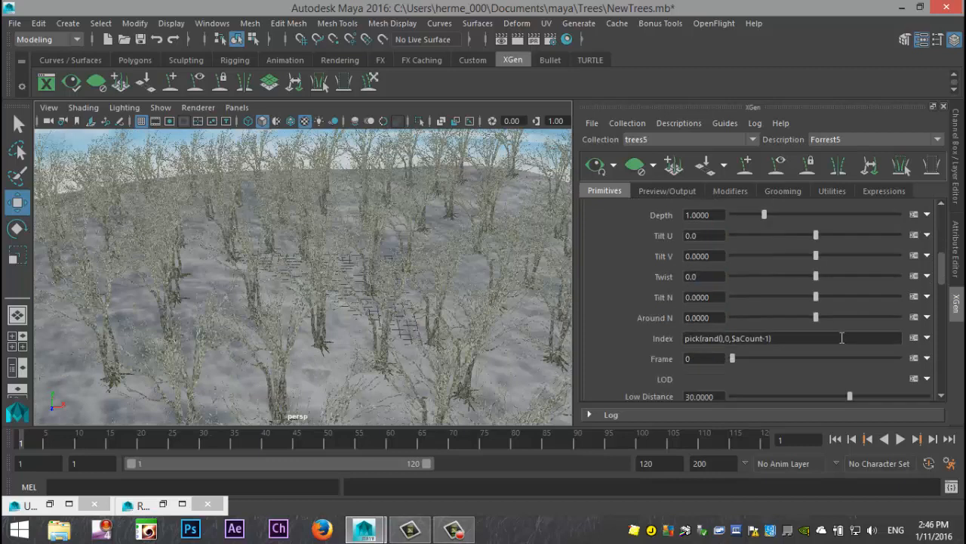
scroll(down, 3)
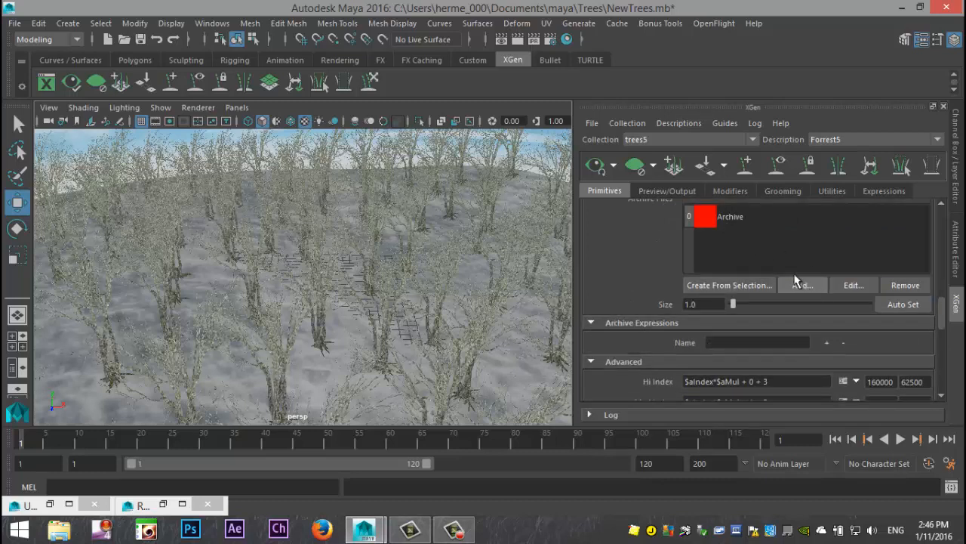
mouse_move(800, 250)
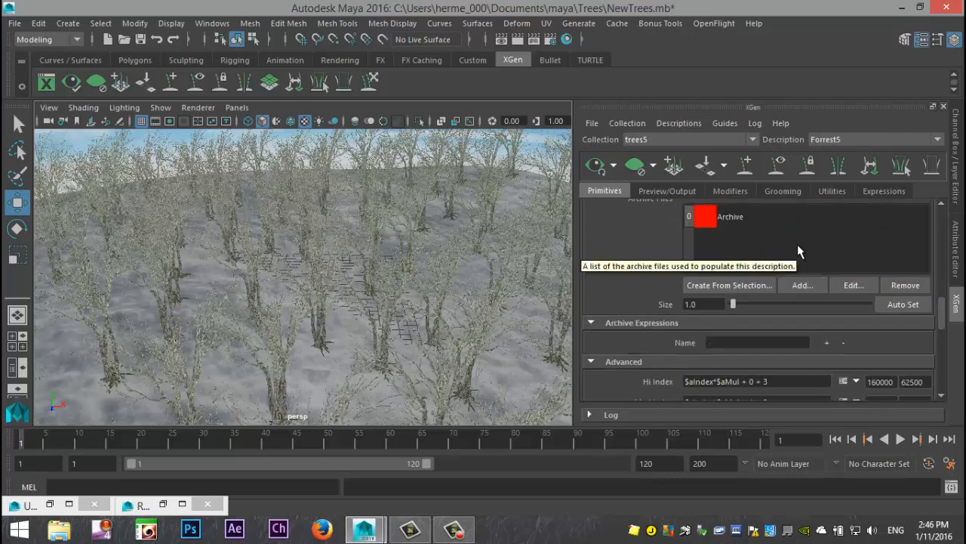
scroll(down, 3)
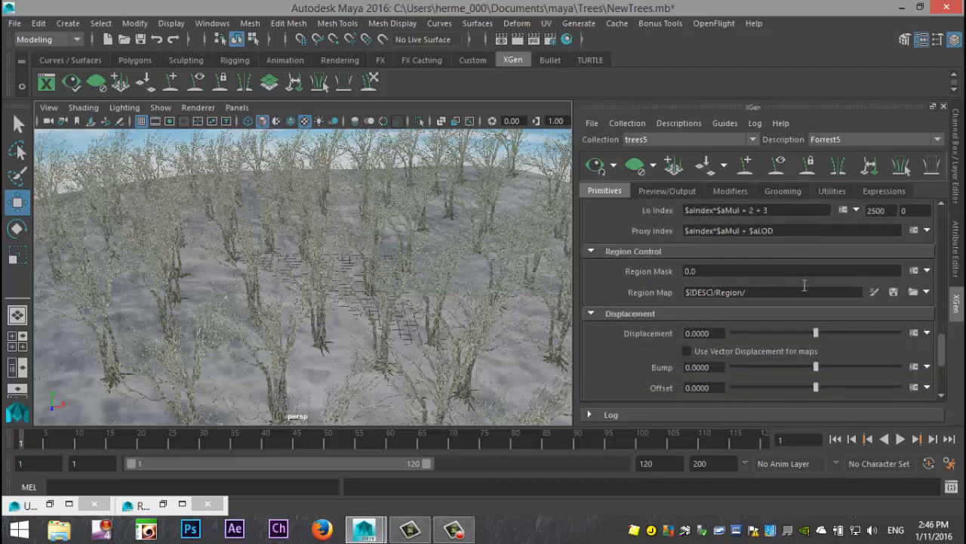
scroll(down, 3)
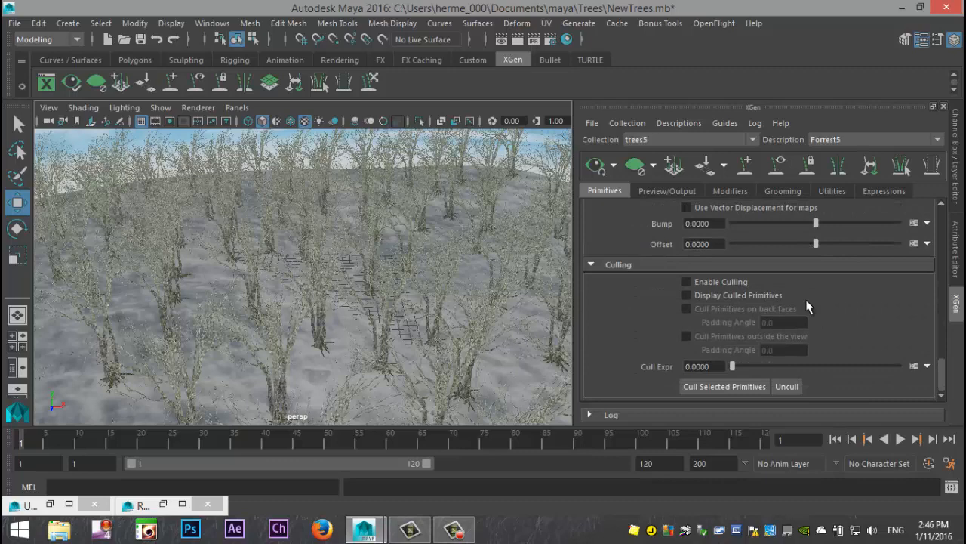
scroll(down, 3)
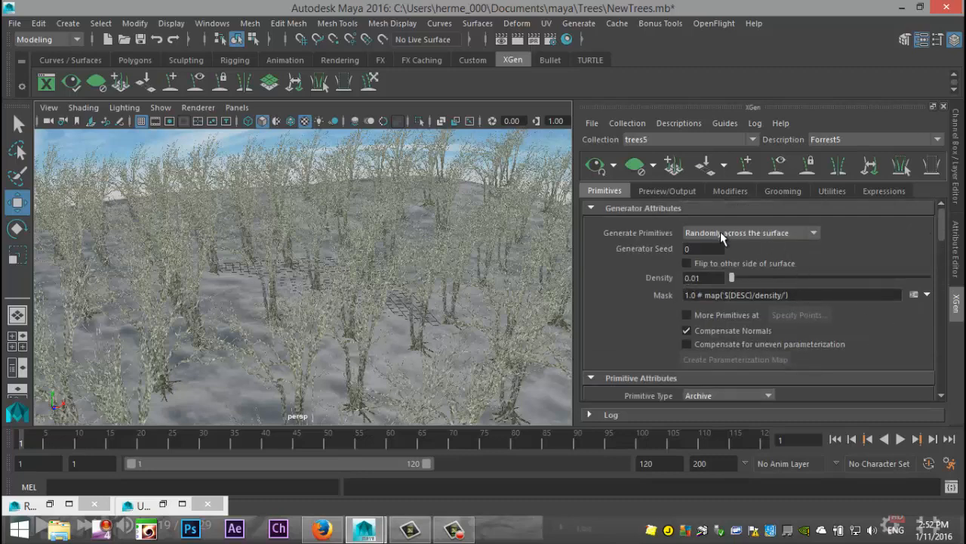
Toggle distribution through uniform rows back to Randomly across the surface, then raise Density to 0.04
click(750, 232)
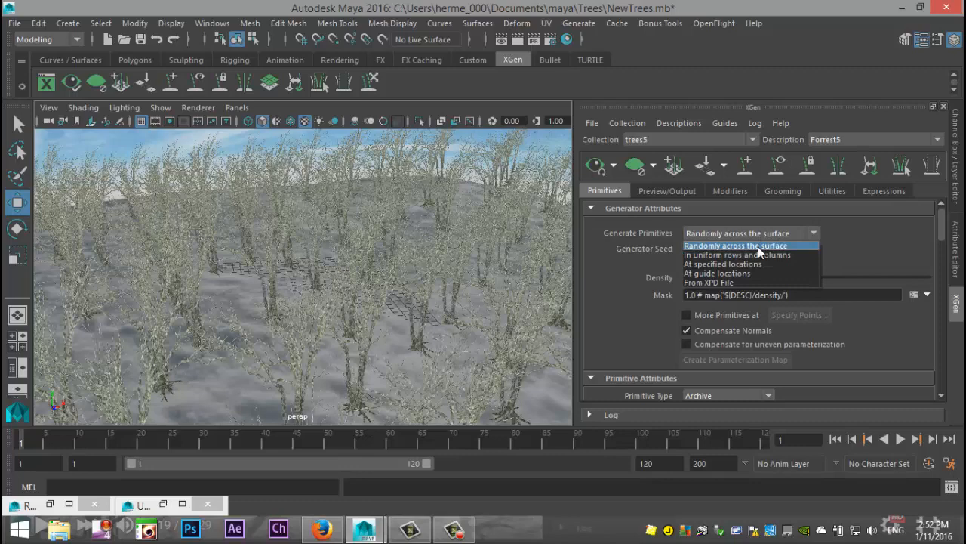
click(737, 254)
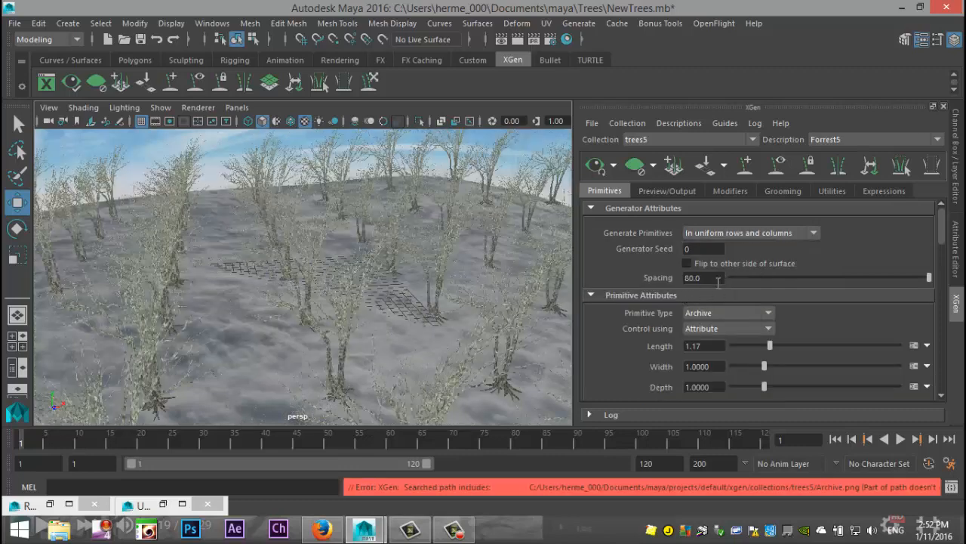
click(751, 232)
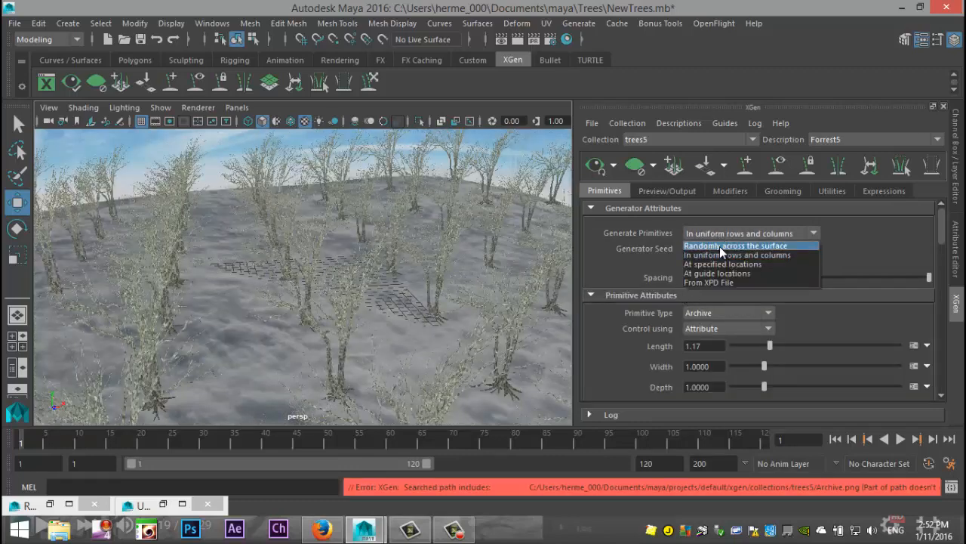
click(734, 245)
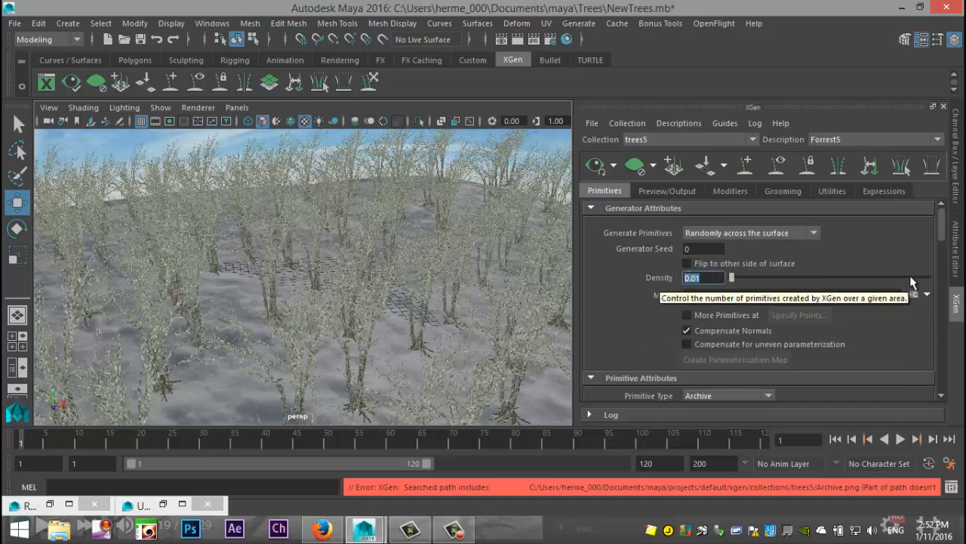
text(0.)
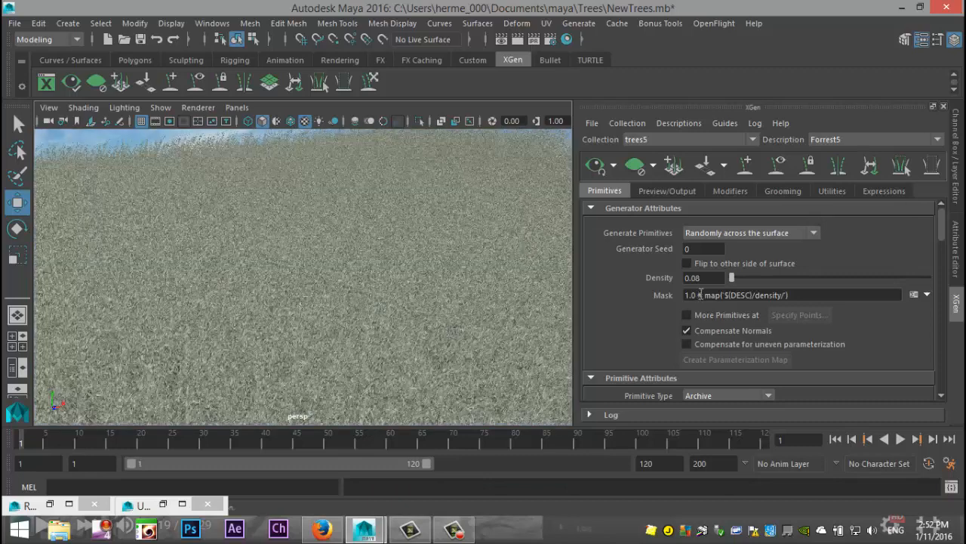
click(703, 278)
text(0.04)
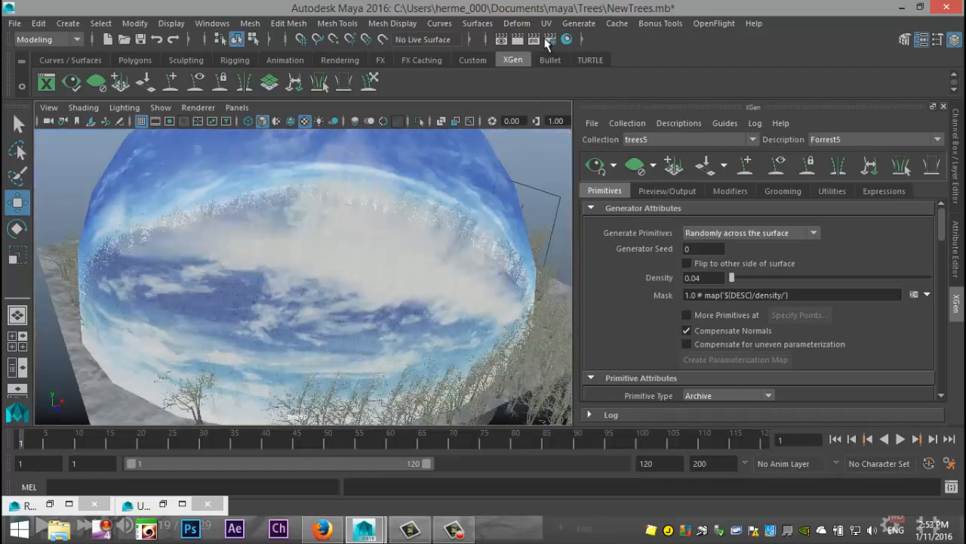
Add a directional light (directionalLight1) to the scene via Create > Lights
click(566, 39)
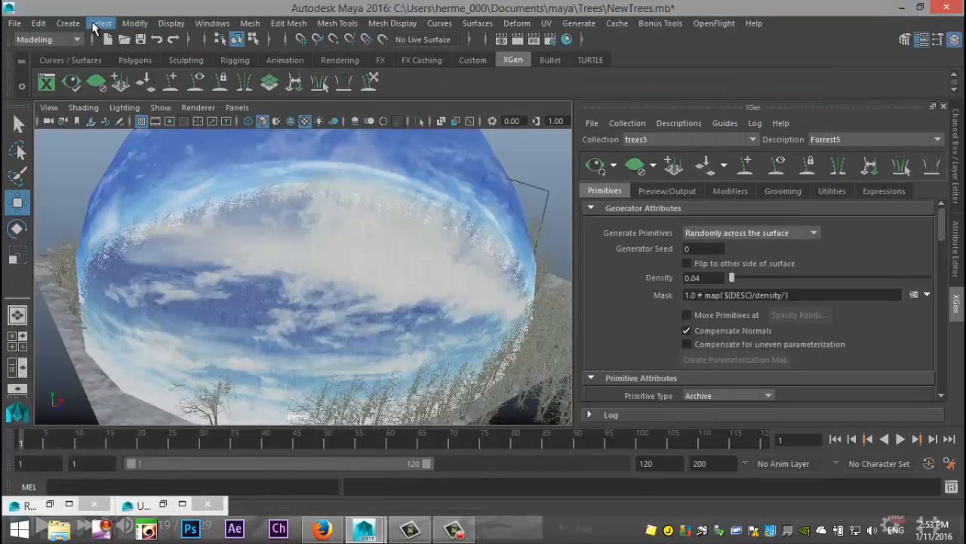
click(67, 23)
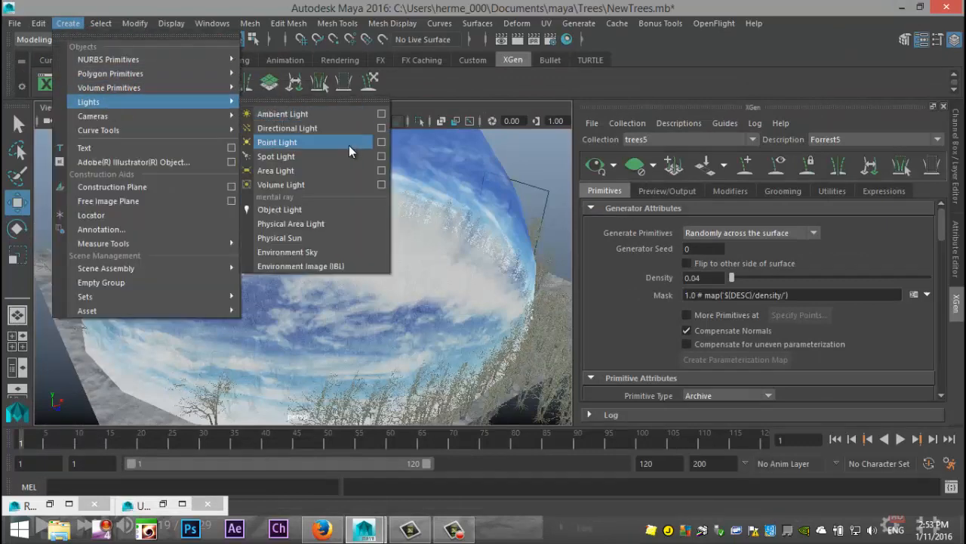
mouse_move(294, 127)
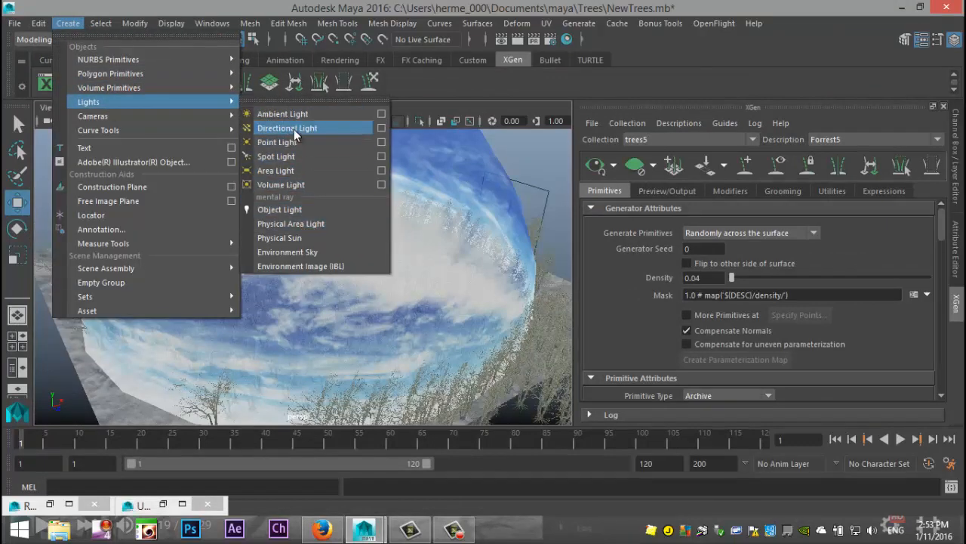
click(287, 127)
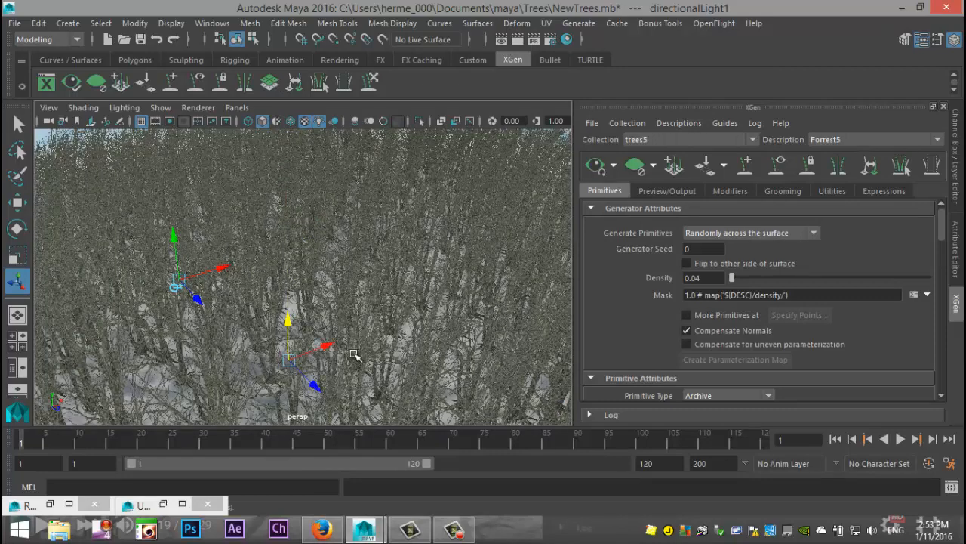
Reset the camera to its default view and lower the Forest5 Density to 0.02
click(48, 107)
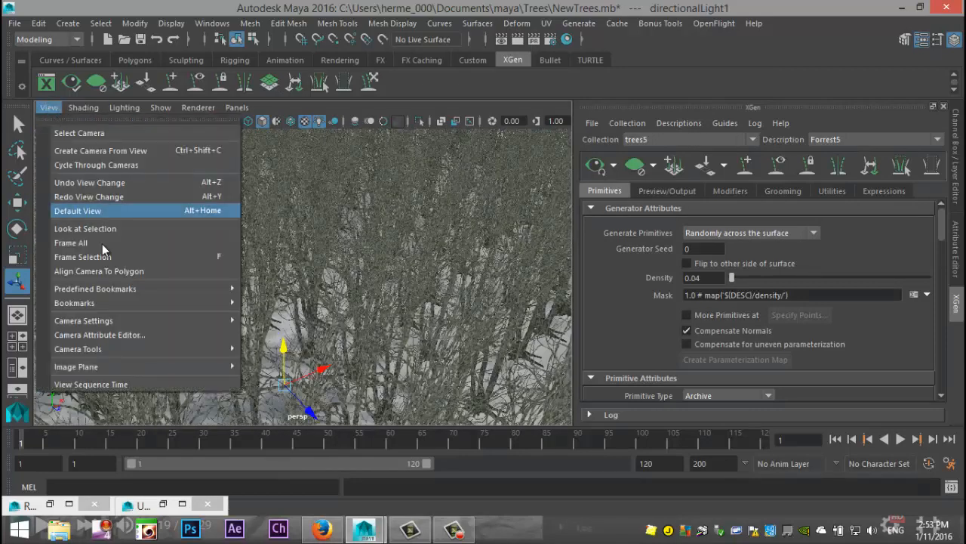
click(77, 212)
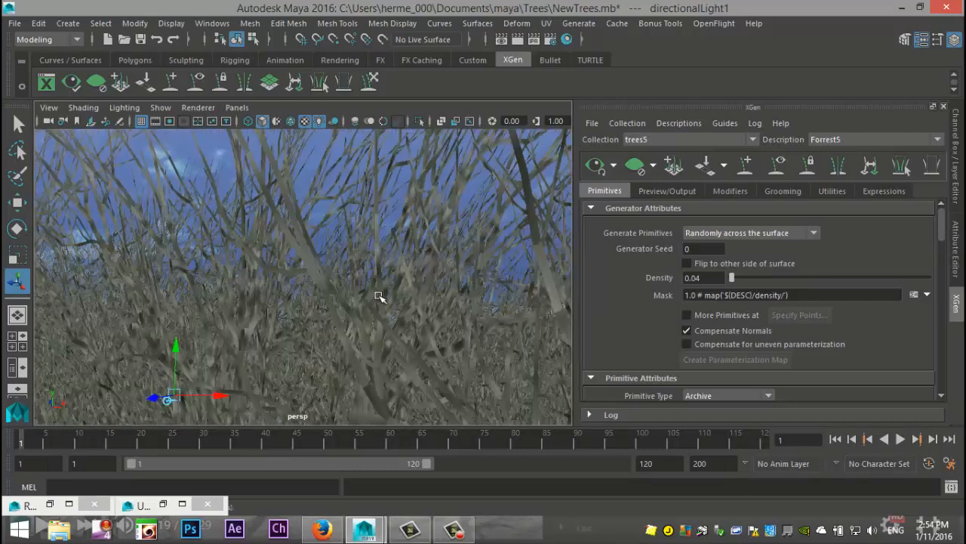
click(702, 278)
text(0.02)
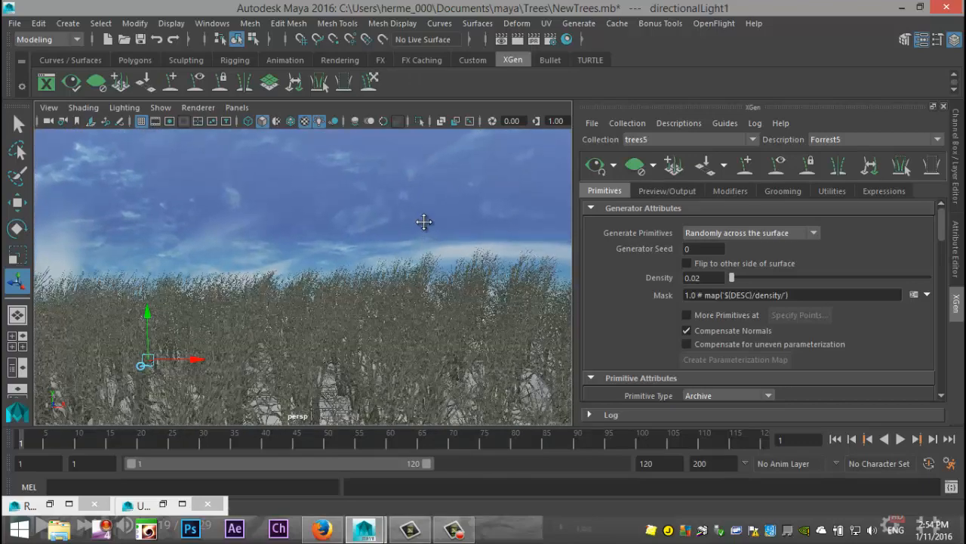
drag(423, 222, 434, 236)
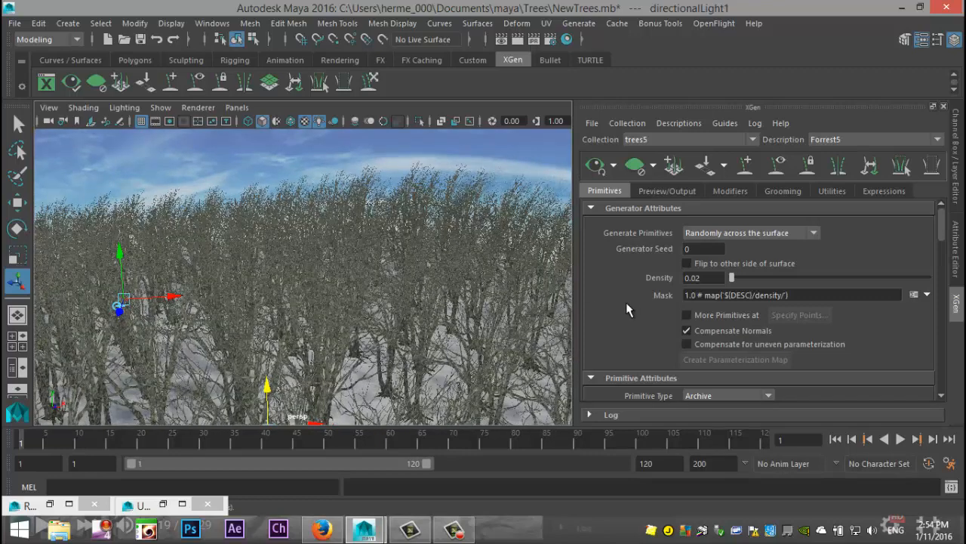
mouse_move(625, 311)
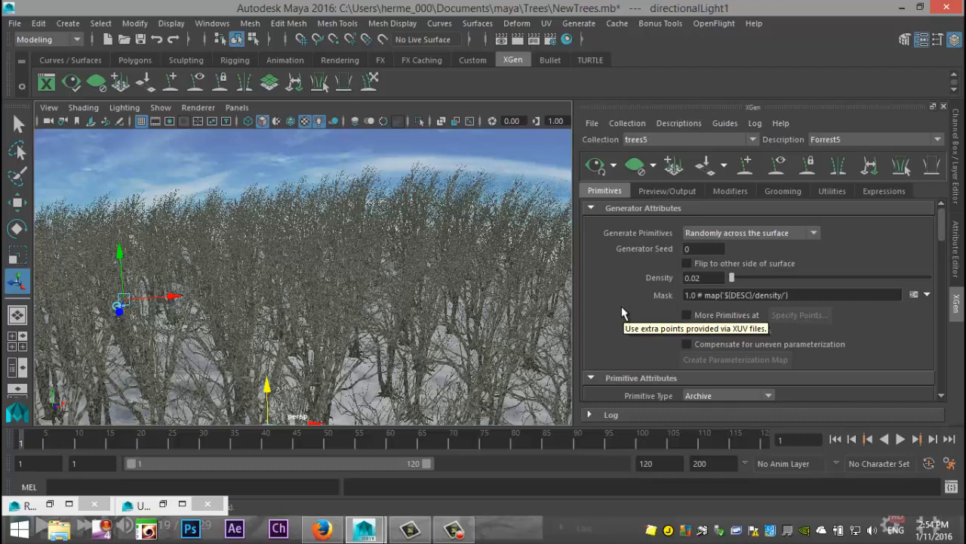
click(687, 329)
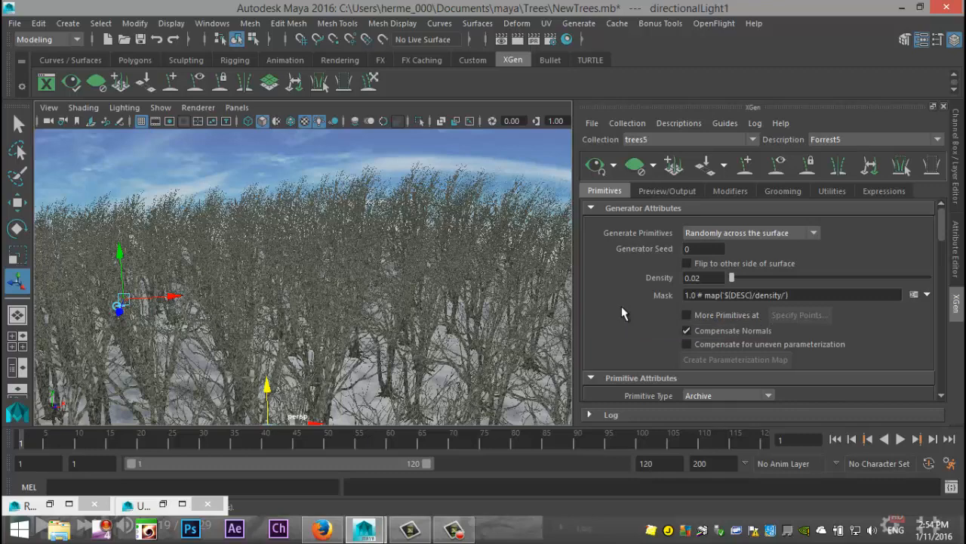